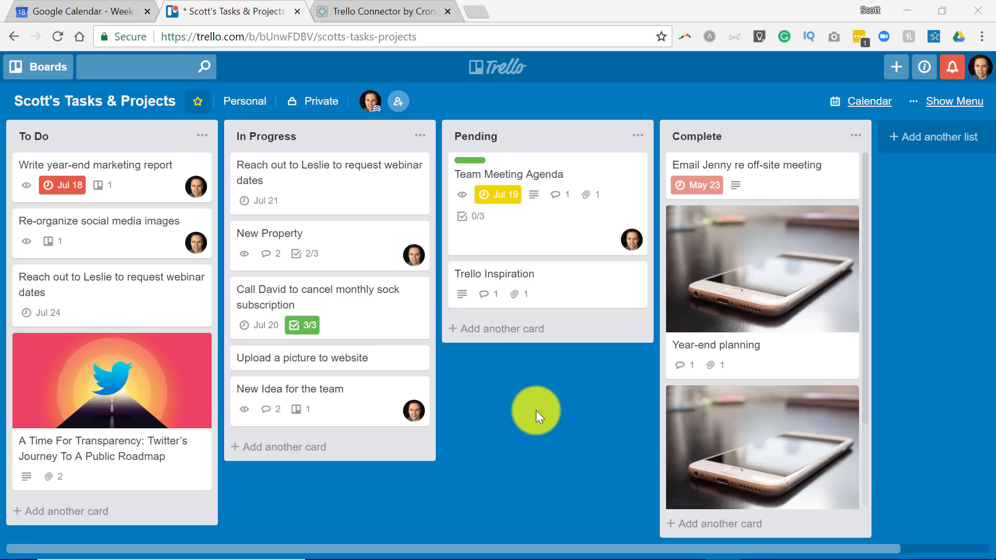
{"action": "mouse_move", "coordinate": [552, 442]}
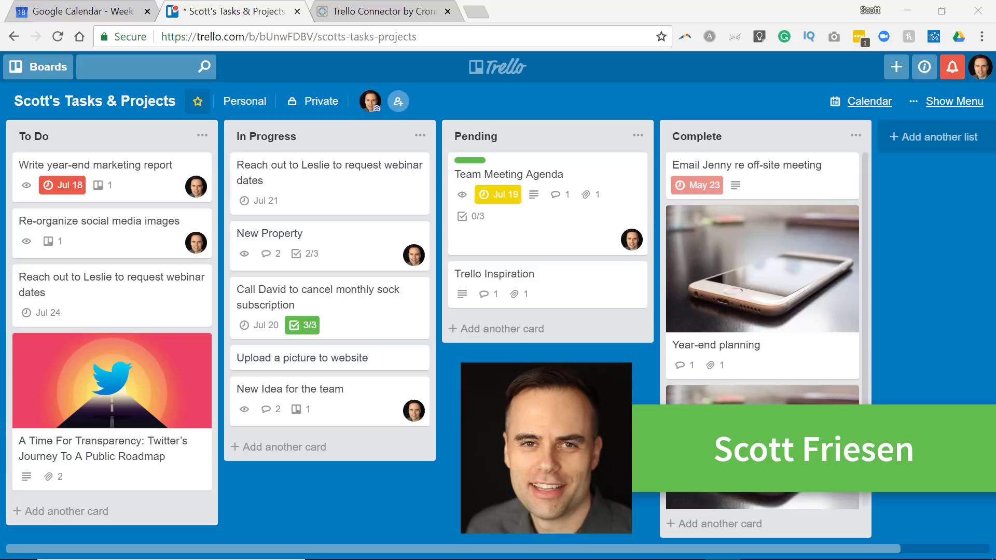
{"action": "mouse_move", "coordinate": [535, 223]}
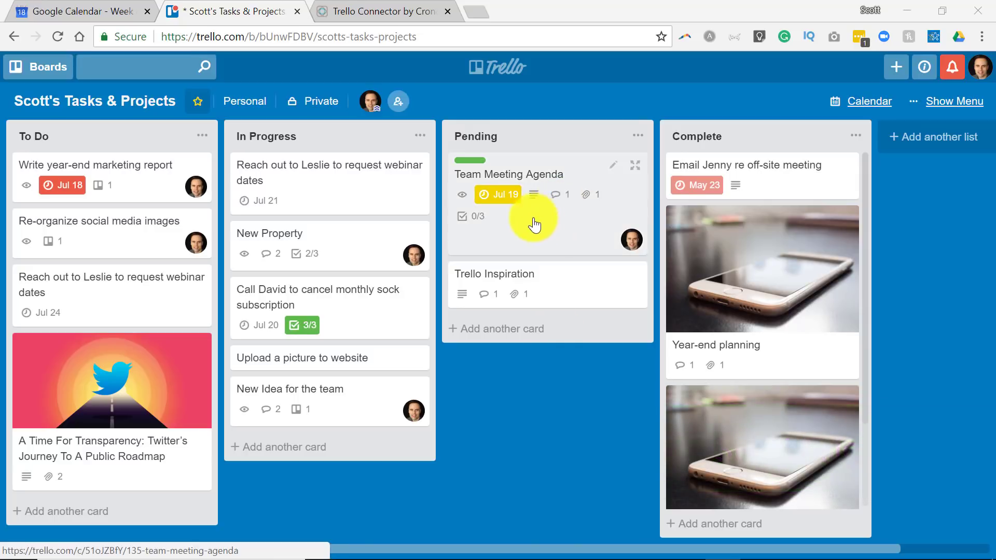
{"action": "mouse_move", "coordinate": [898, 282]}
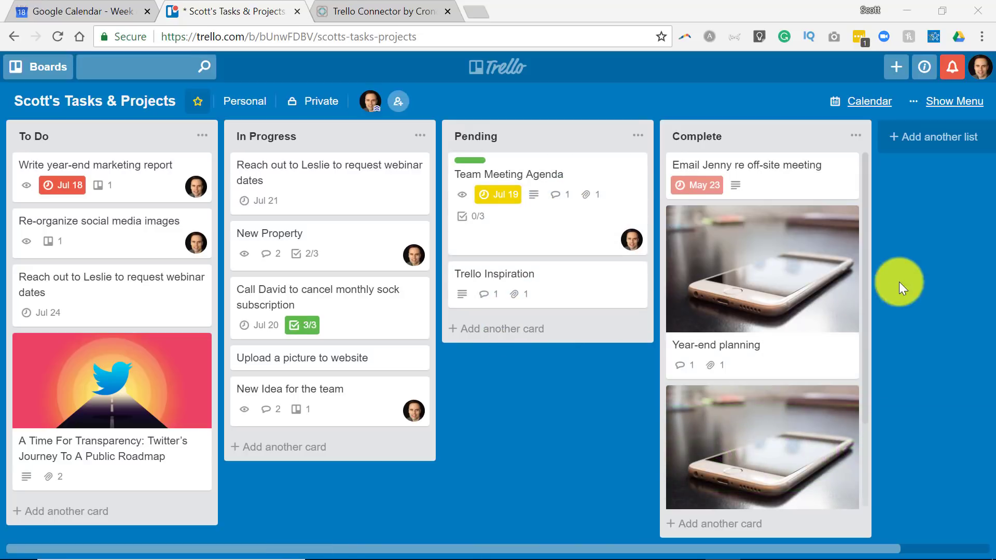
{"action": "mouse_move", "coordinate": [868, 101]}
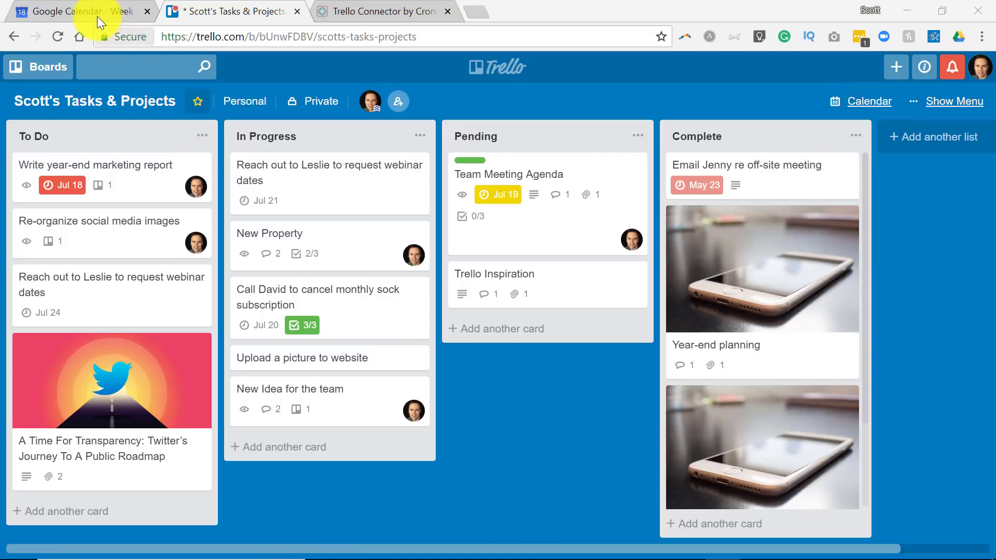
Step: Review the four Trello card events in the July 15–21 calendar week, briefly checking the Trello board
{"action": "left_click", "coordinate": [76, 11]}
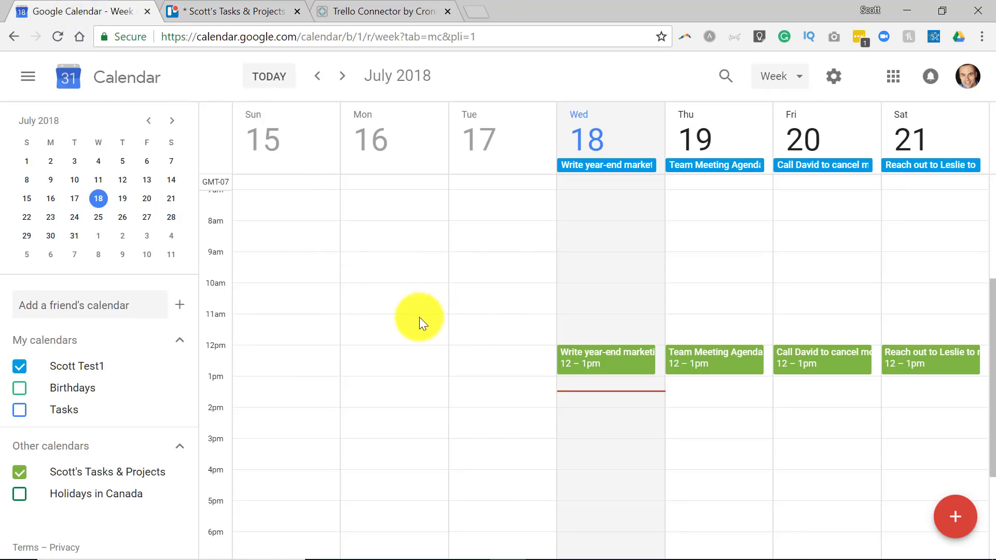
{"action": "mouse_move", "coordinate": [566, 443]}
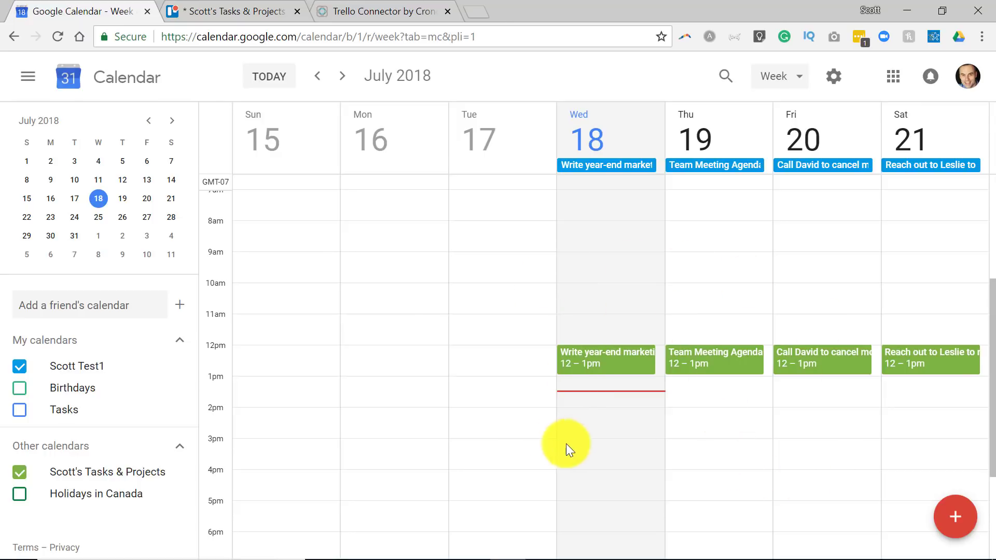
{"action": "mouse_move", "coordinate": [288, 162]}
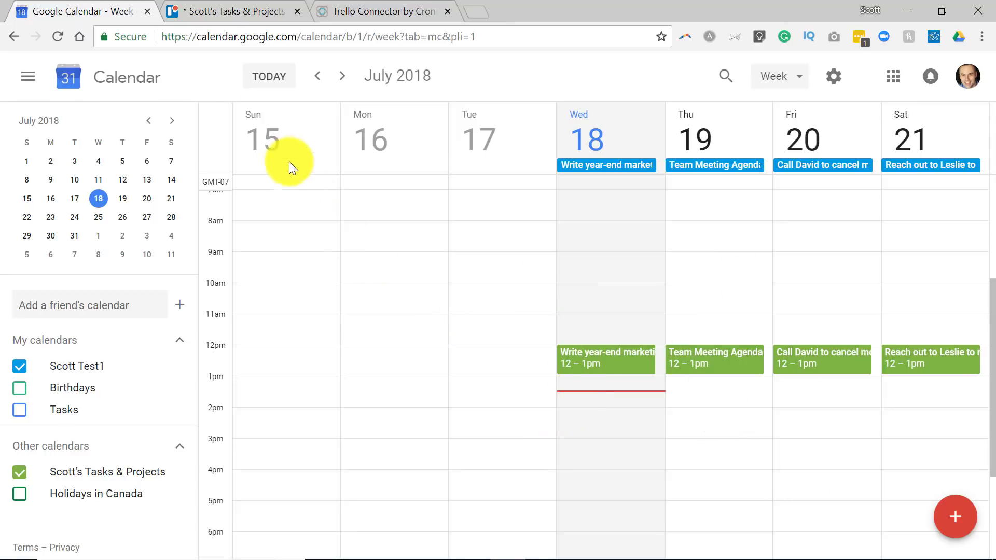
{"action": "left_click", "coordinate": [232, 11]}
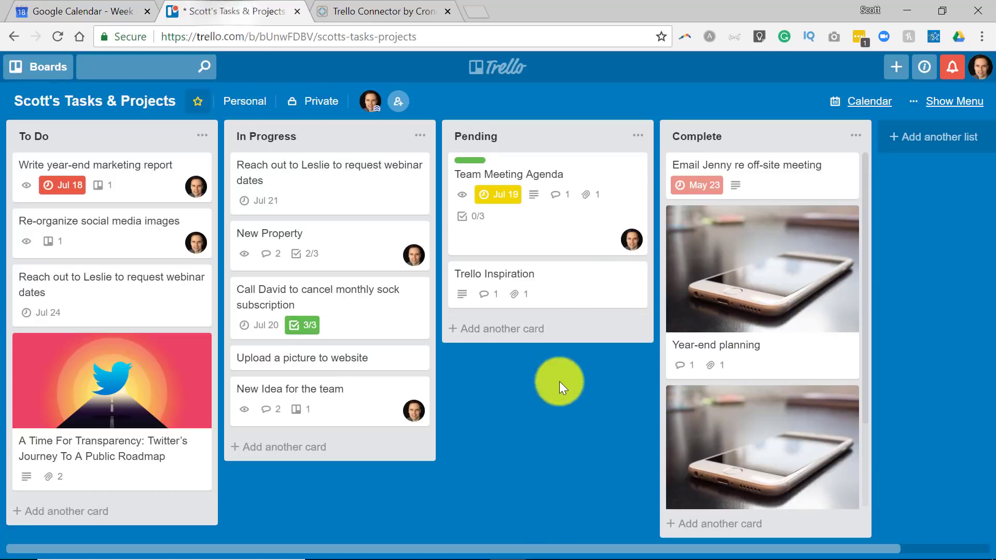
{"action": "mouse_move", "coordinate": [868, 101]}
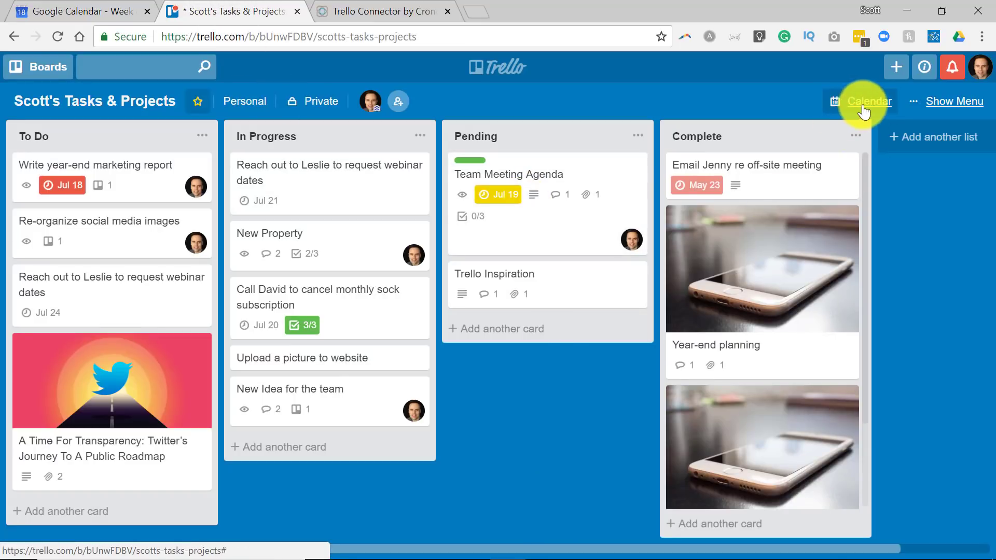
{"action": "mouse_move", "coordinate": [873, 105]}
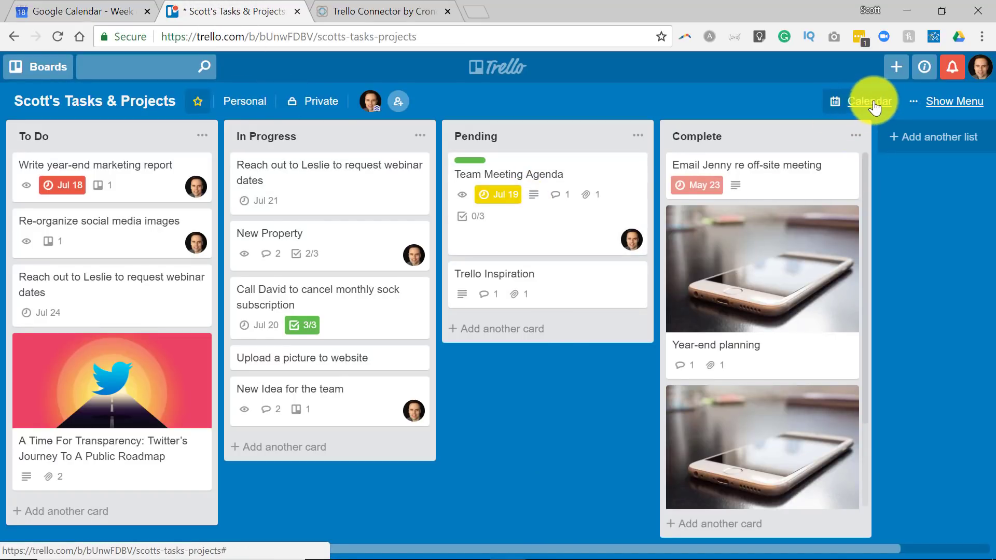
{"action": "mouse_move", "coordinate": [532, 217]}
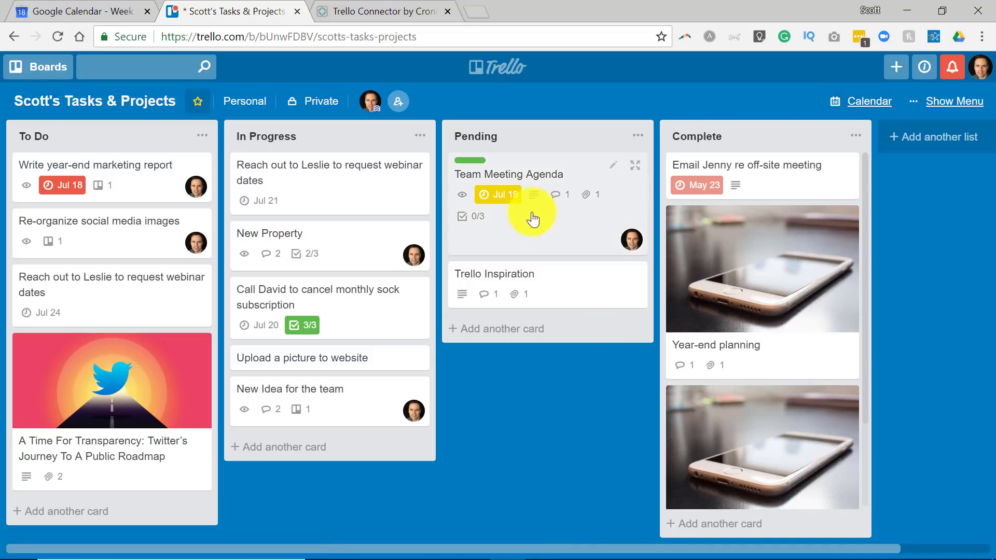
{"action": "mouse_move", "coordinate": [115, 38]}
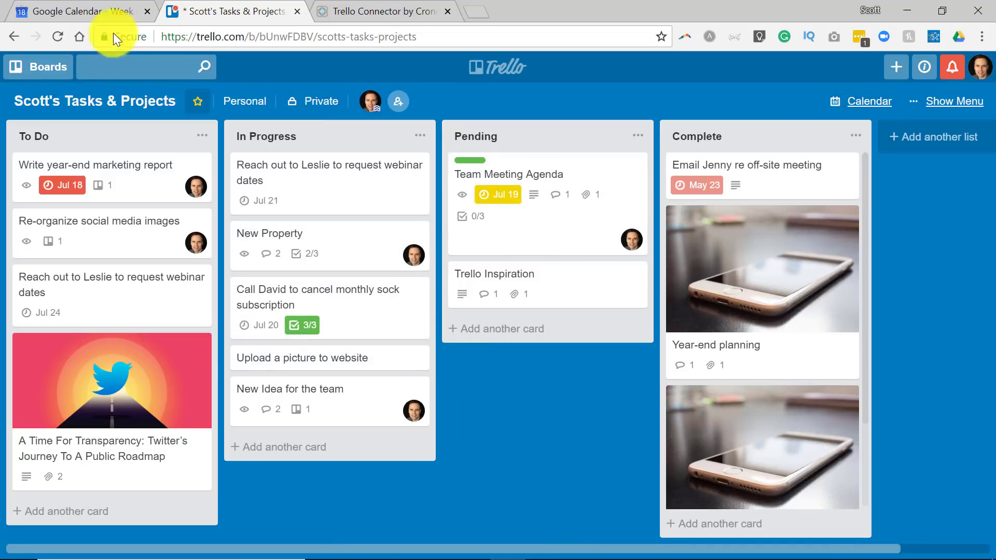
{"action": "left_click", "coordinate": [76, 12]}
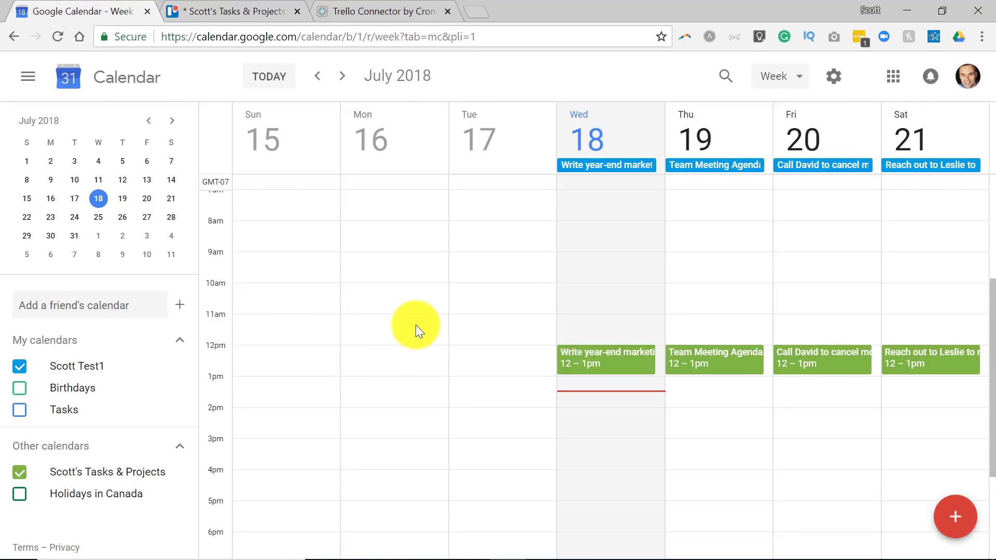
{"action": "mouse_move", "coordinate": [489, 397]}
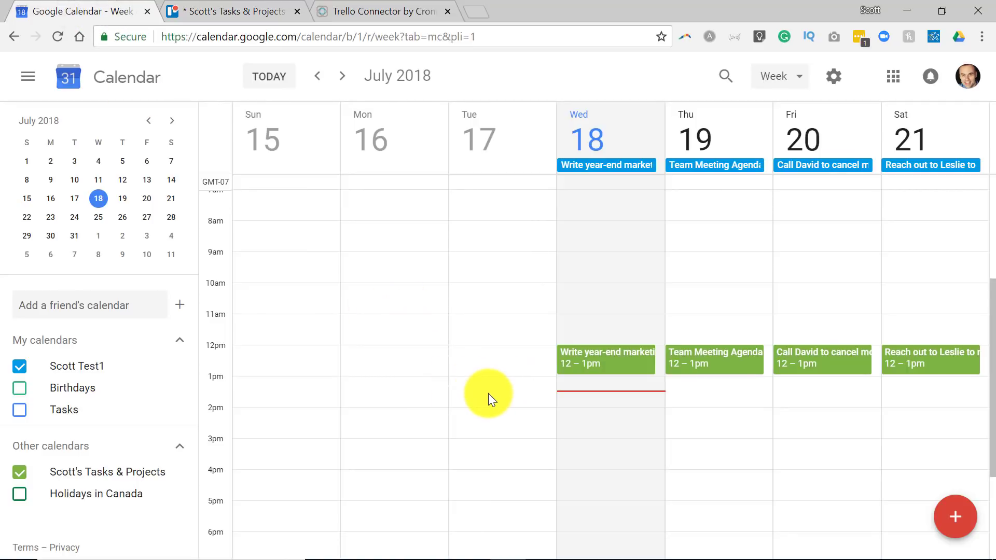
{"action": "mouse_move", "coordinate": [596, 319]}
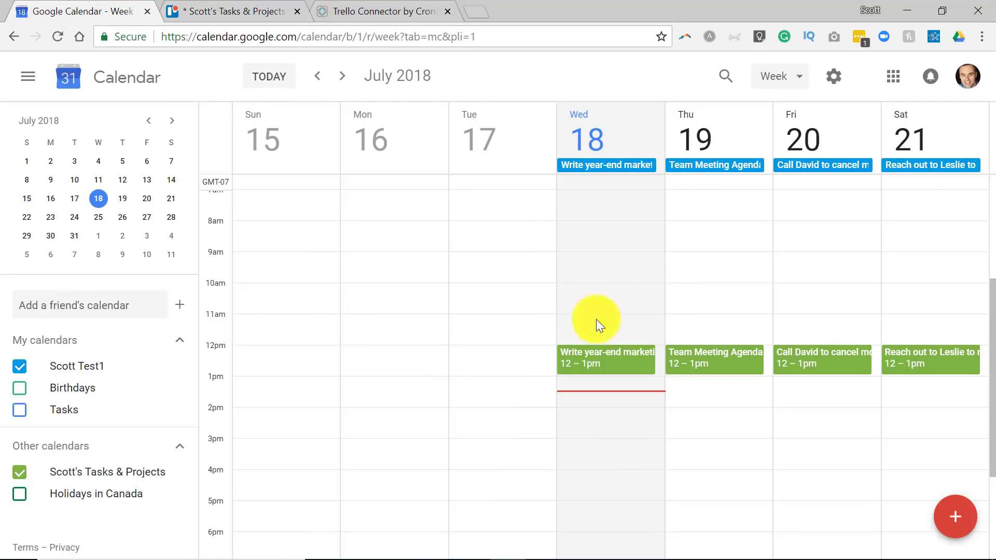
{"action": "mouse_move", "coordinate": [457, 343]}
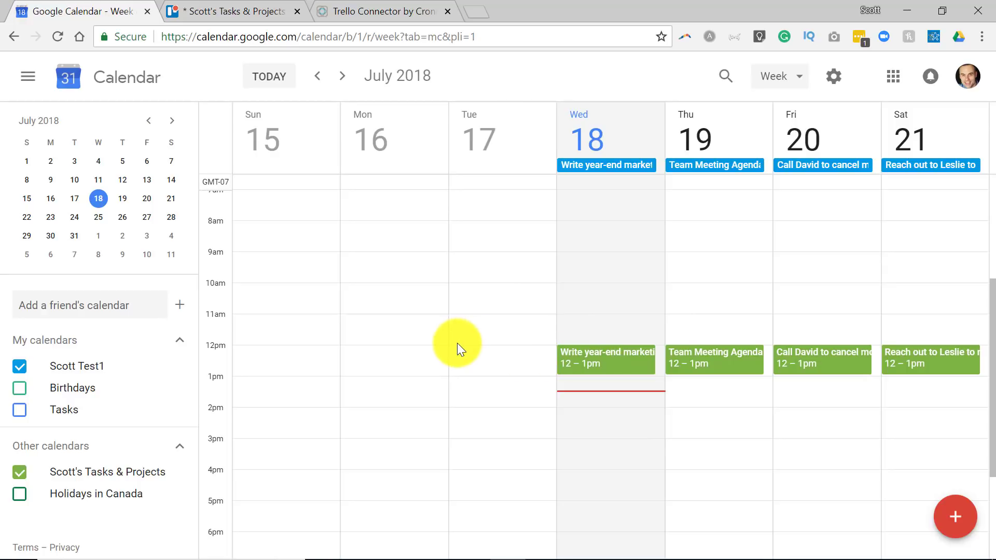
{"action": "mouse_move", "coordinate": [468, 348]}
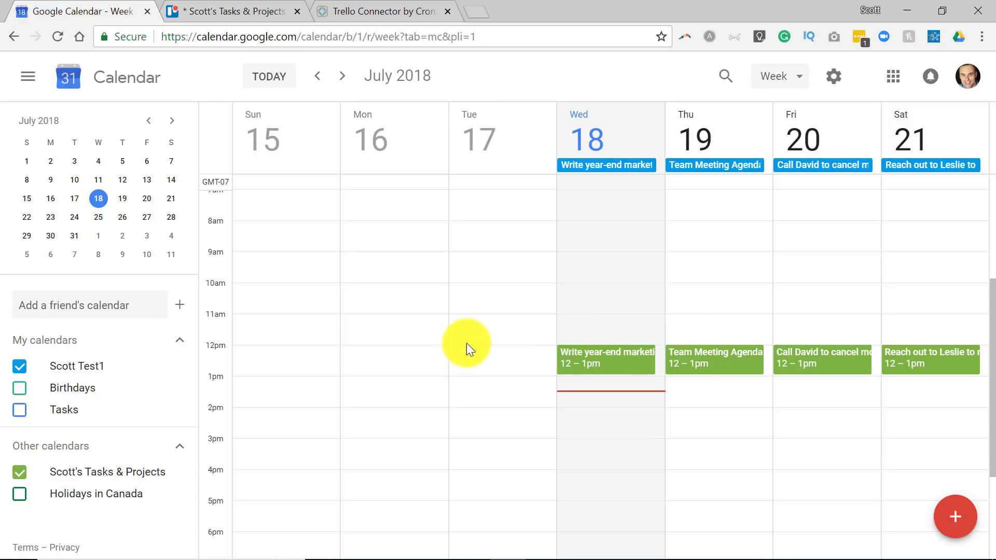
{"action": "mouse_move", "coordinate": [639, 322]}
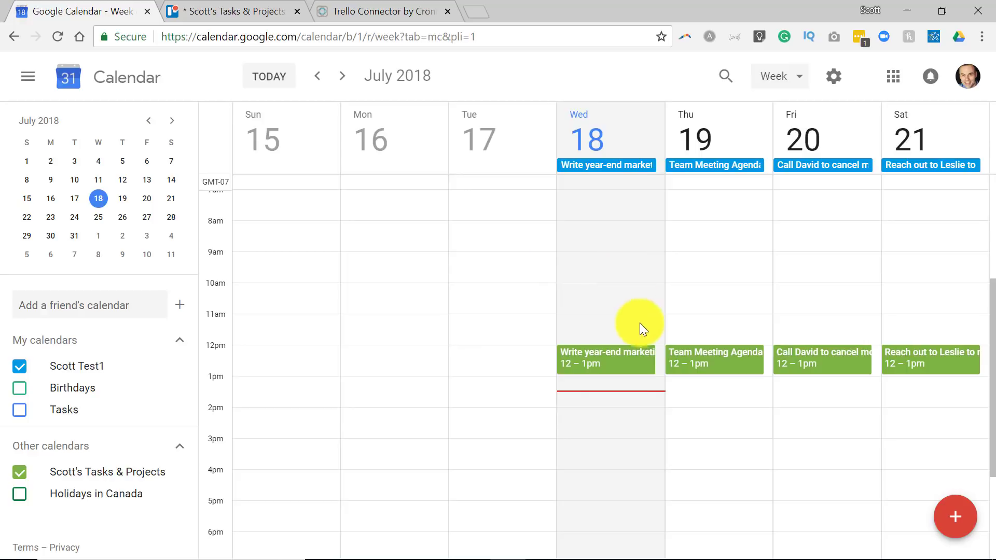
{"action": "mouse_move", "coordinate": [511, 295]}
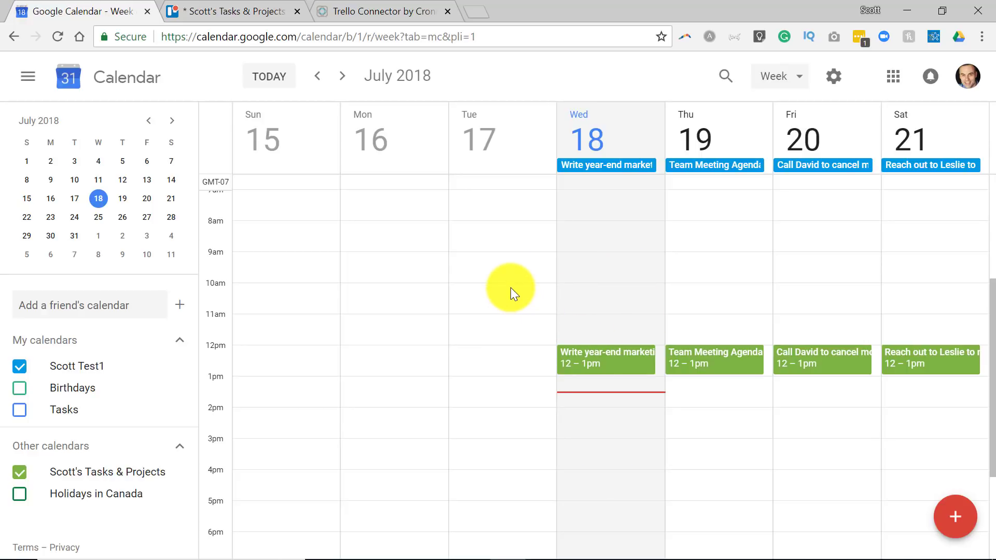
{"action": "mouse_move", "coordinate": [501, 342]}
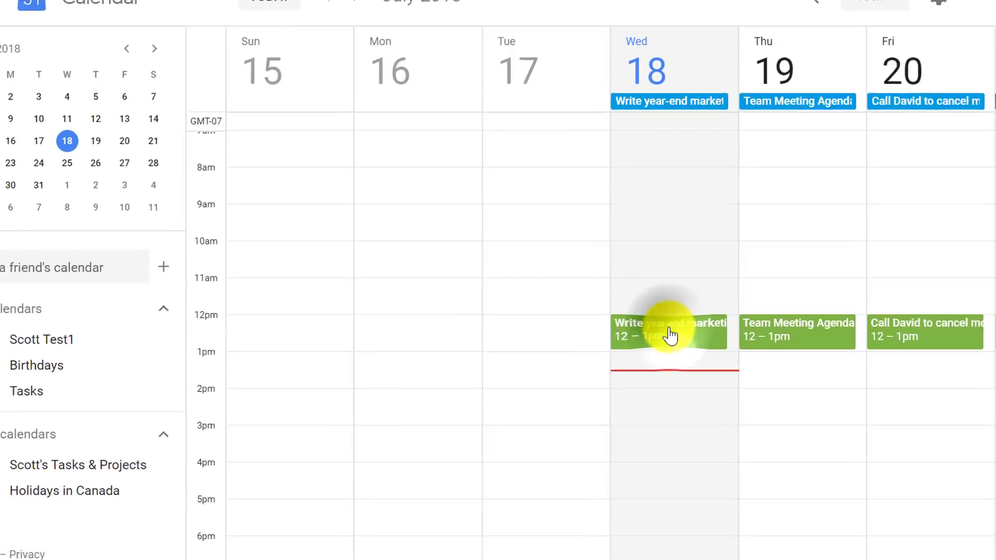
Step: View the Write year-end marketing report event: July 18, noon–1pm, with its Trello card link
{"action": "left_click", "coordinate": [669, 331]}
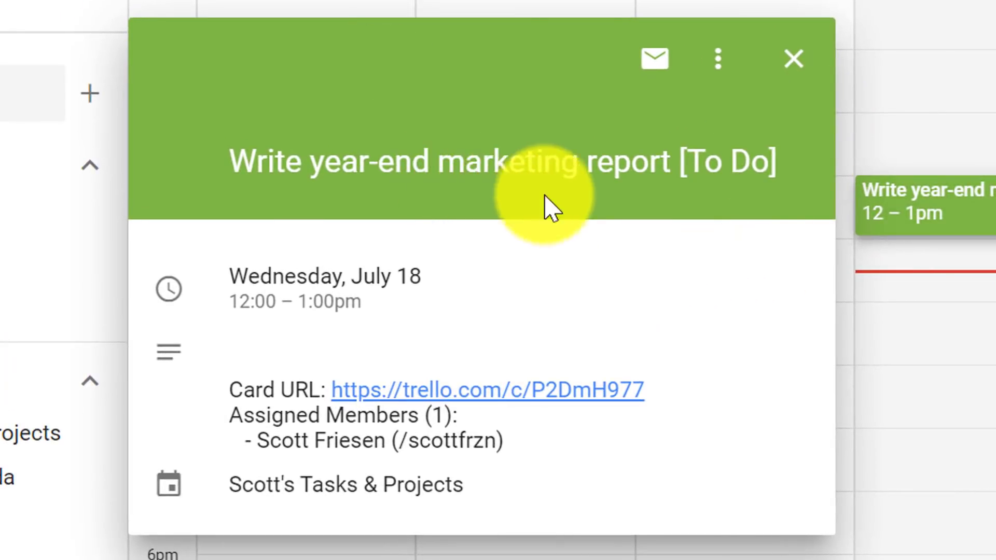
{"action": "mouse_move", "coordinate": [226, 187]}
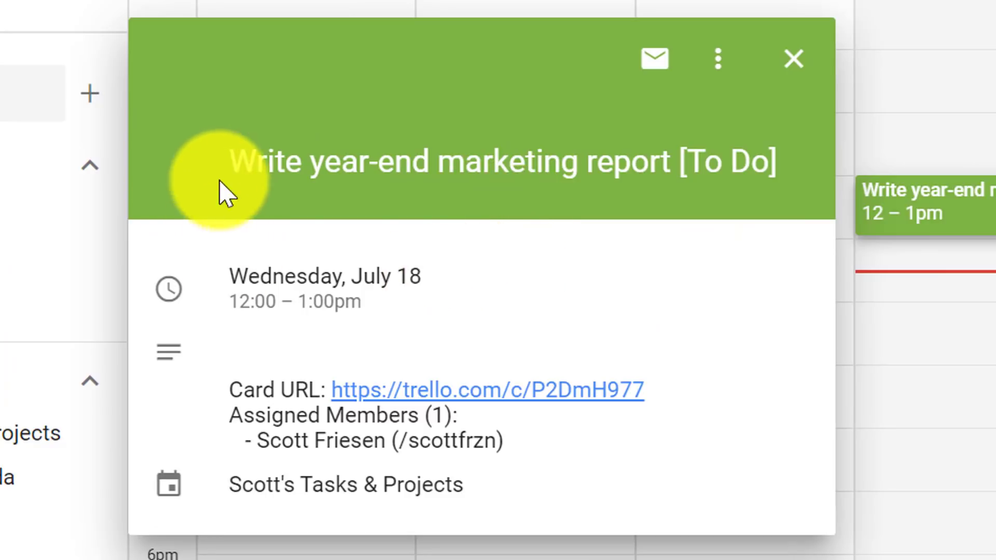
{"action": "mouse_move", "coordinate": [172, 181]}
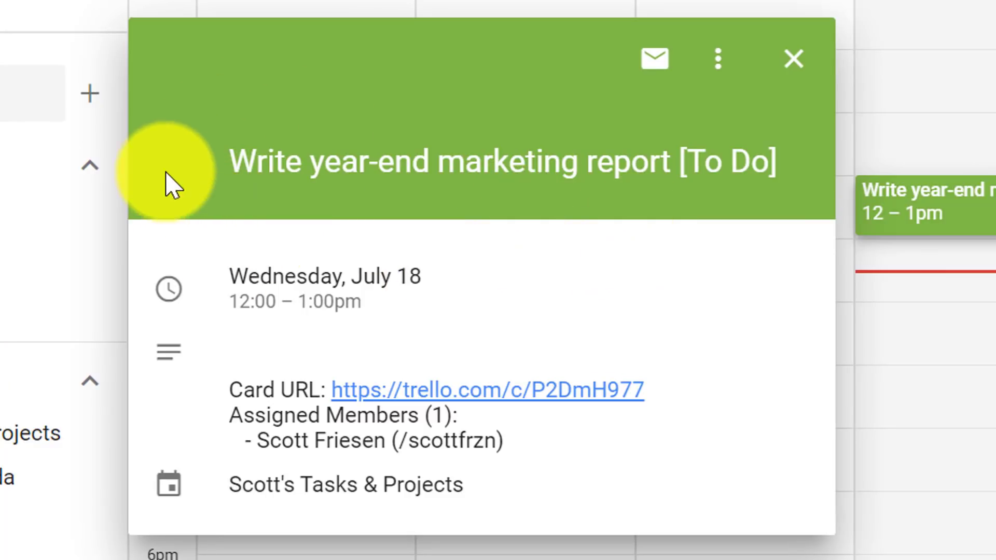
{"action": "mouse_move", "coordinate": [388, 299]}
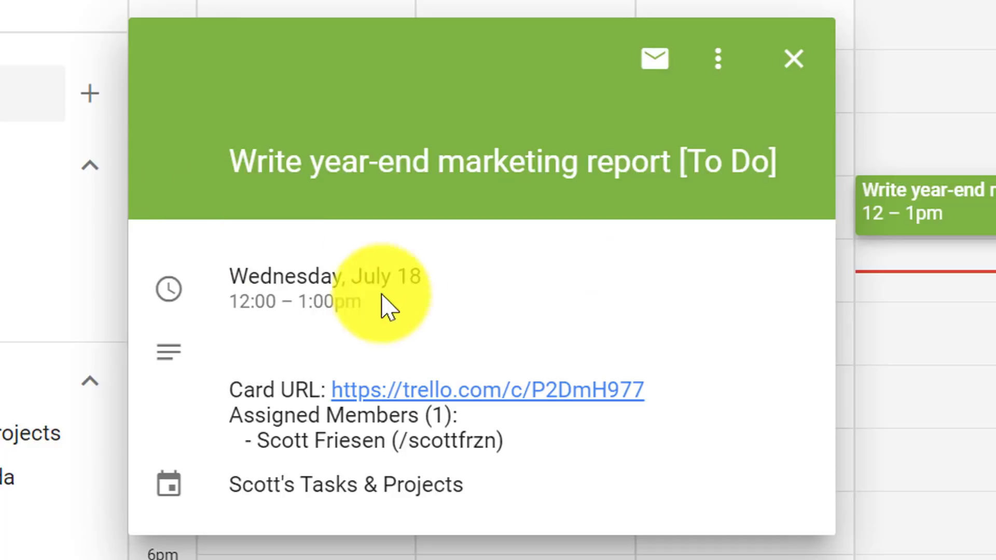
{"action": "mouse_move", "coordinate": [508, 391]}
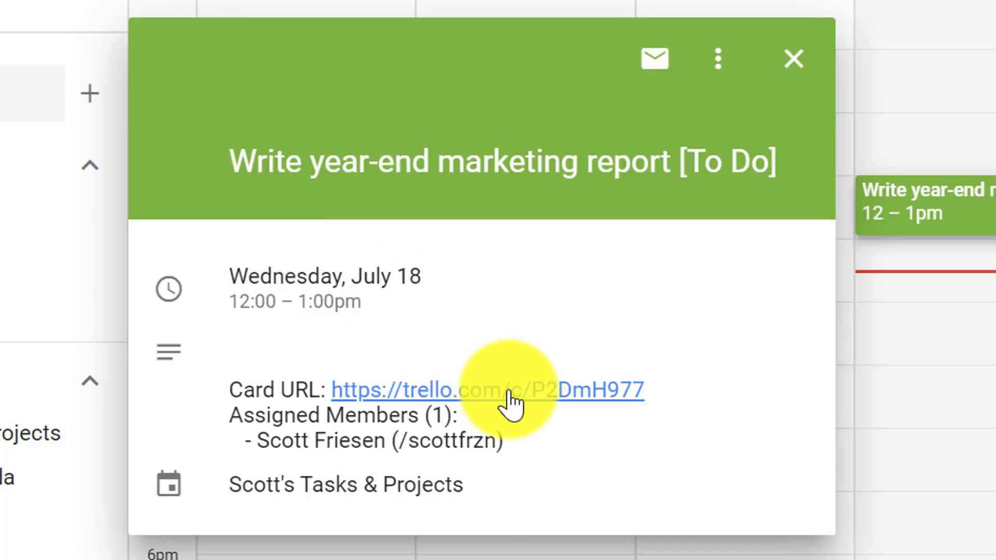
{"action": "mouse_move", "coordinate": [257, 162]}
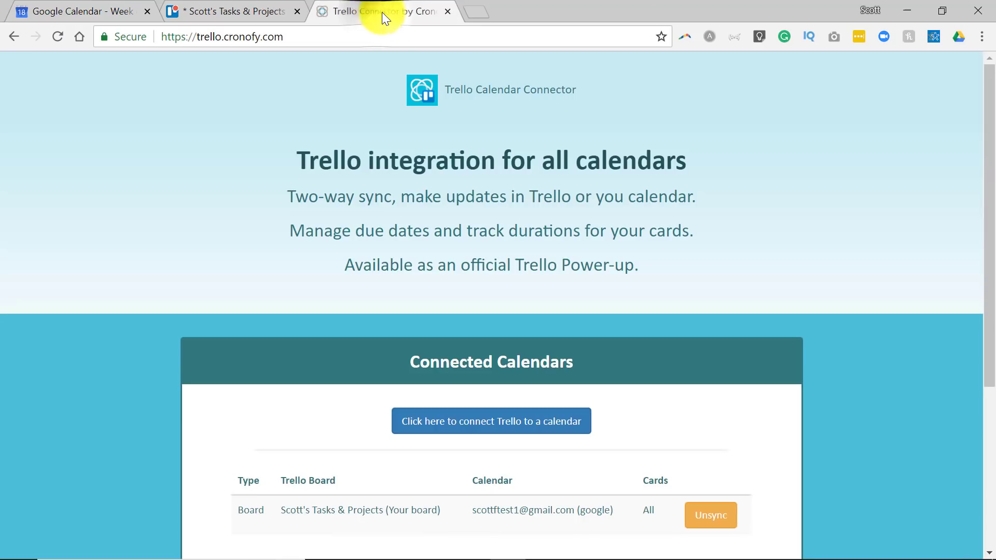
{"action": "mouse_move", "coordinate": [781, 105]}
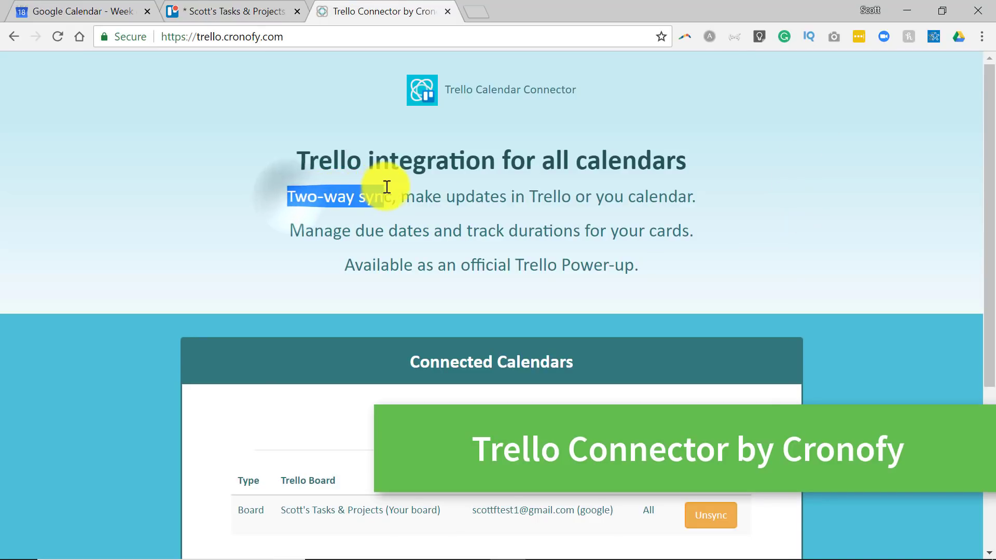
{"action": "mouse_move", "coordinate": [749, 193]}
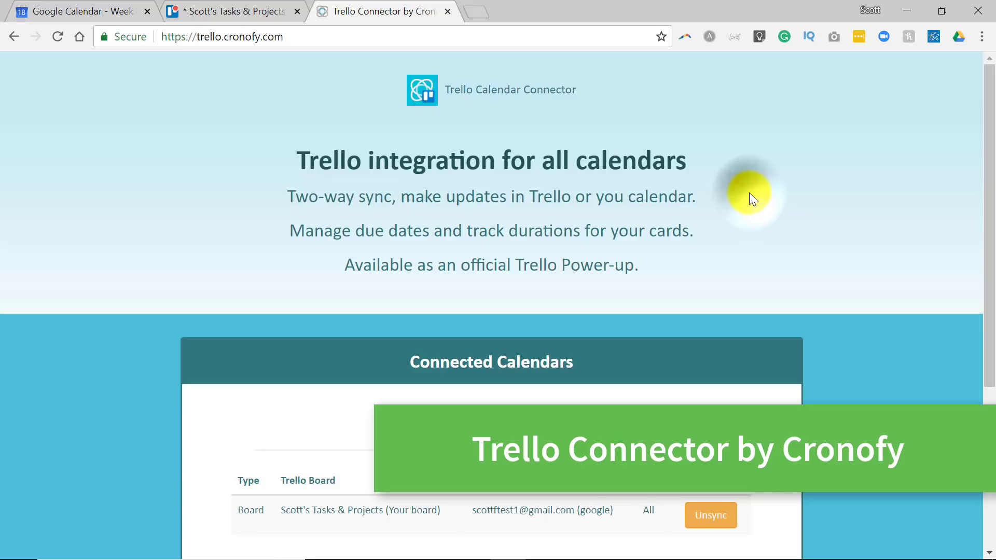
{"action": "mouse_move", "coordinate": [721, 210]}
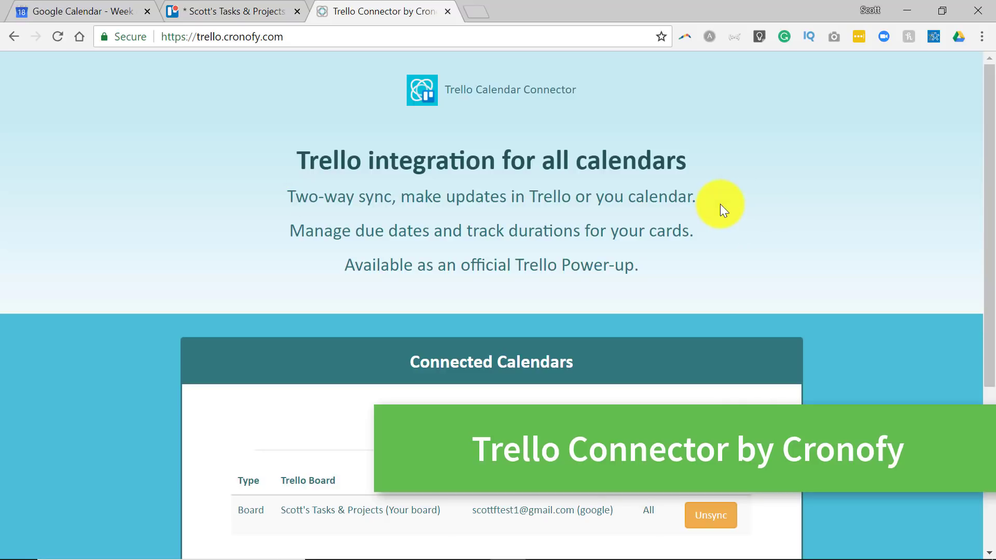
{"action": "mouse_move", "coordinate": [736, 214]}
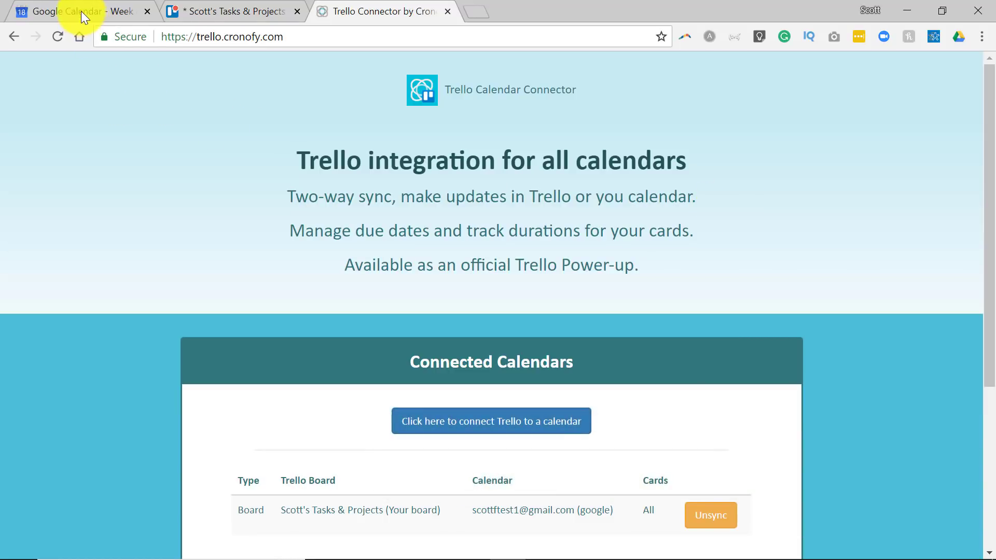
Step: Show the four Trello cards on July 18–21 as all-day items and noon–1pm events
{"action": "left_click", "coordinate": [70, 12]}
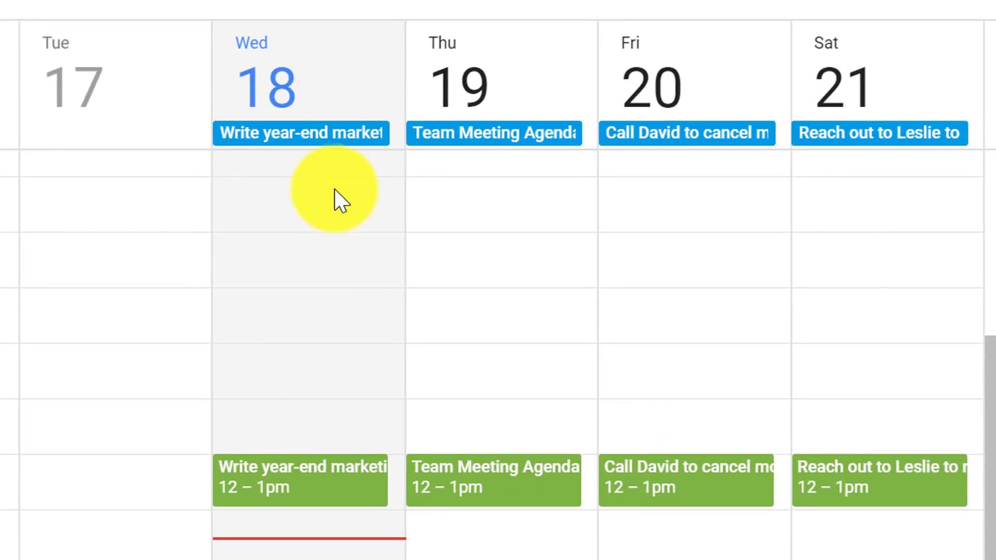
{"action": "mouse_move", "coordinate": [323, 263]}
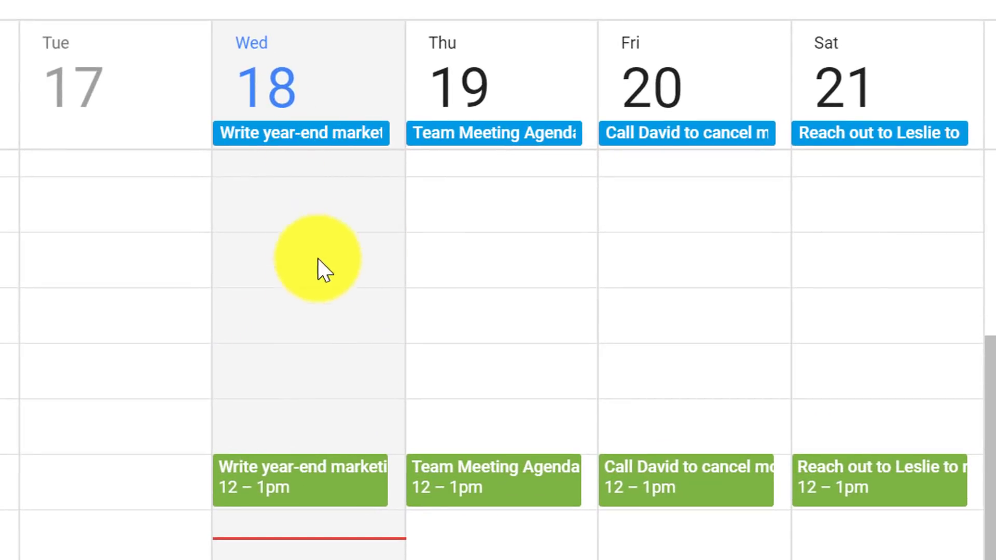
{"action": "mouse_move", "coordinate": [532, 454]}
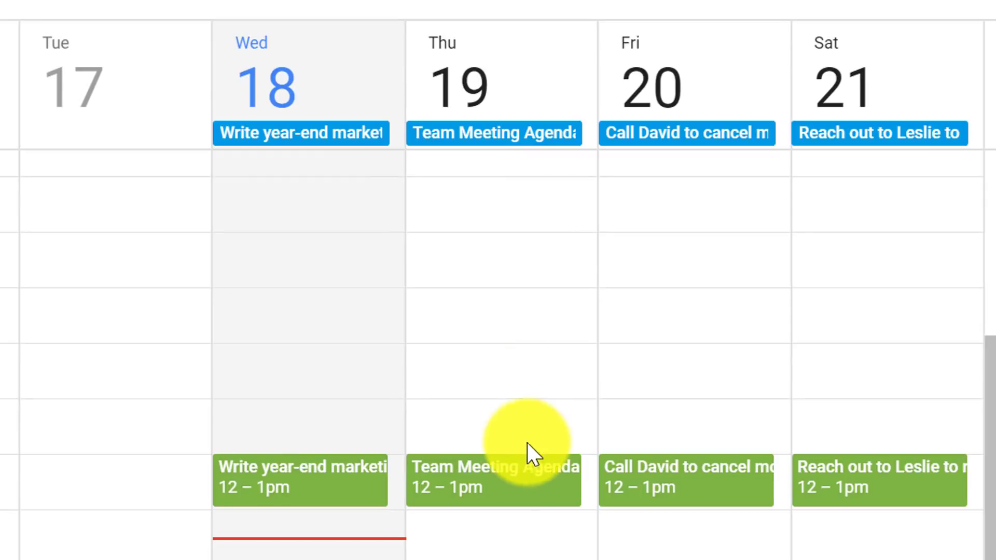
{"action": "mouse_move", "coordinate": [770, 508]}
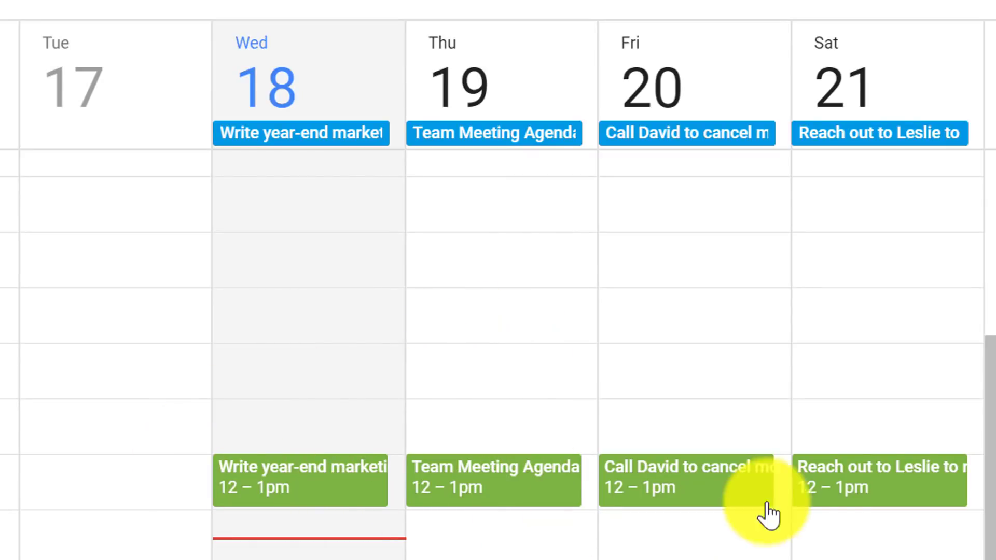
{"action": "mouse_move", "coordinate": [273, 159]}
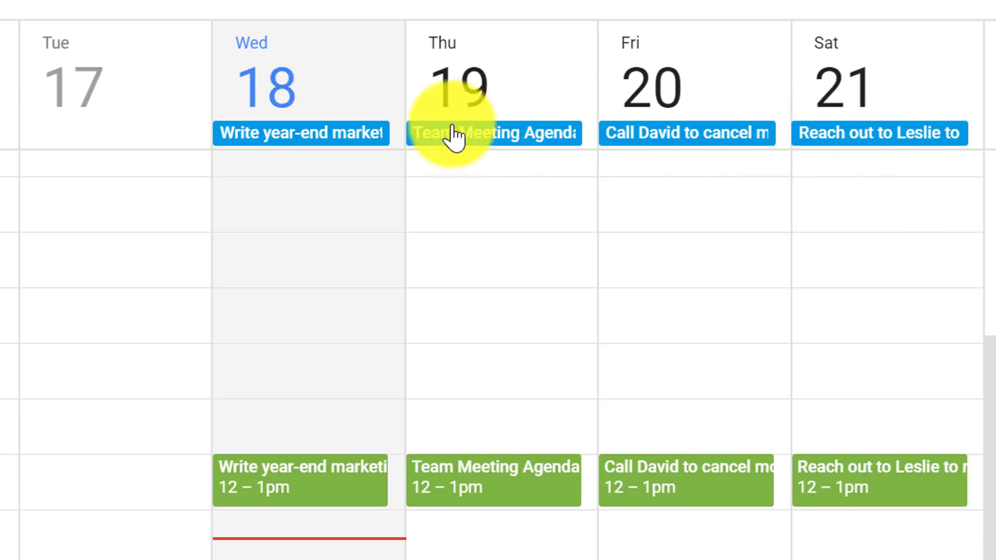
{"action": "mouse_move", "coordinate": [309, 312]}
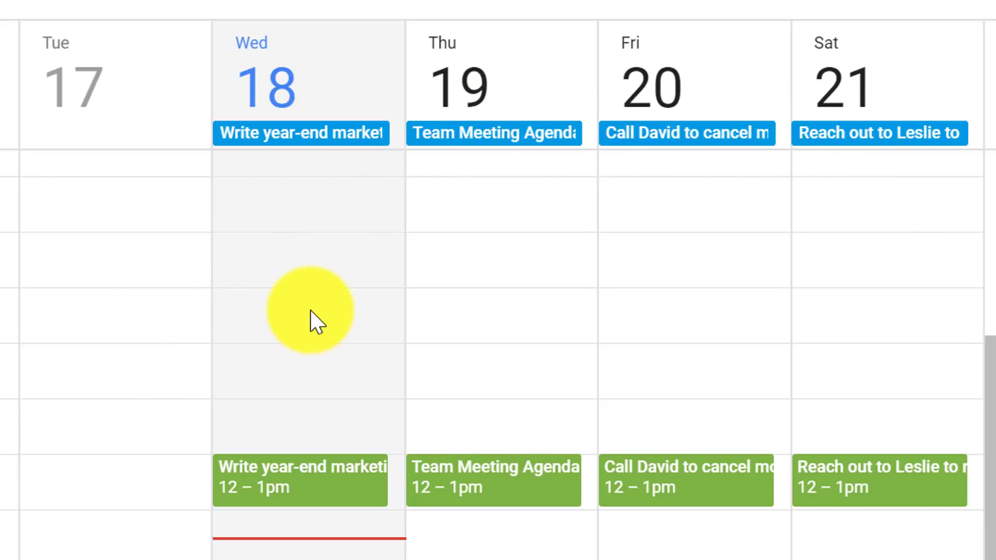
{"action": "mouse_move", "coordinate": [164, 386]}
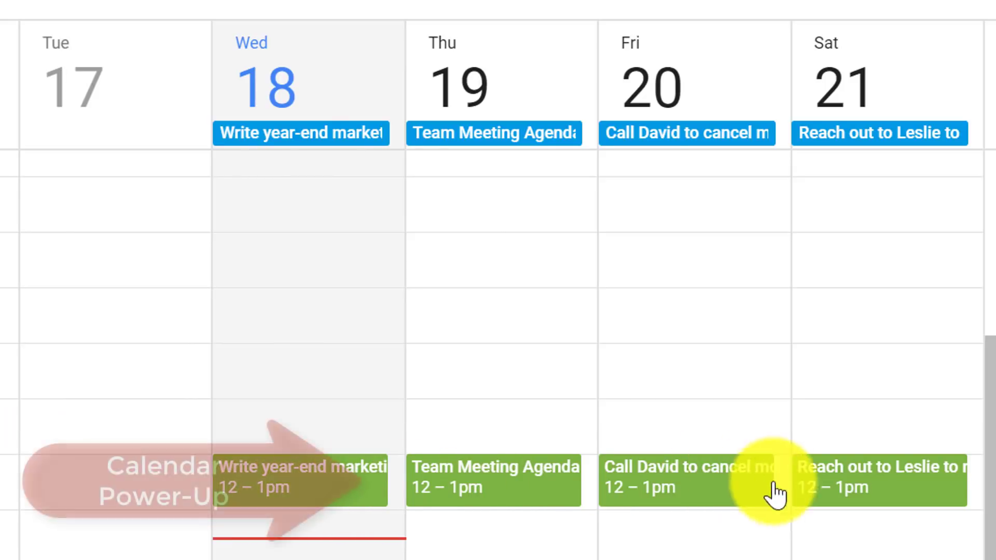
{"action": "mouse_move", "coordinate": [346, 502]}
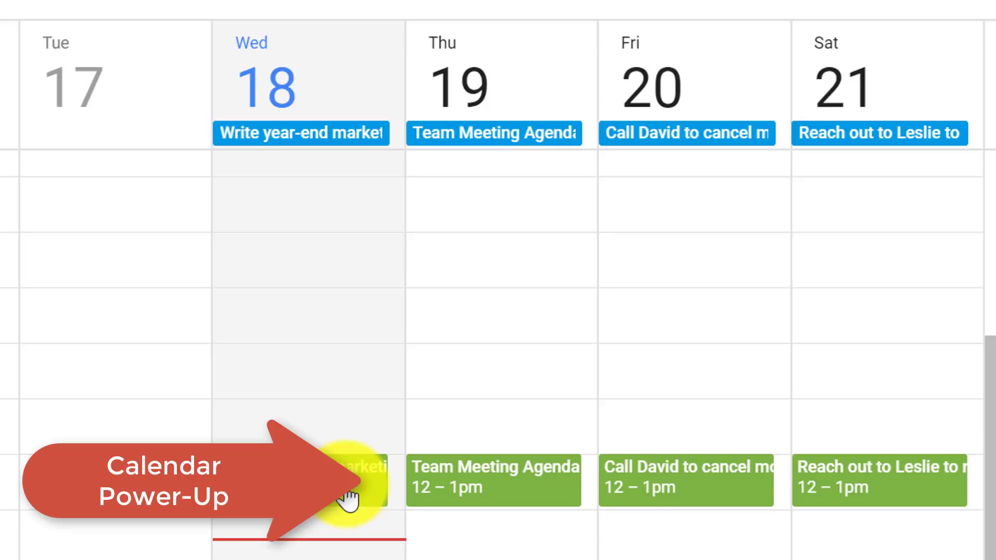
{"action": "mouse_move", "coordinate": [451, 432]}
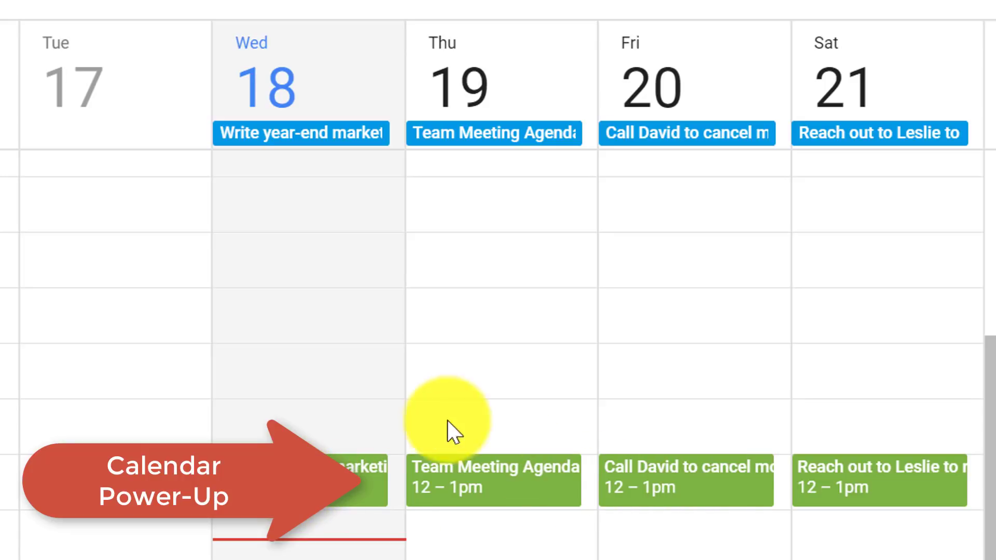
{"action": "mouse_move", "coordinate": [311, 140]}
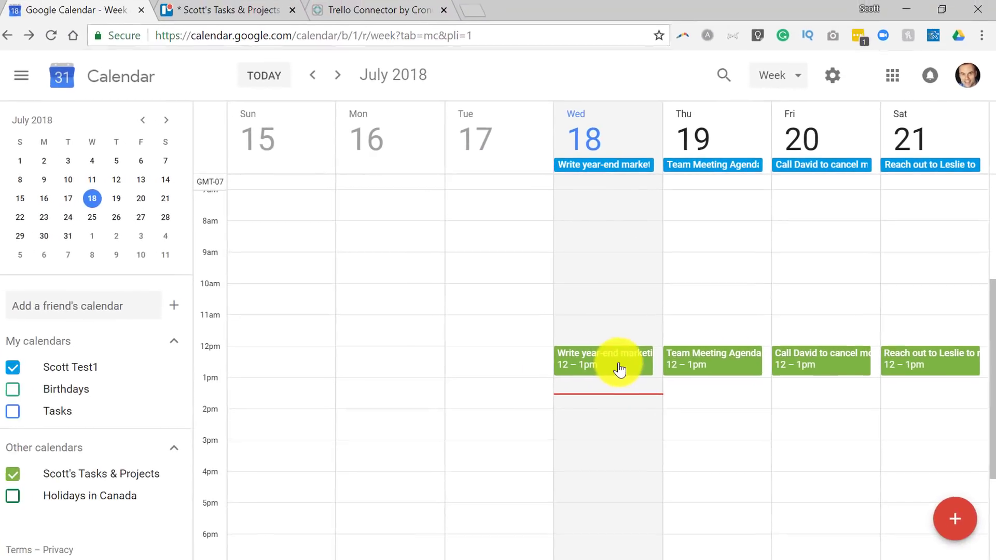
Step: Confirm the Team Meeting Agenda card is due July 19 at noon, then close the card
{"action": "left_click", "coordinate": [227, 11]}
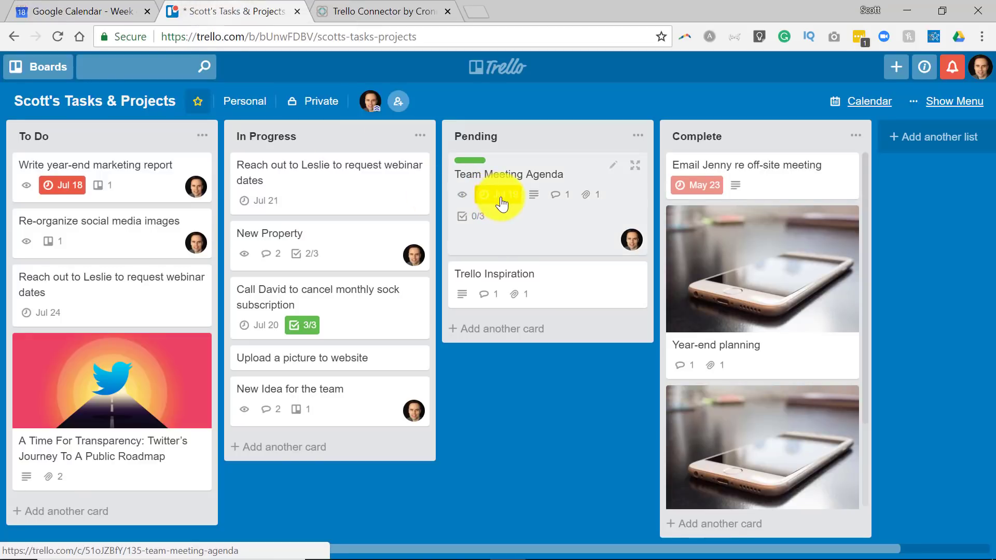
{"action": "left_click", "coordinate": [508, 175]}
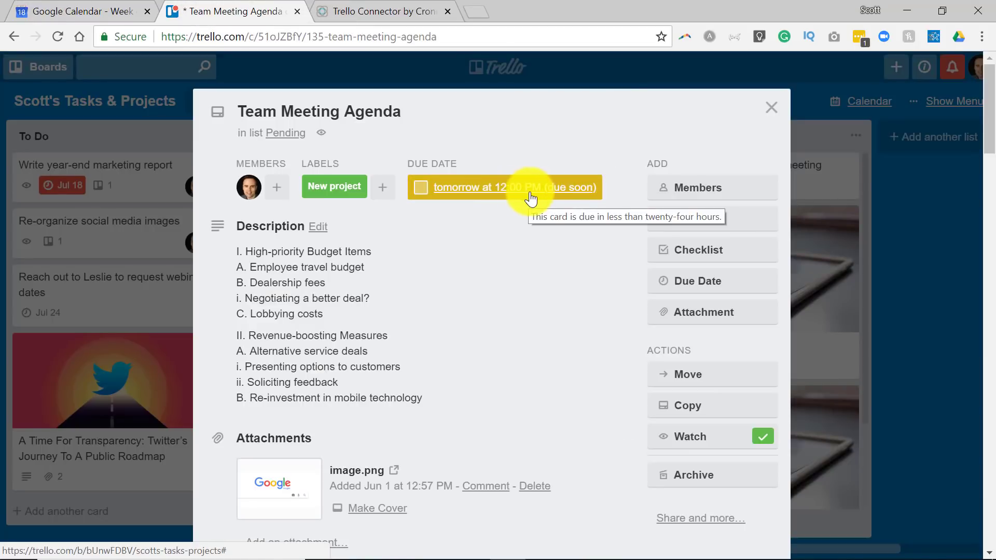
{"action": "left_click", "coordinate": [503, 186]}
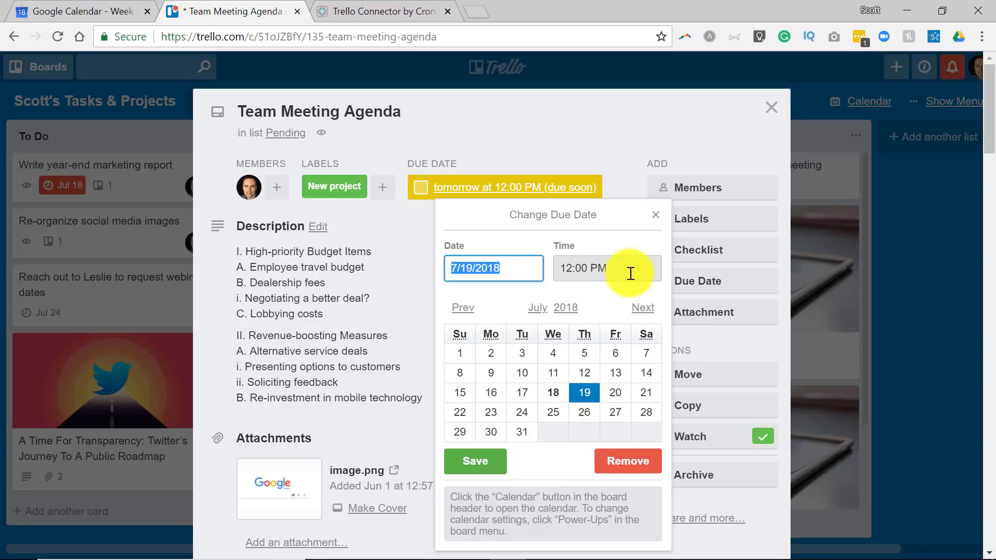
{"action": "mouse_move", "coordinate": [502, 286]}
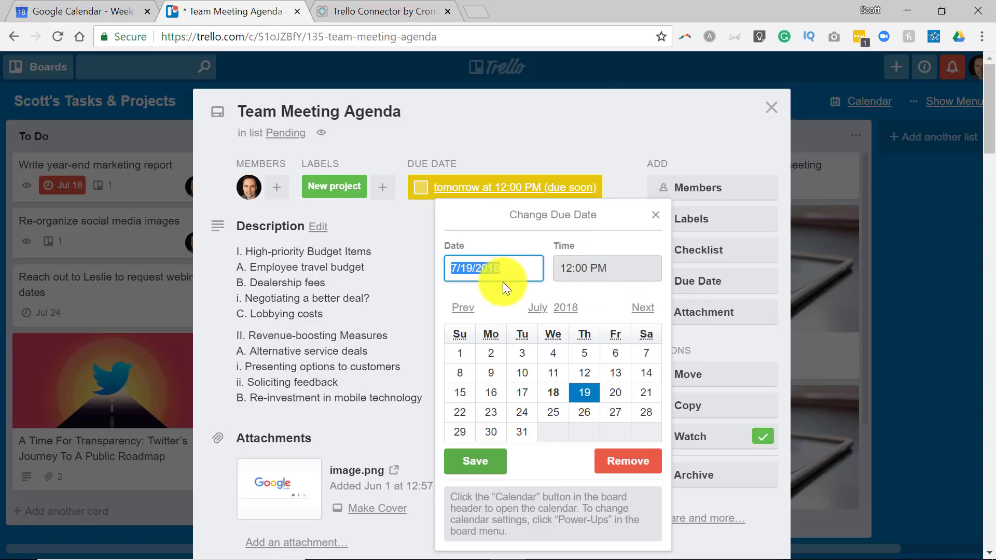
{"action": "mouse_move", "coordinate": [571, 373]}
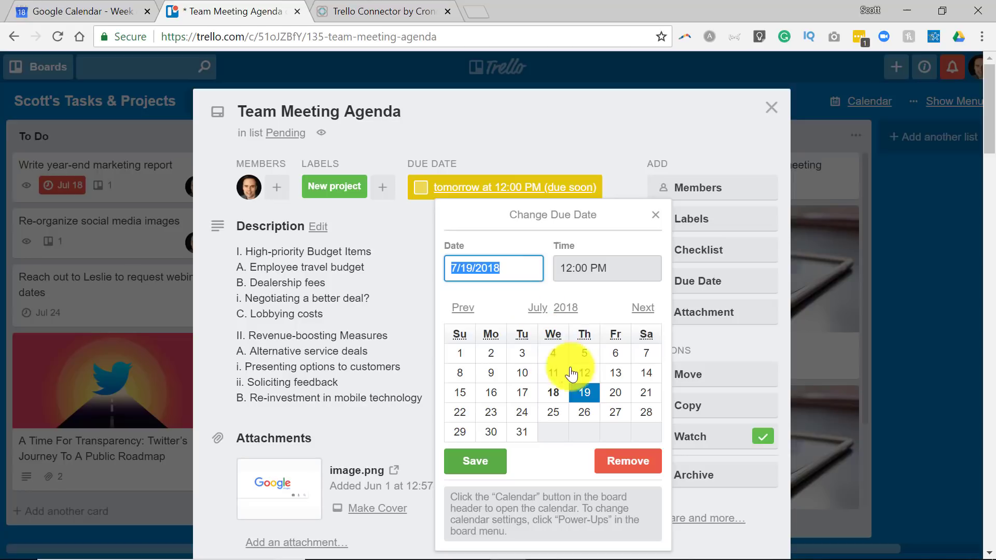
{"action": "mouse_move", "coordinate": [592, 268]}
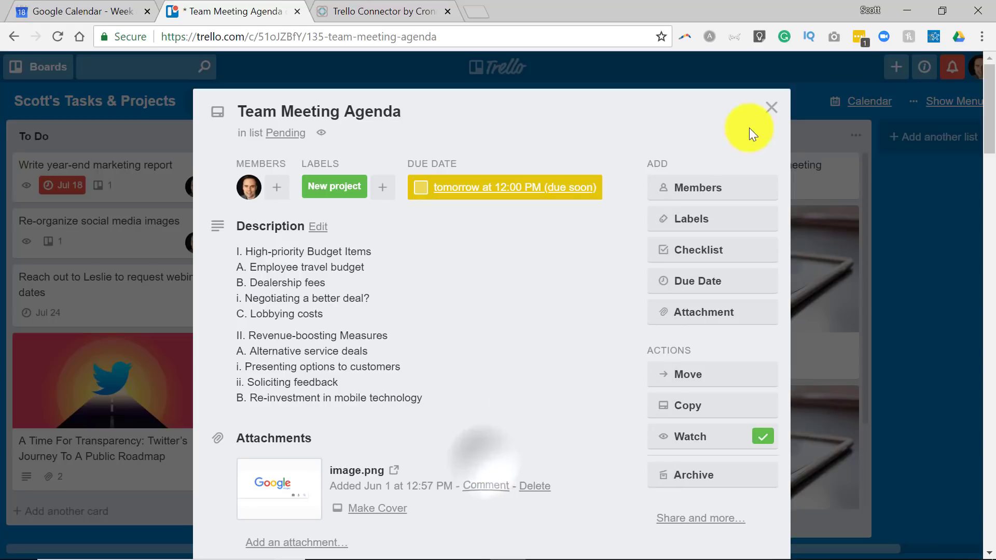
{"action": "left_click", "coordinate": [771, 108]}
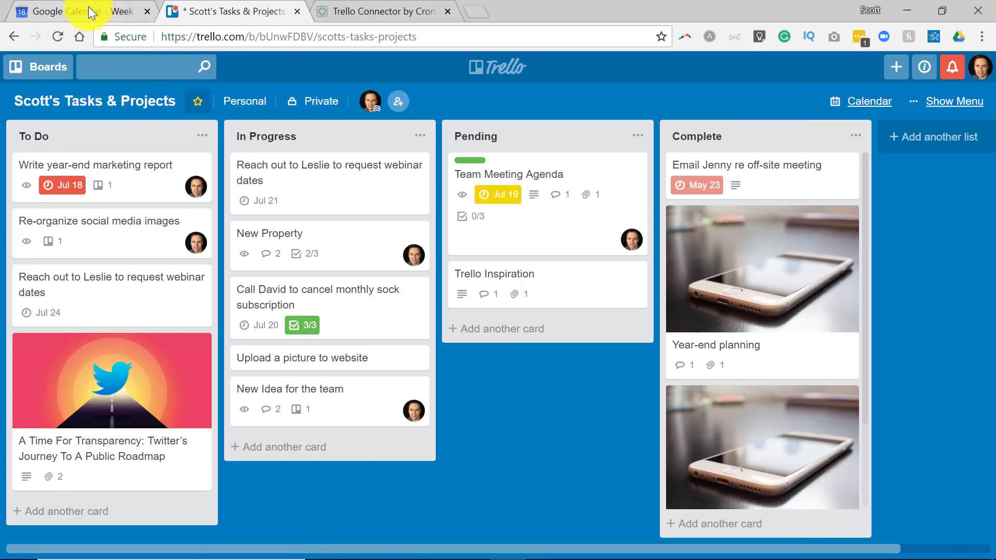
{"action": "left_click", "coordinate": [77, 11]}
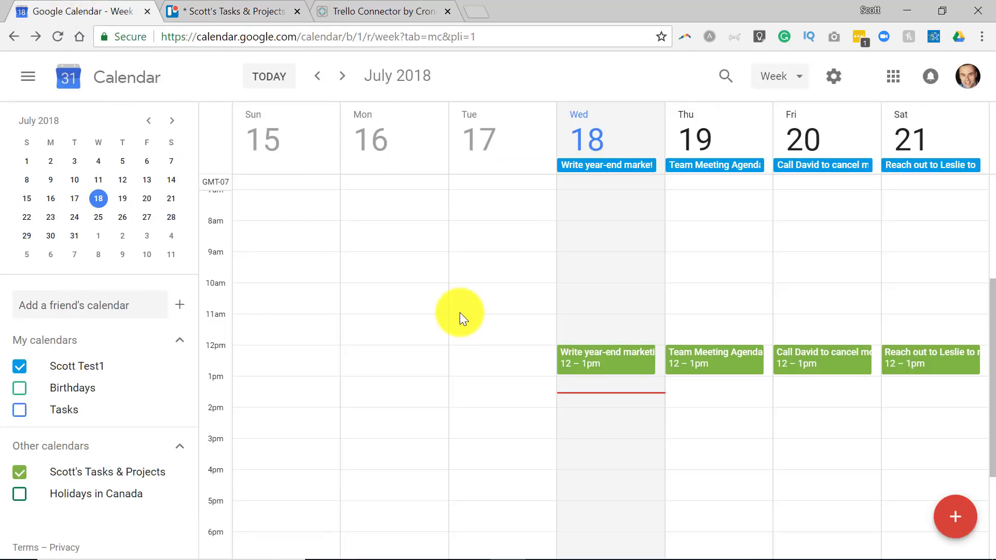
{"action": "mouse_move", "coordinate": [622, 413]}
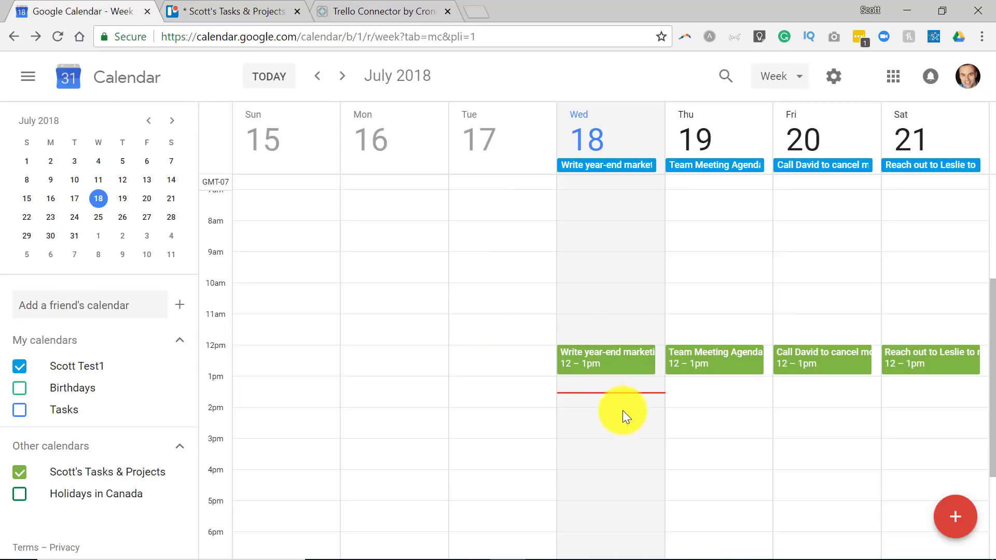
{"action": "mouse_move", "coordinate": [614, 368]}
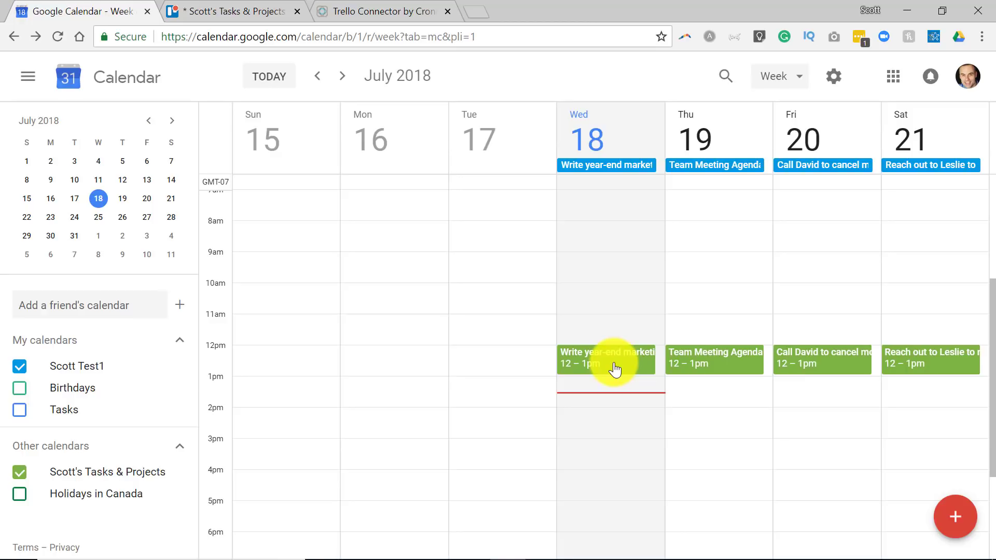
{"action": "mouse_move", "coordinate": [625, 223]}
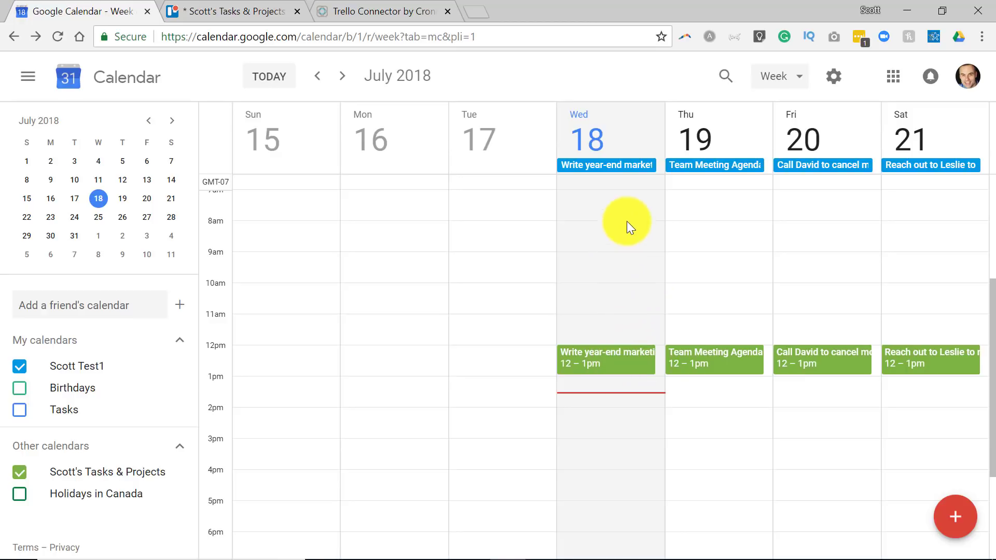
{"action": "mouse_move", "coordinate": [625, 170]}
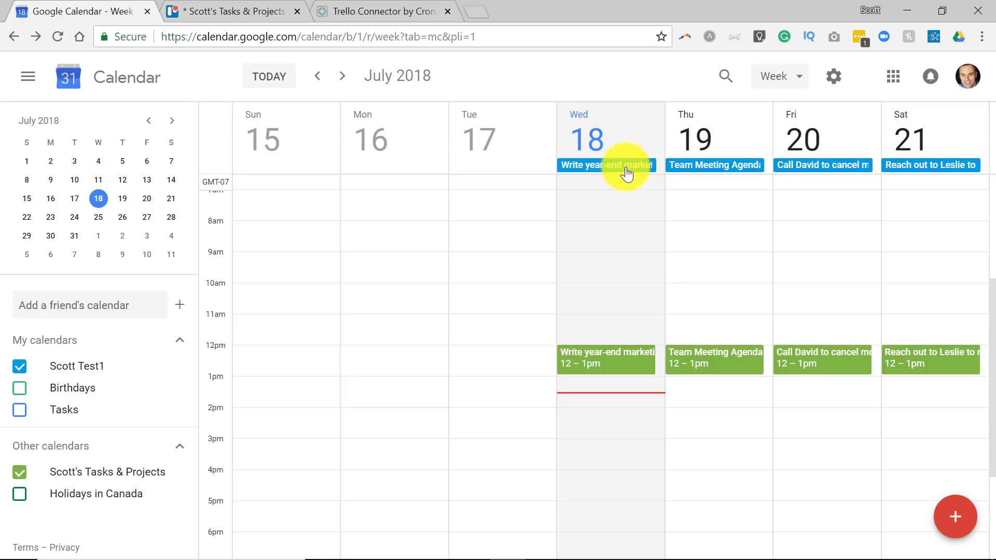
{"action": "mouse_move", "coordinate": [617, 195]}
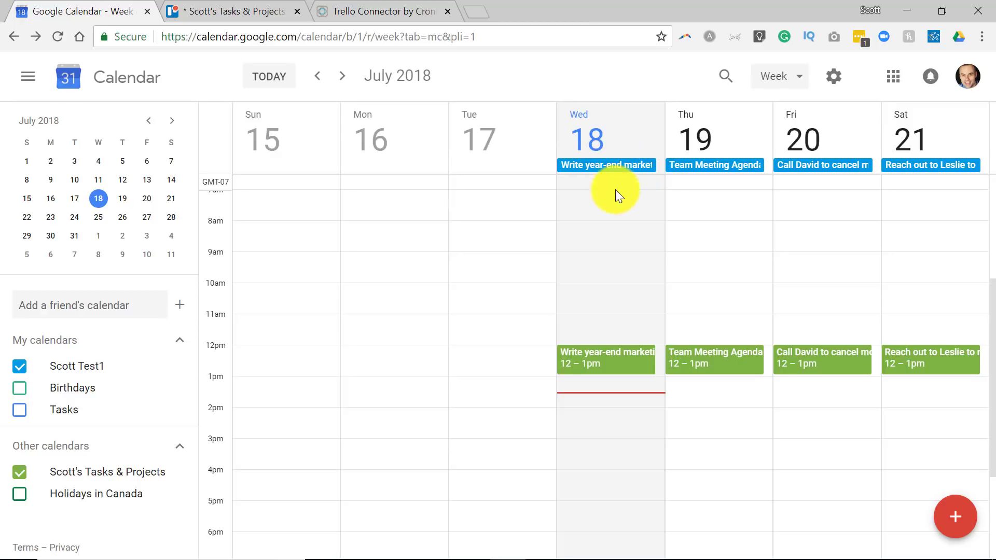
{"action": "mouse_move", "coordinate": [626, 178]}
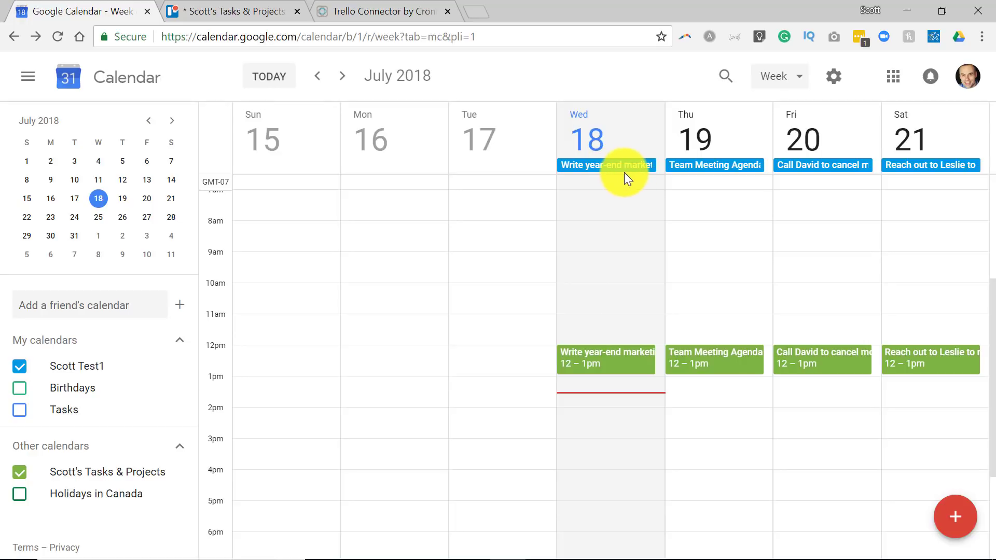
{"action": "mouse_move", "coordinate": [633, 292]}
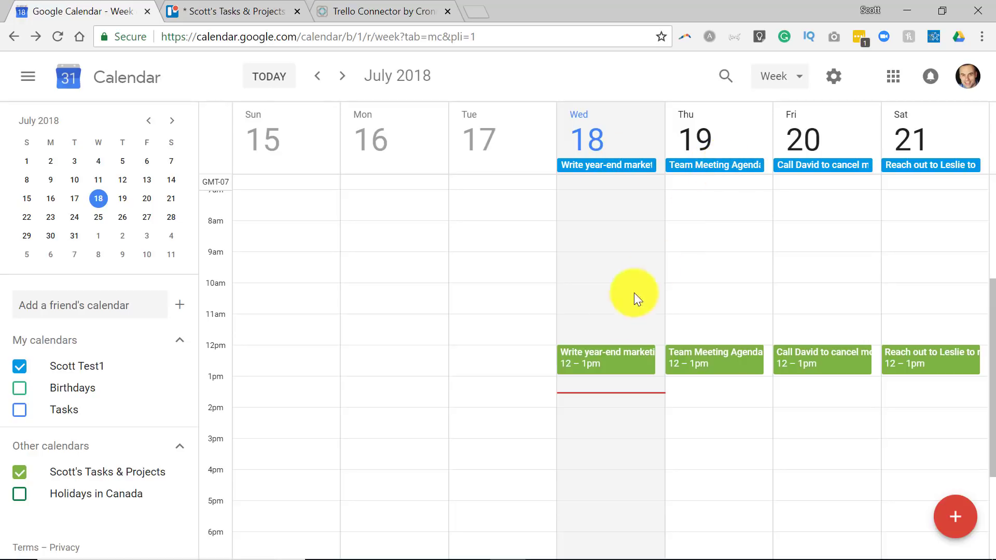
{"action": "mouse_move", "coordinate": [613, 360]}
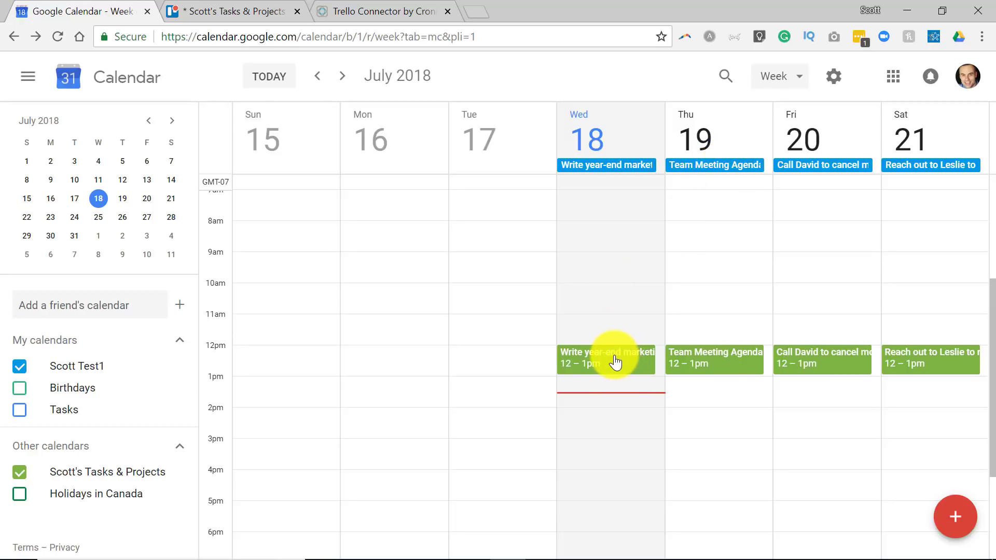
{"action": "mouse_move", "coordinate": [625, 356]}
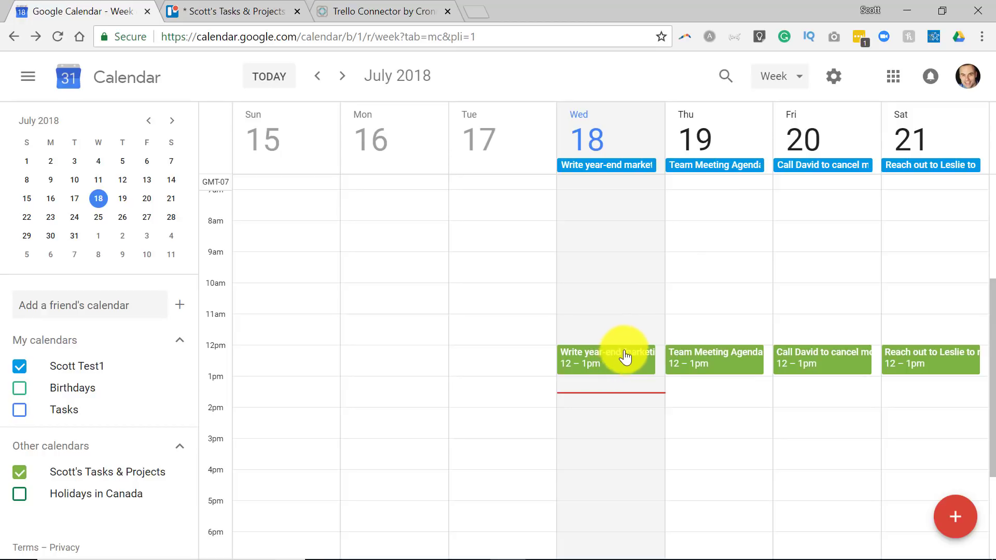
{"action": "mouse_move", "coordinate": [629, 240]}
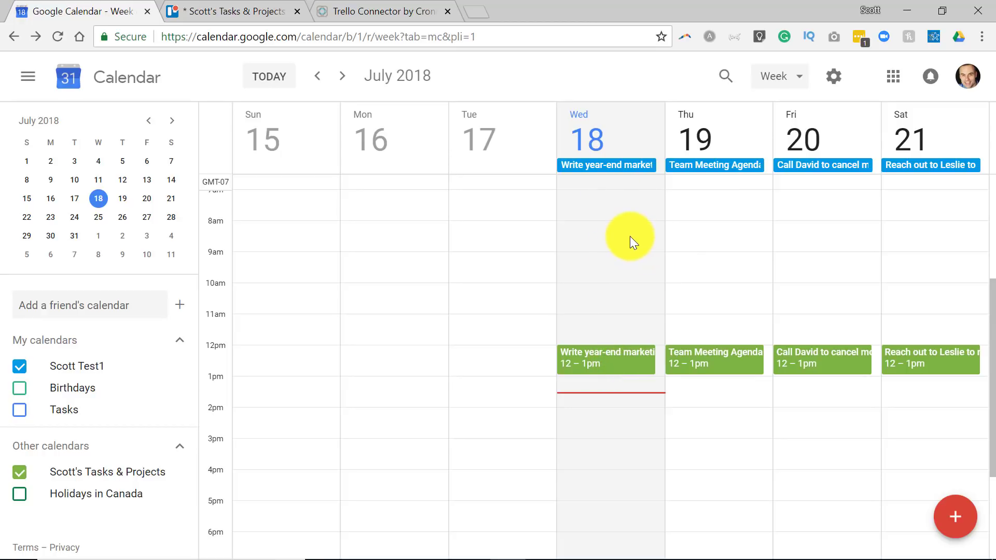
{"action": "mouse_move", "coordinate": [388, 36]}
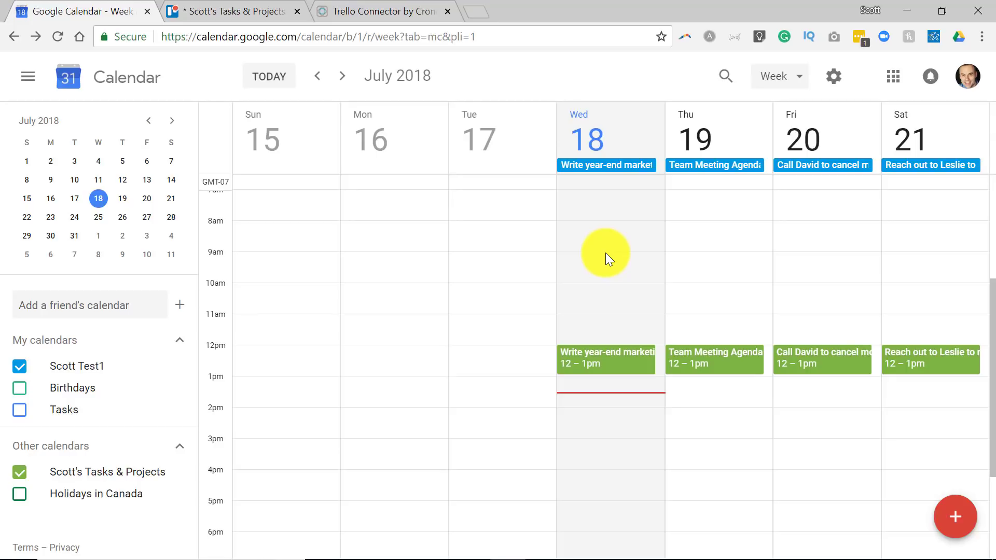
Step: Change the Reach out to Leslie card's due date to July 19 and return to Google Calendar
{"action": "left_click", "coordinate": [228, 12]}
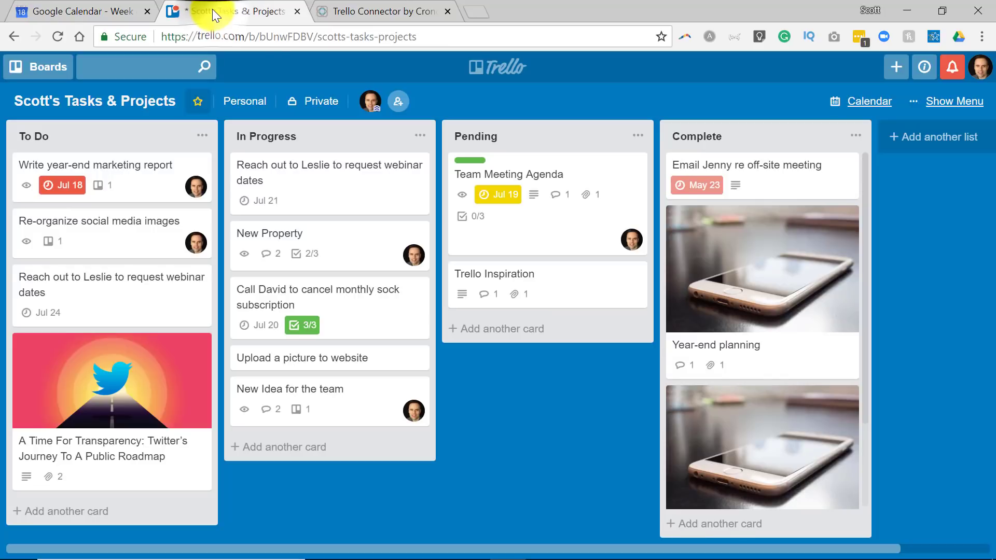
{"action": "mouse_move", "coordinate": [556, 410]}
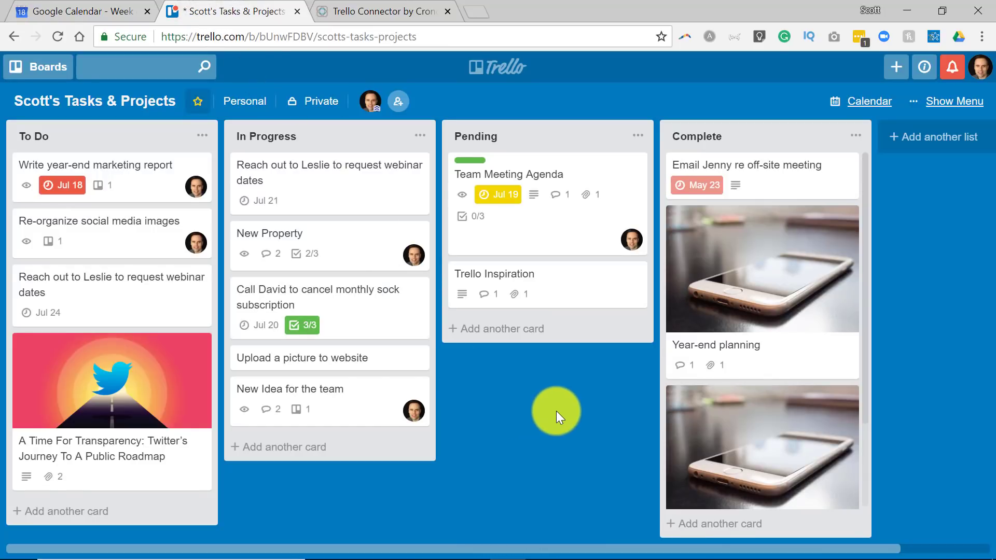
{"action": "mouse_move", "coordinate": [416, 305]}
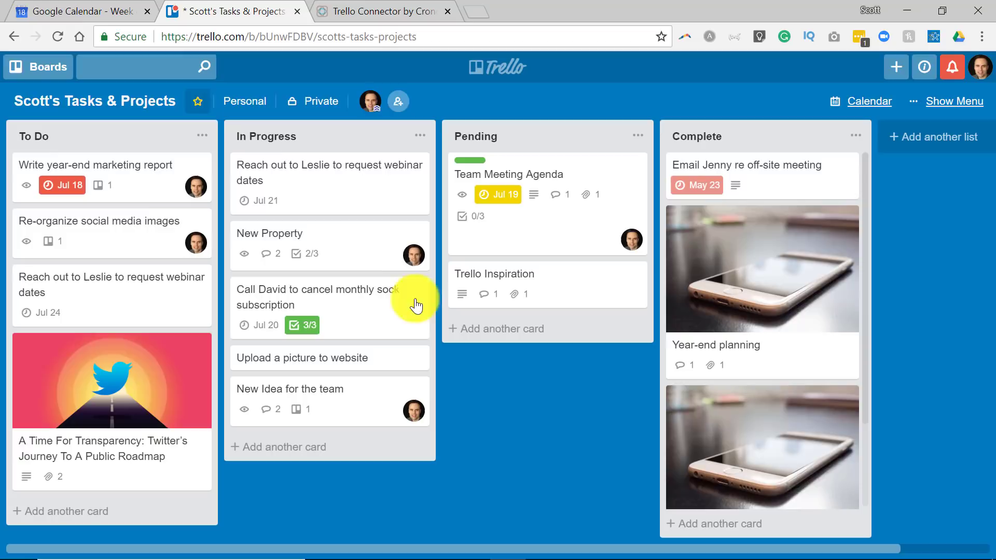
{"action": "mouse_move", "coordinate": [314, 184]}
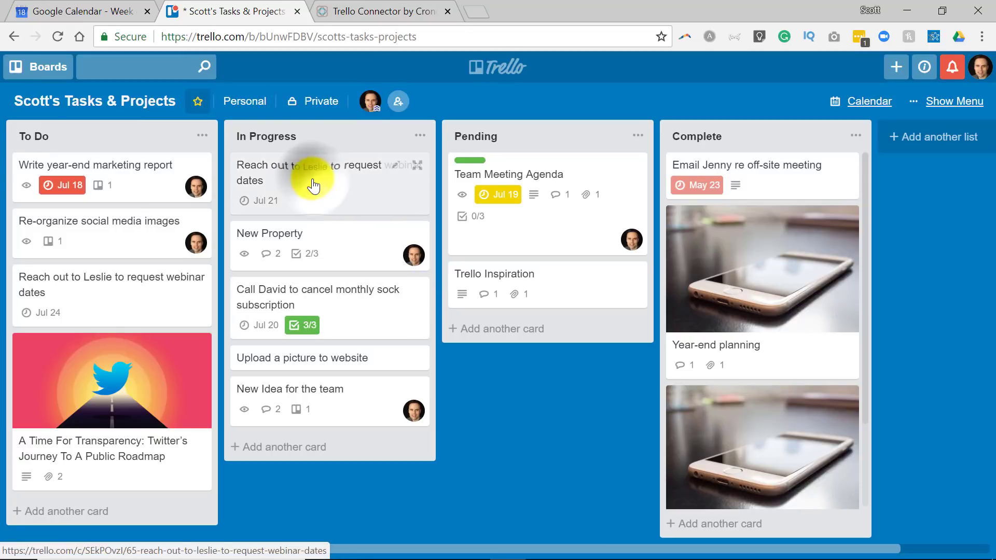
{"action": "left_click", "coordinate": [312, 172]}
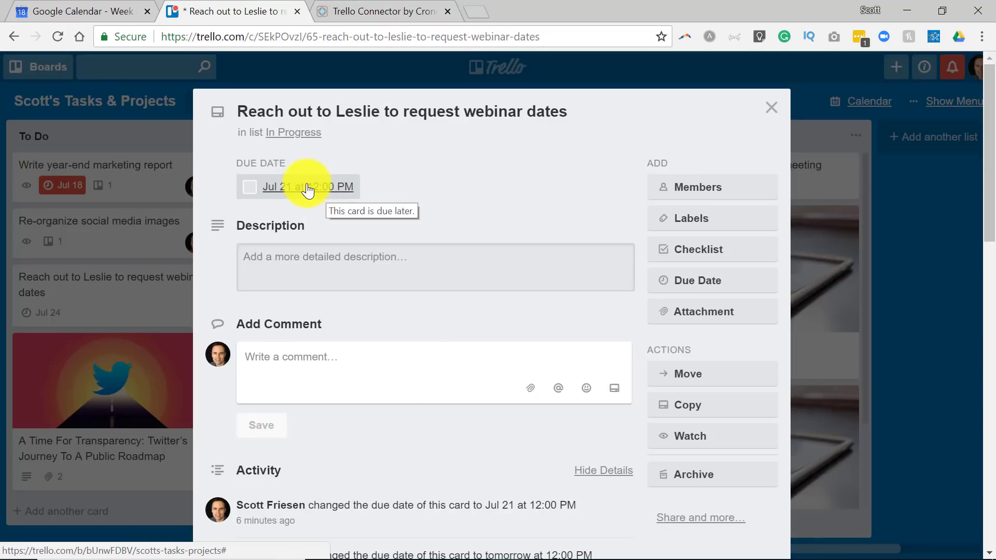
{"action": "left_click", "coordinate": [308, 186]}
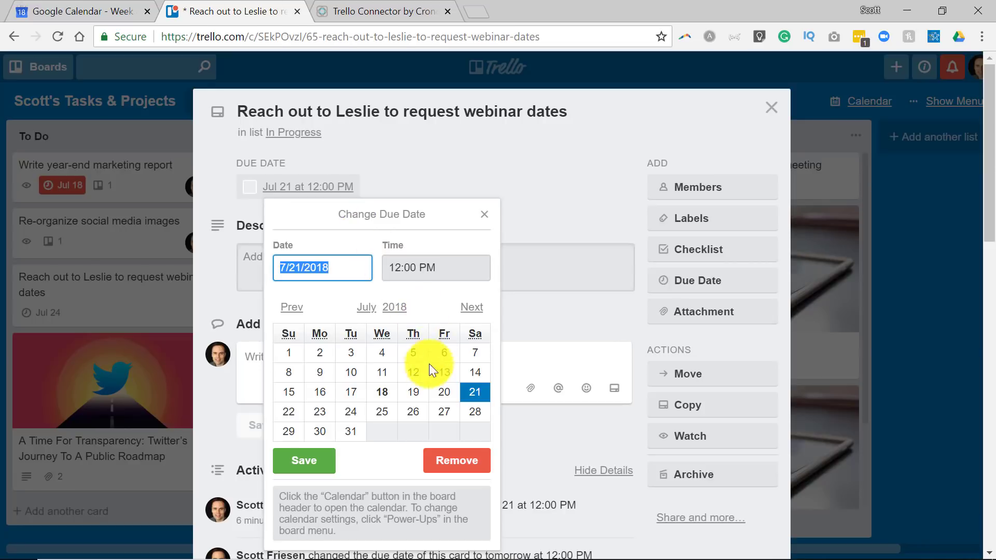
{"action": "left_click", "coordinate": [413, 392]}
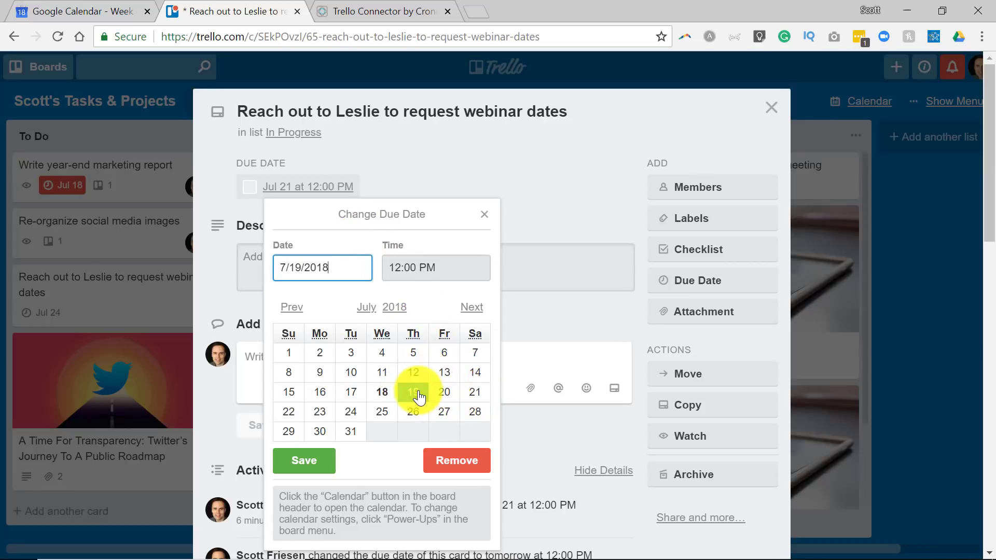
{"action": "left_click", "coordinate": [303, 460]}
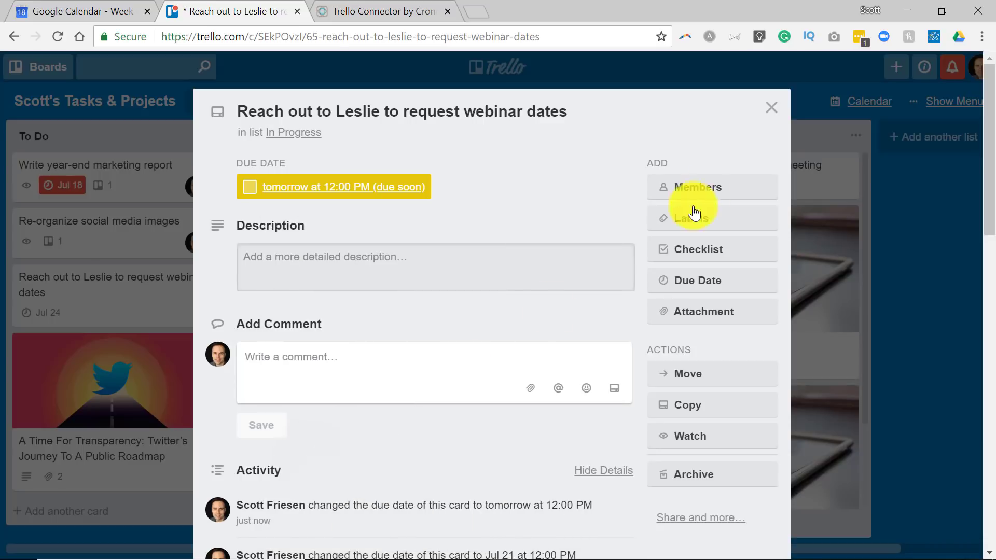
{"action": "left_click", "coordinate": [771, 107]}
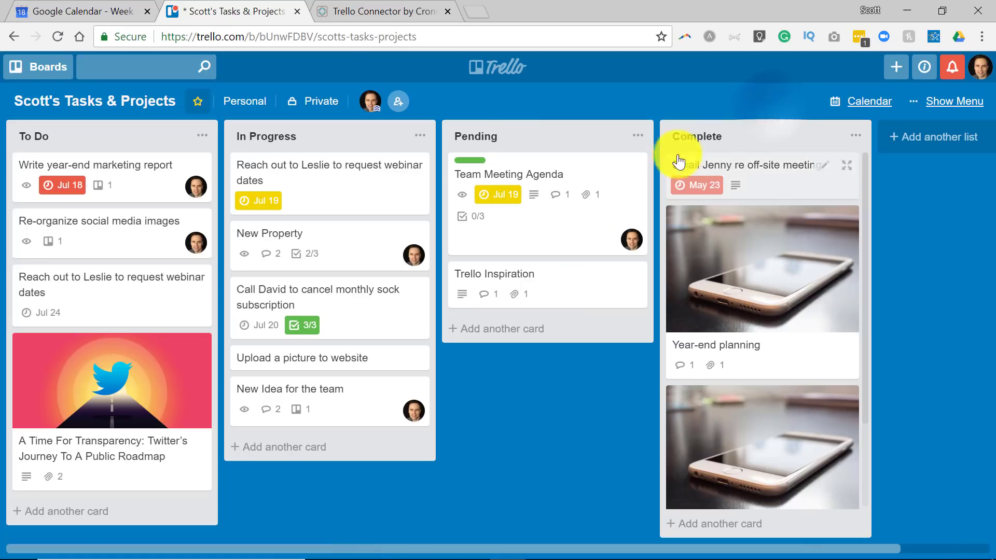
{"action": "left_click", "coordinate": [79, 12]}
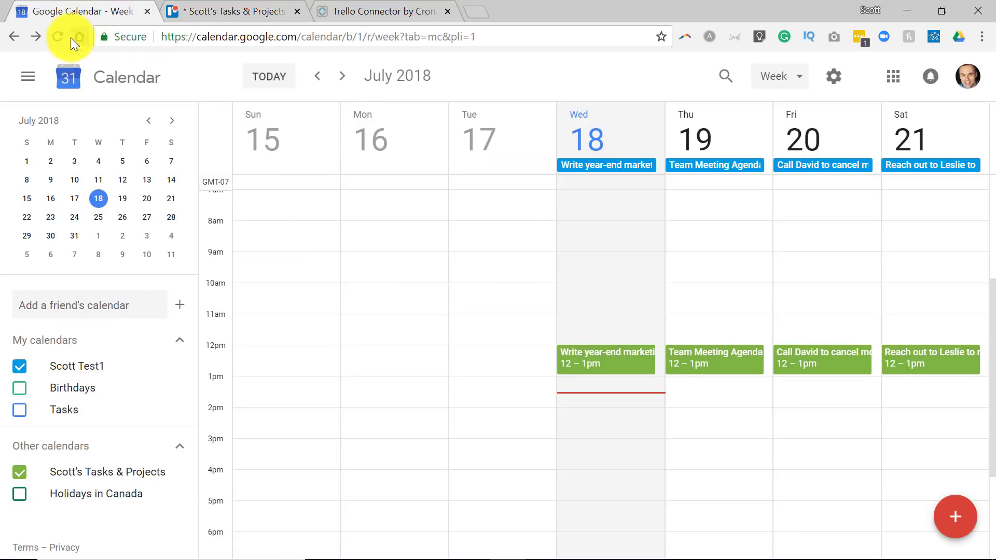
Step: Refresh the calendar so Reach out to Leslie's all-day item appears on July 19, comparing with Trello
{"action": "left_click", "coordinate": [57, 36]}
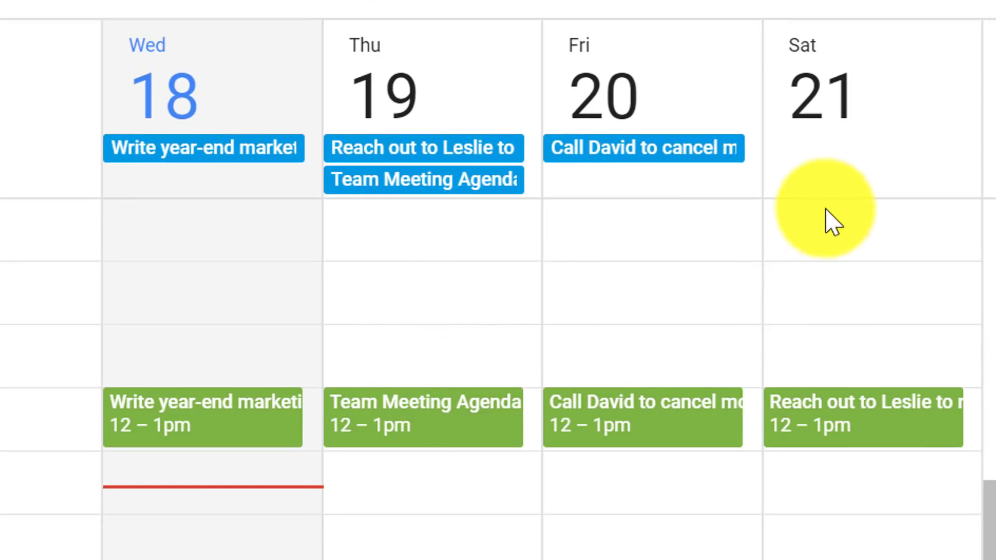
{"action": "mouse_move", "coordinate": [423, 148]}
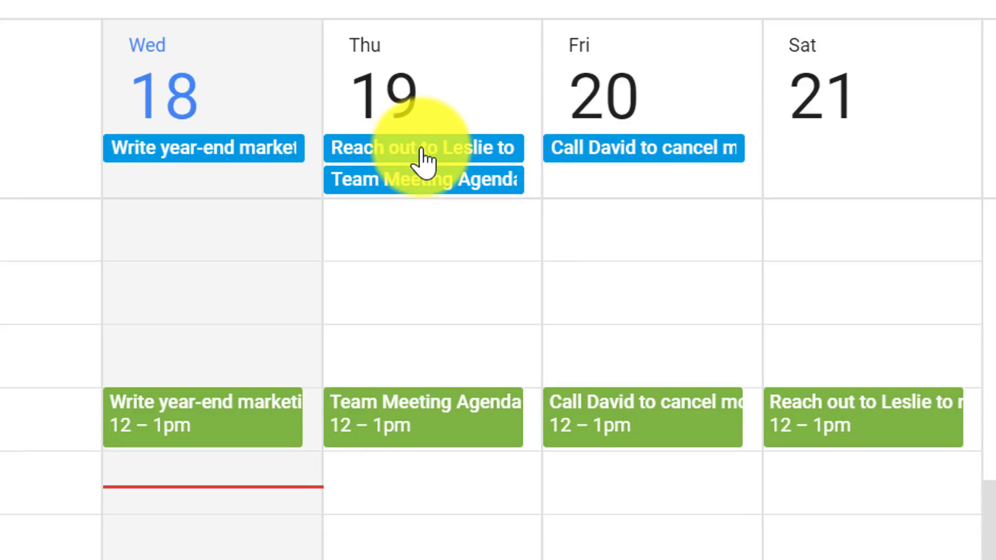
{"action": "mouse_move", "coordinate": [838, 139]}
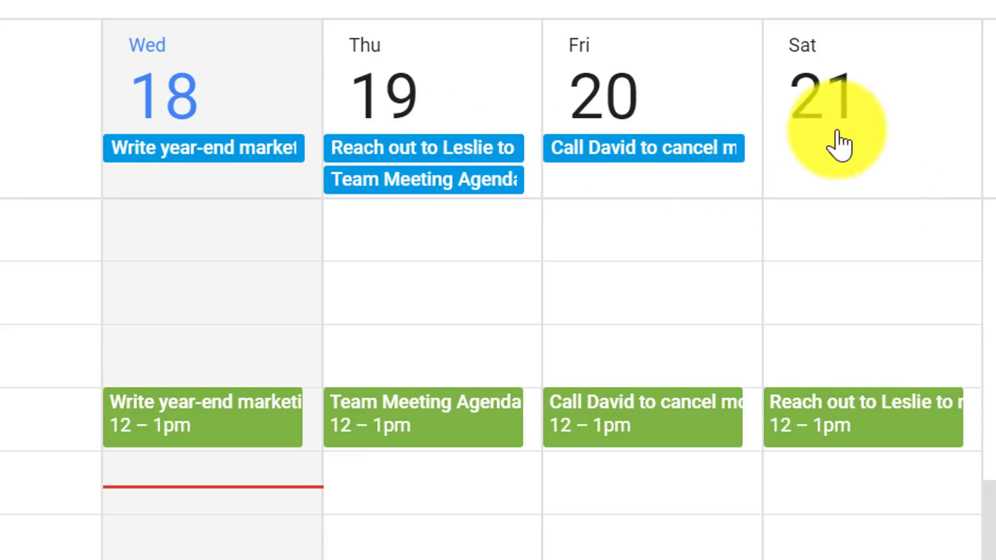
{"action": "mouse_move", "coordinate": [521, 172]}
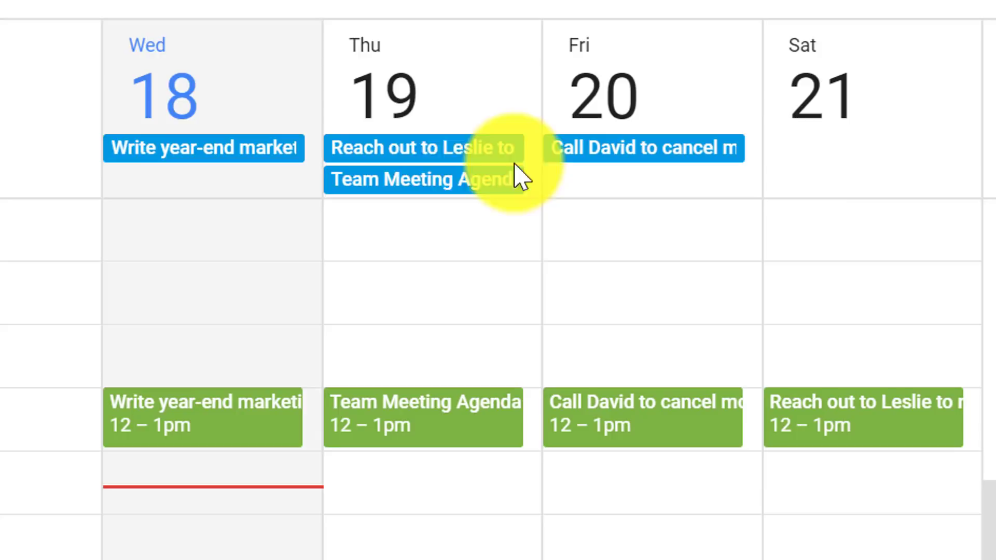
{"action": "mouse_move", "coordinate": [424, 158]}
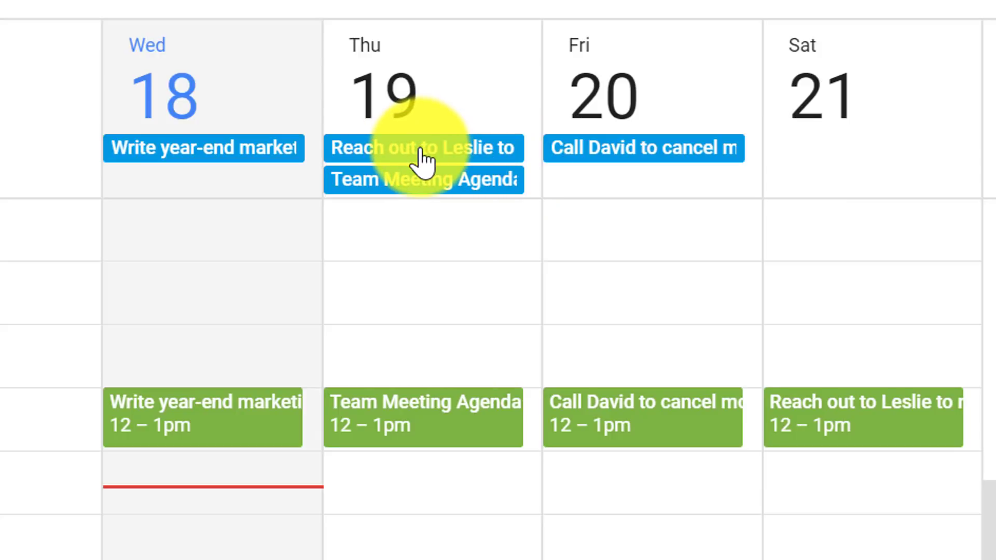
{"action": "mouse_move", "coordinate": [870, 370]}
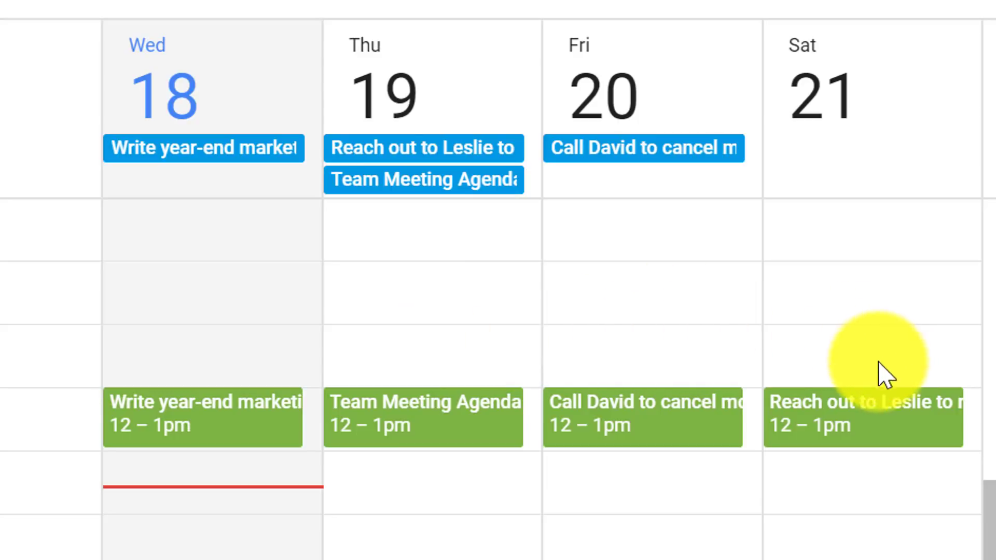
{"action": "mouse_move", "coordinate": [917, 438]}
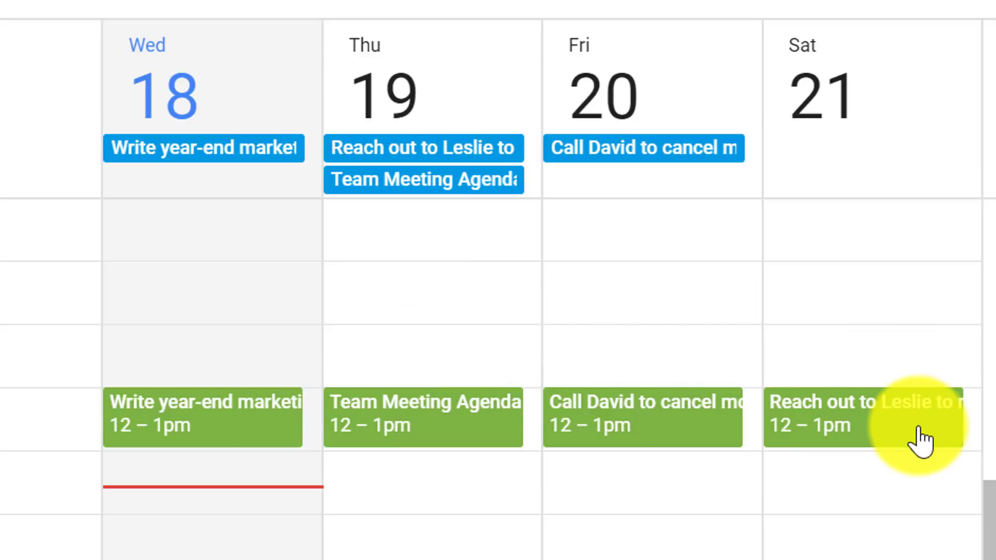
{"action": "mouse_move", "coordinate": [868, 440]}
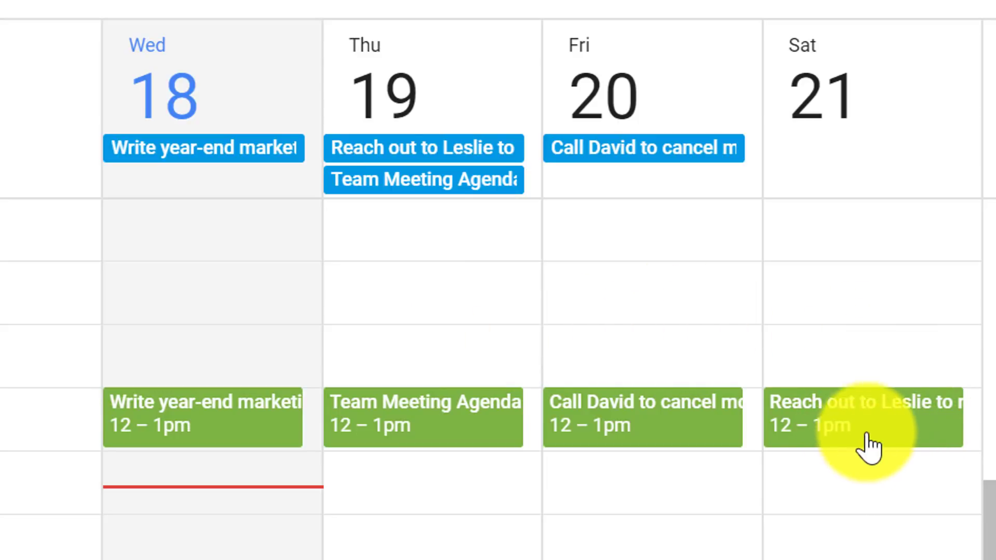
{"action": "mouse_move", "coordinate": [880, 413]}
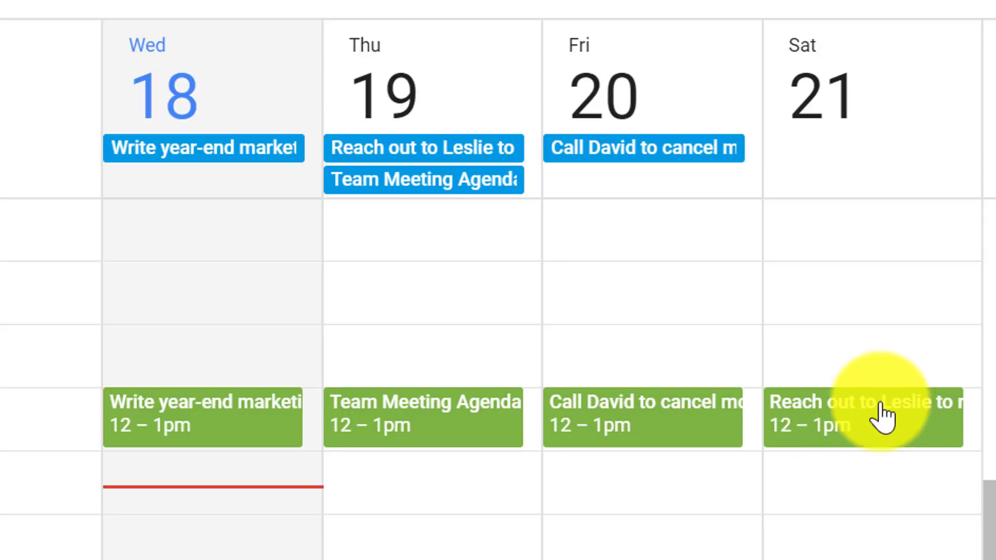
{"action": "mouse_move", "coordinate": [730, 495]}
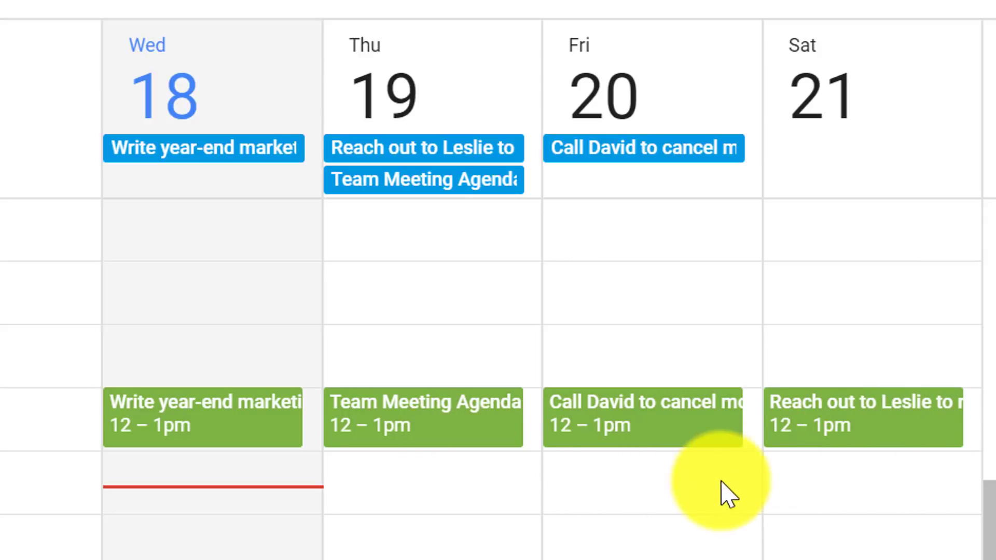
{"action": "mouse_move", "coordinate": [918, 537]}
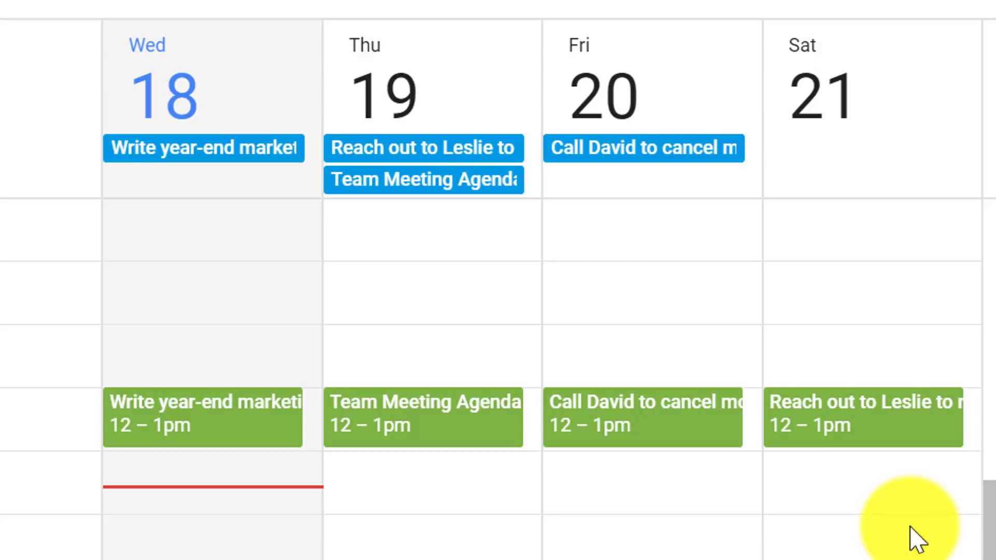
{"action": "mouse_move", "coordinate": [838, 501]}
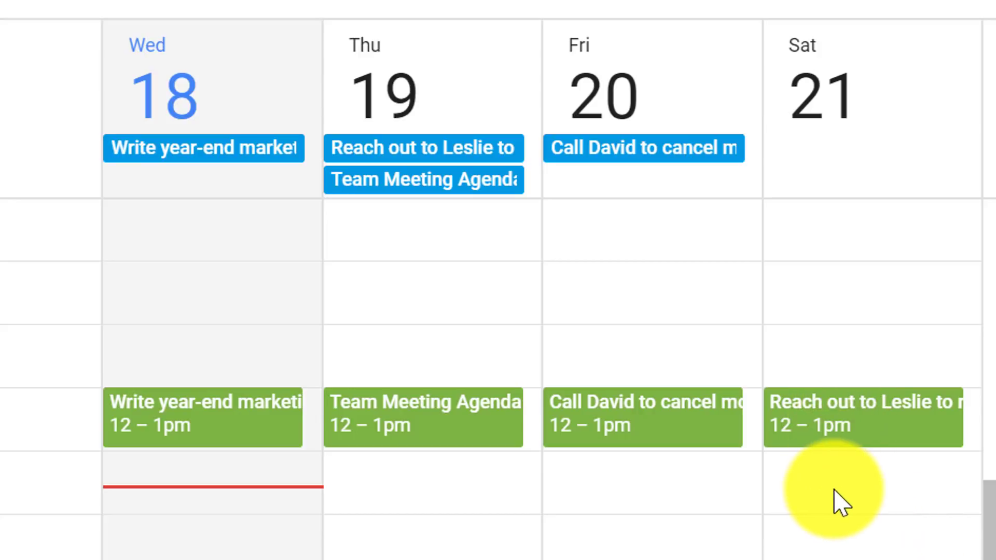
{"action": "mouse_move", "coordinate": [854, 425]}
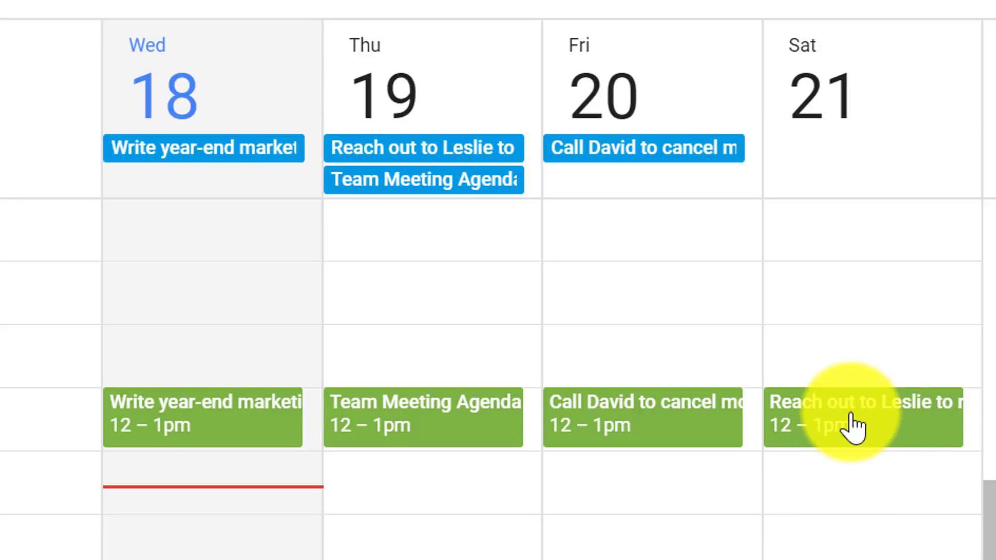
{"action": "mouse_move", "coordinate": [489, 469]}
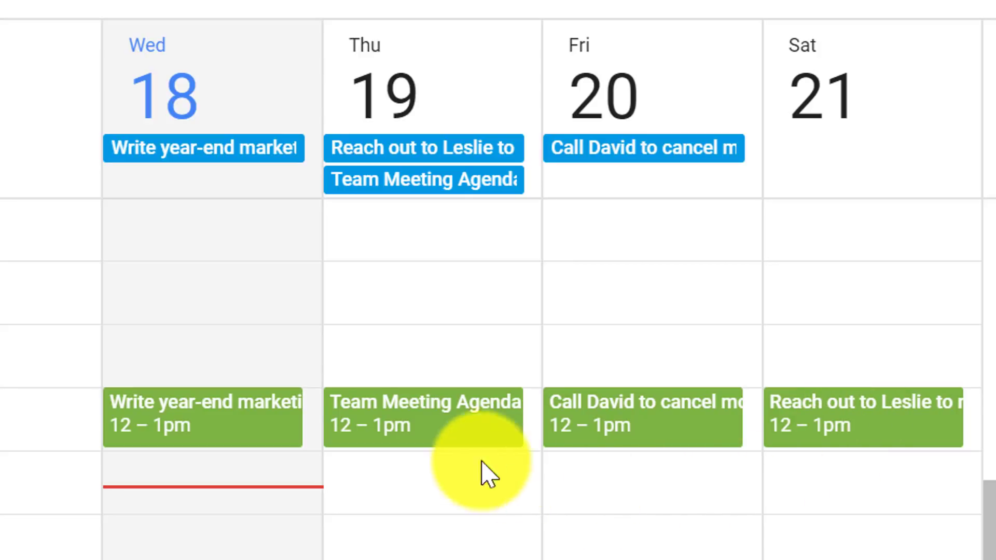
{"action": "mouse_move", "coordinate": [797, 371]}
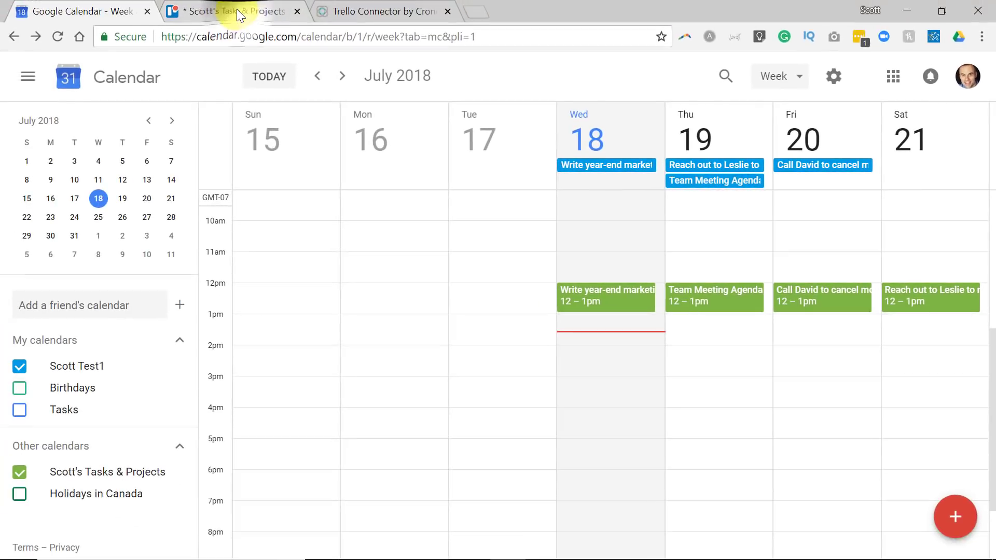
{"action": "left_click", "coordinate": [233, 11]}
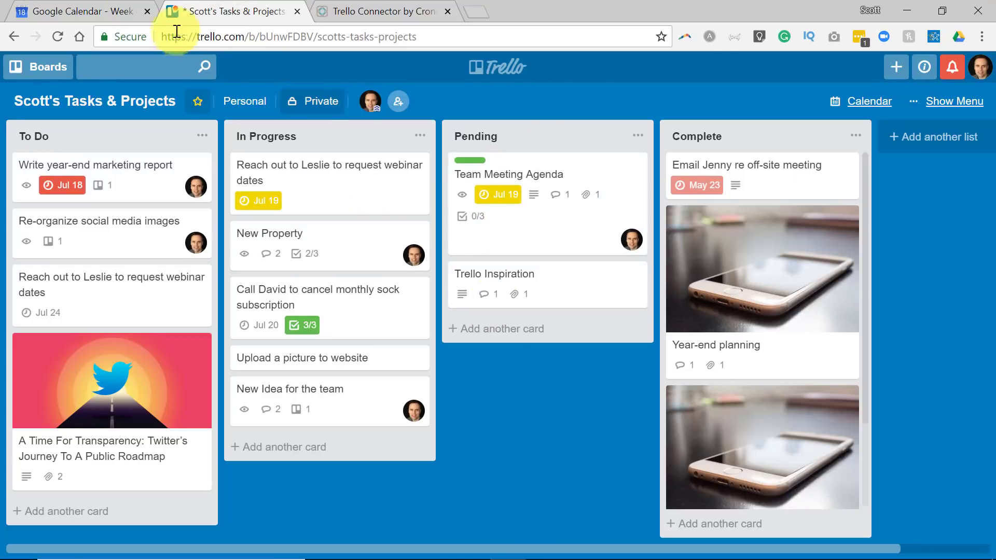
{"action": "left_click", "coordinate": [76, 11]}
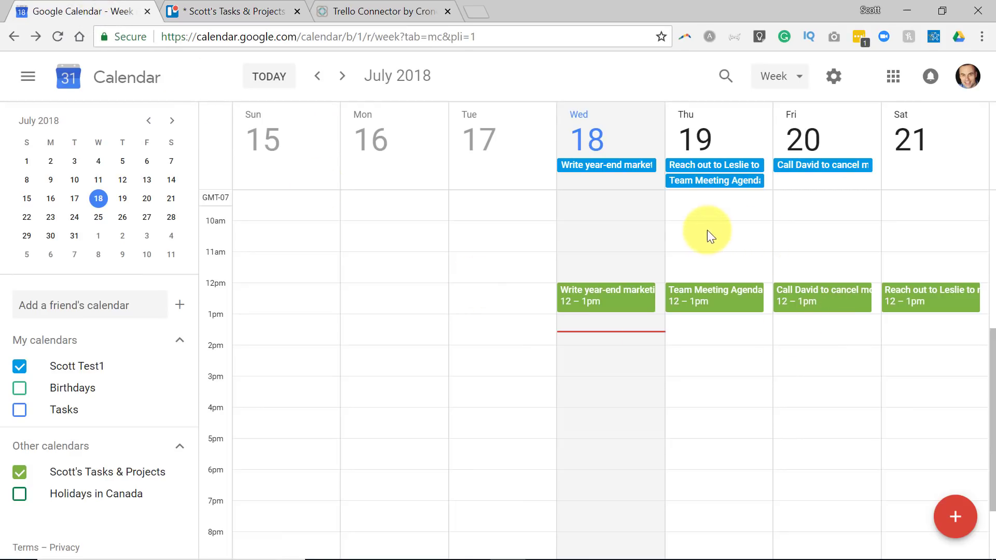
{"action": "mouse_move", "coordinate": [724, 198]}
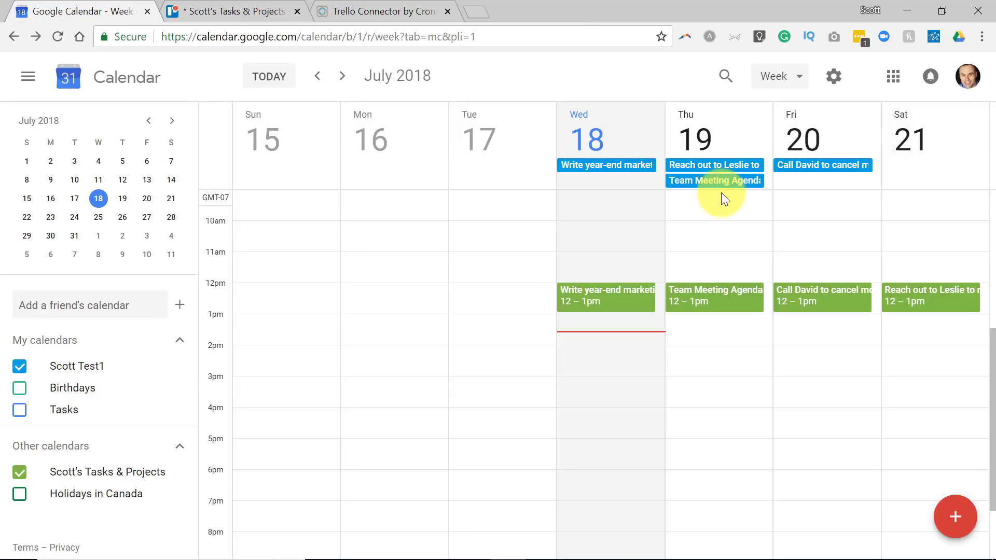
{"action": "mouse_move", "coordinate": [726, 218]}
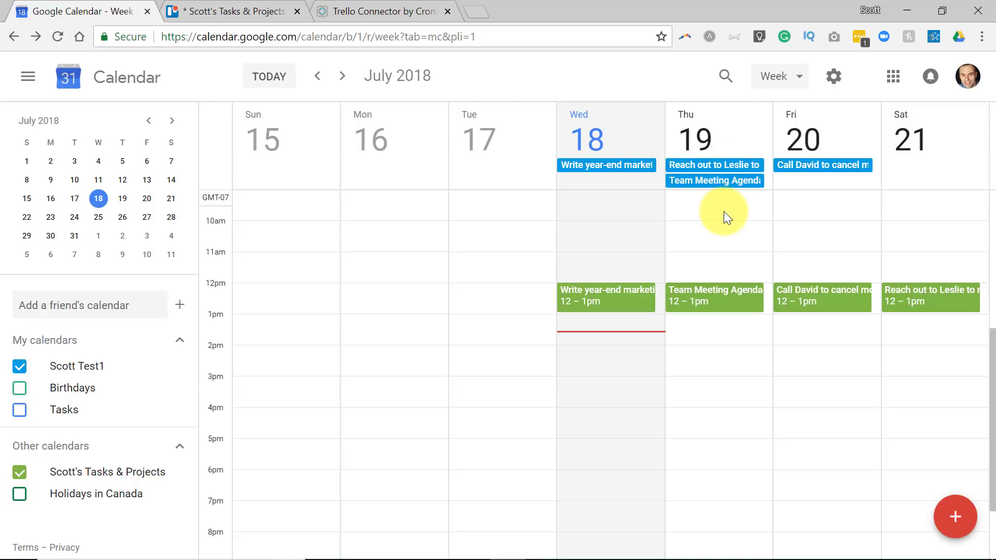
{"action": "mouse_move", "coordinate": [710, 218]}
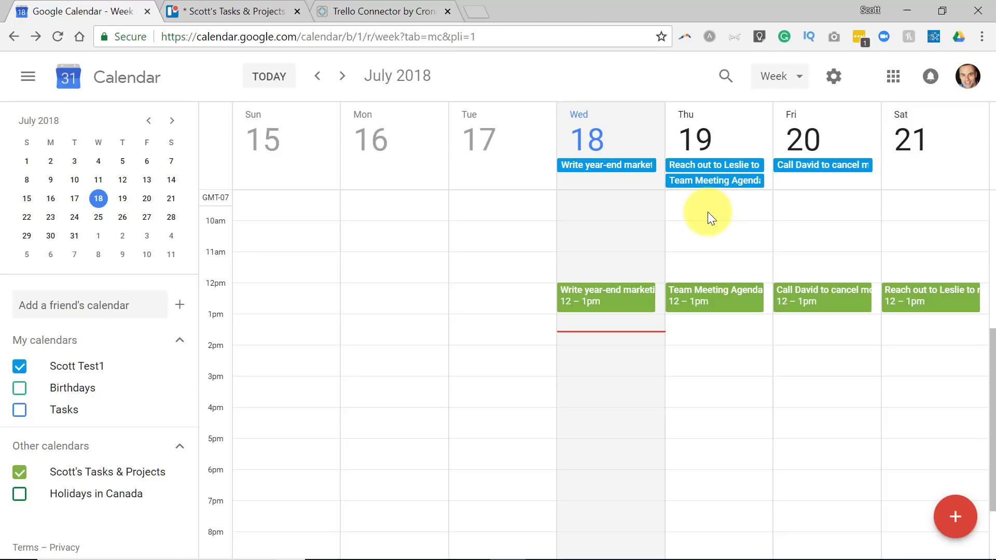
{"action": "mouse_move", "coordinate": [707, 298]}
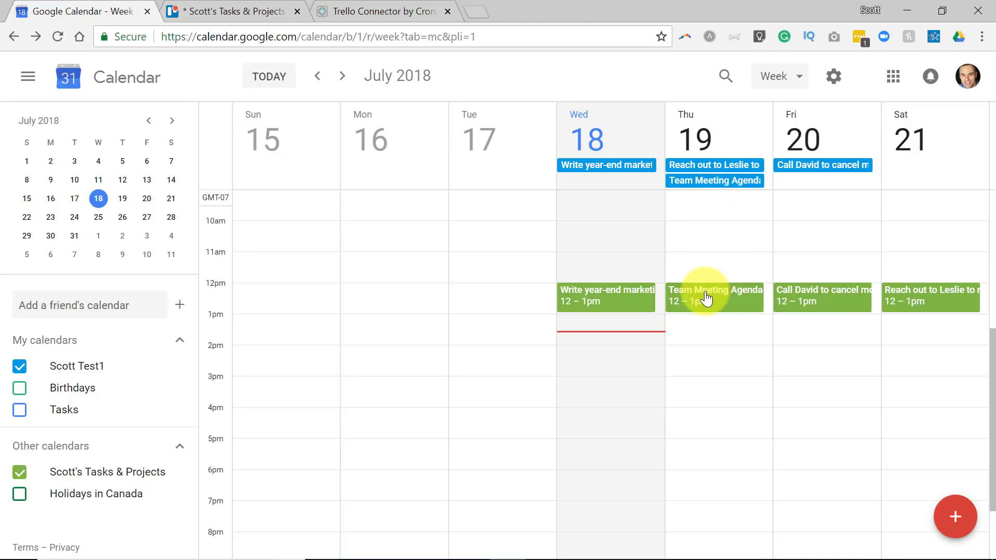
{"action": "mouse_move", "coordinate": [716, 299]}
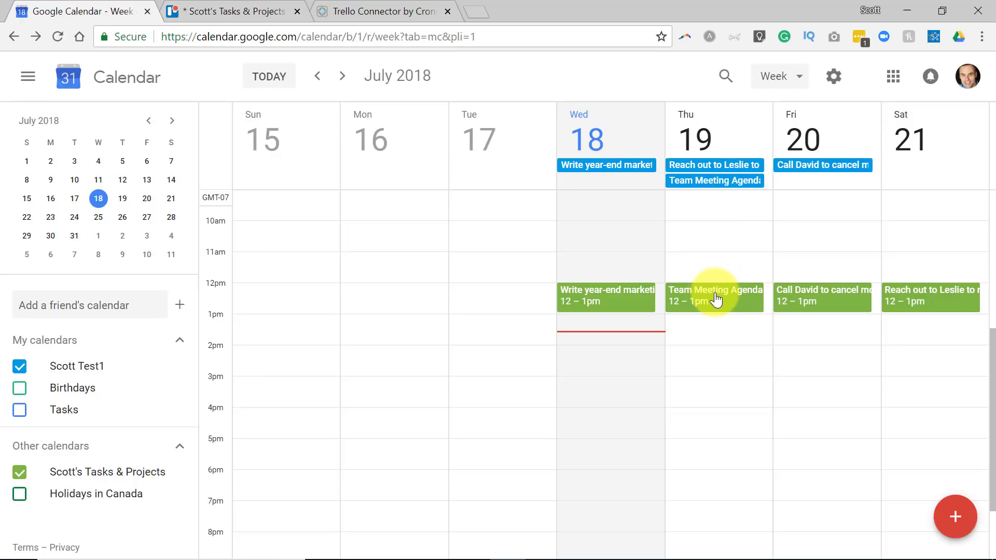
Step: Inspect the Team Meeting Agenda noon event, then open its all-day July 19 event with the day-before reminder
{"action": "left_click", "coordinate": [714, 295]}
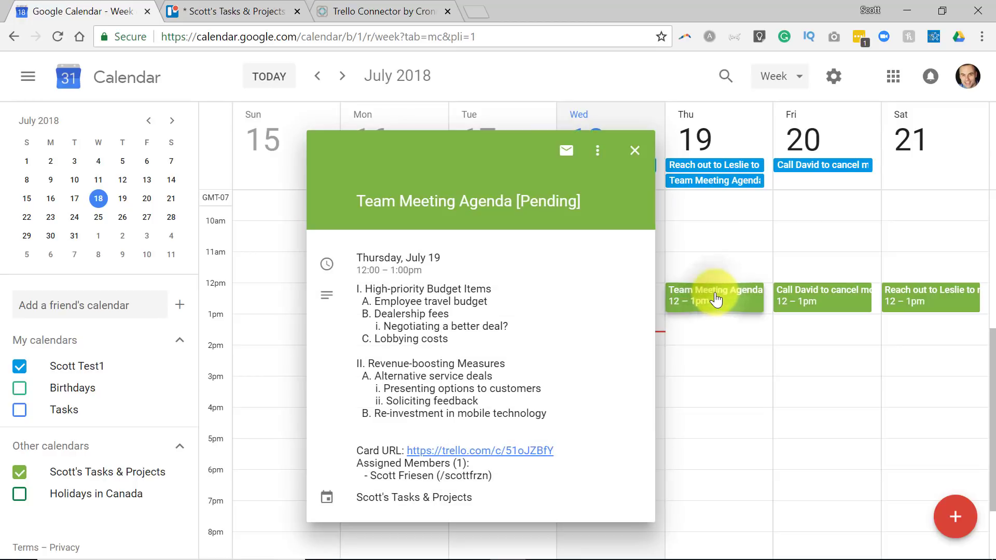
{"action": "mouse_move", "coordinate": [496, 441]}
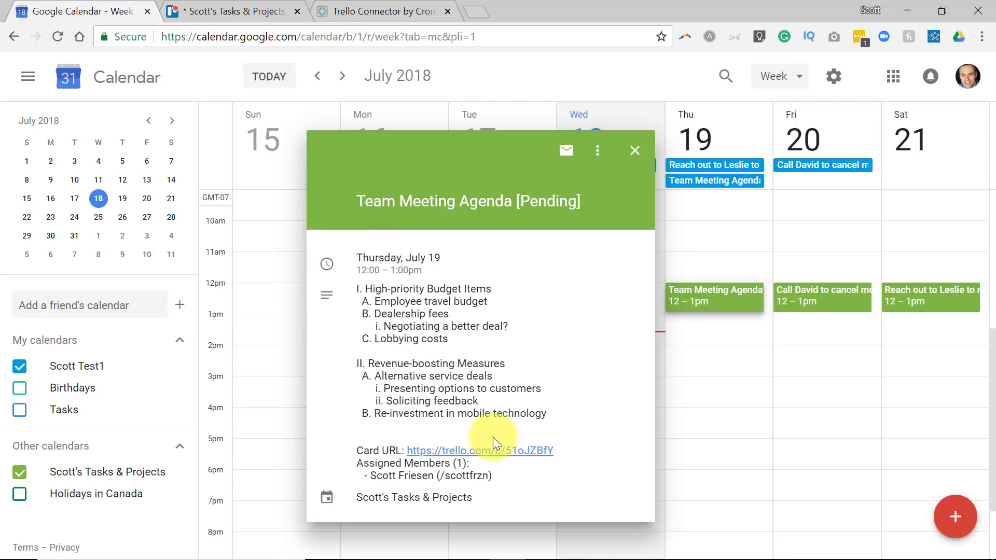
{"action": "mouse_move", "coordinate": [359, 263]}
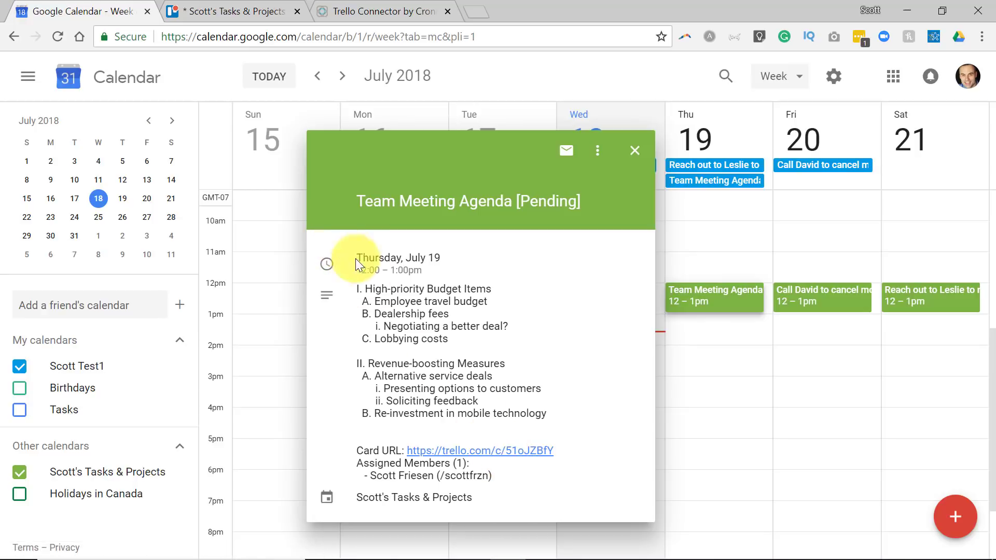
{"action": "mouse_move", "coordinate": [572, 235]}
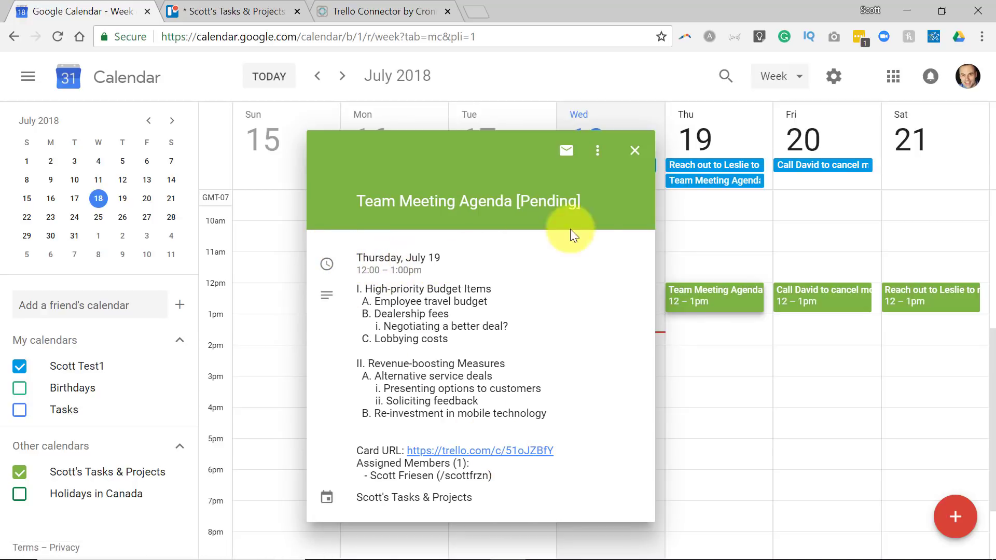
{"action": "mouse_move", "coordinate": [634, 152]}
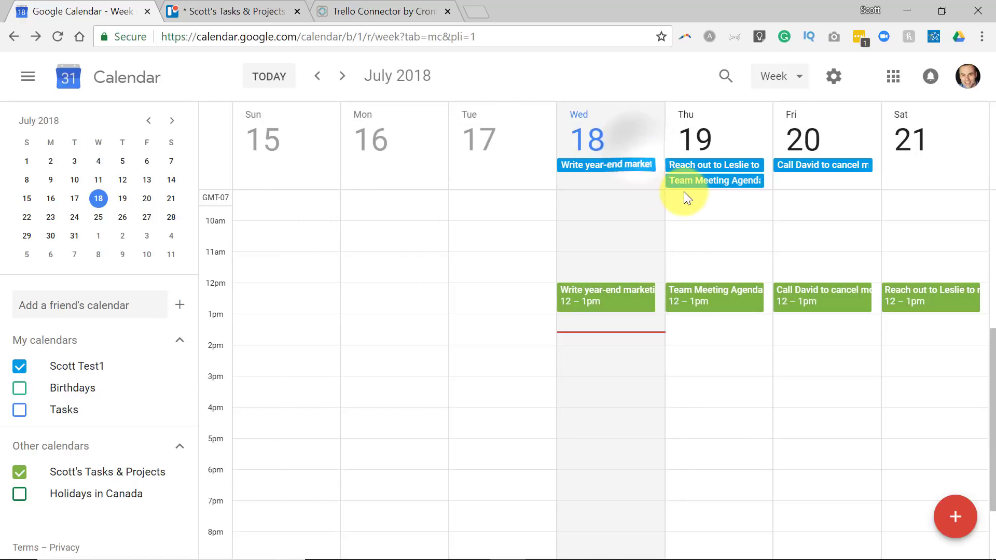
{"action": "left_click", "coordinate": [713, 180]}
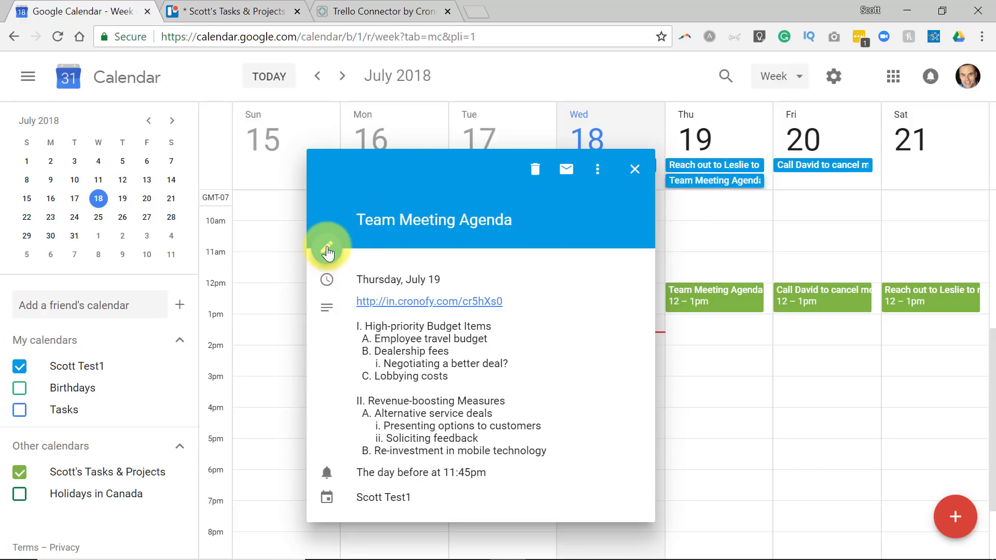
Step: Move the all-day Team Meeting Agenda event to July 21 and save it
{"action": "left_click", "coordinate": [327, 246]}
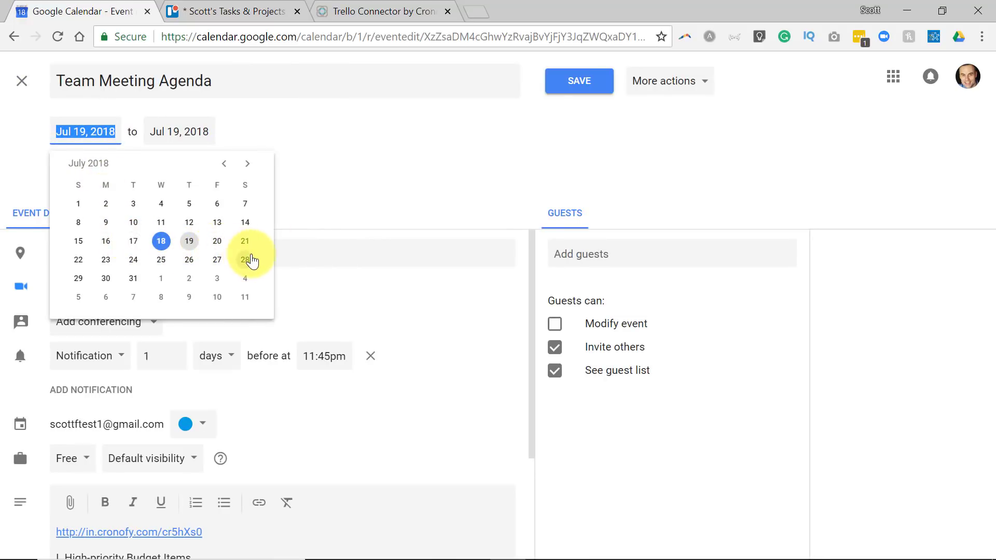
{"action": "left_click", "coordinate": [244, 241]}
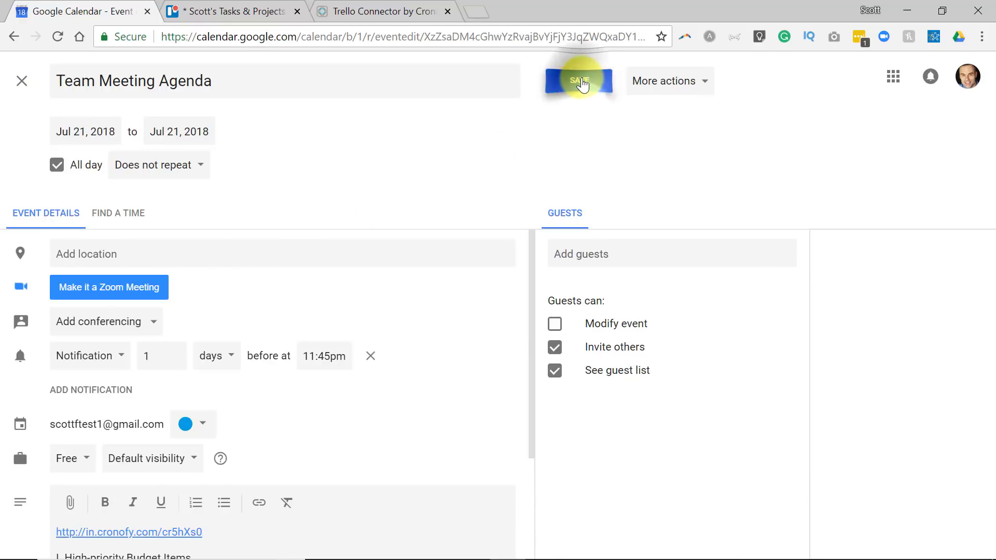
{"action": "left_click", "coordinate": [578, 81]}
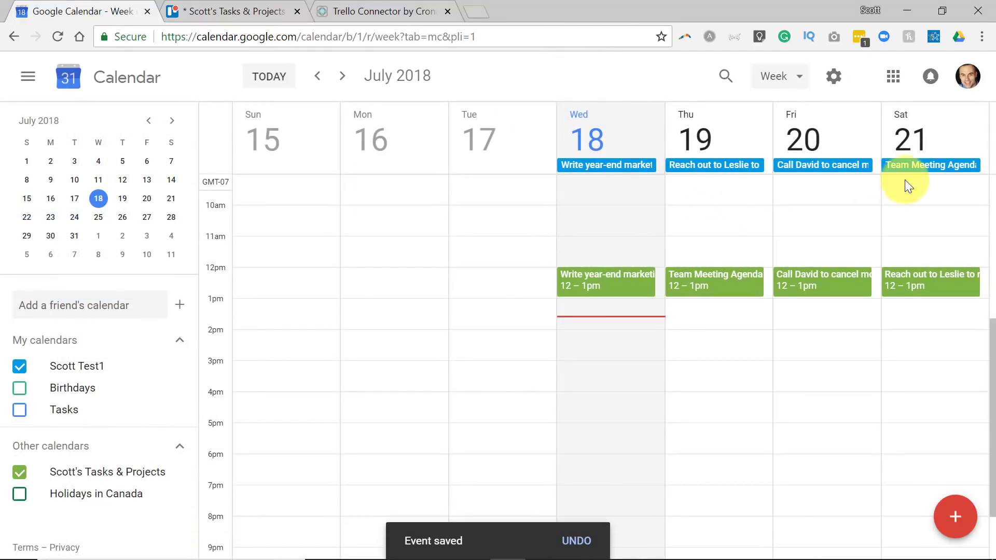
{"action": "mouse_move", "coordinate": [929, 175]}
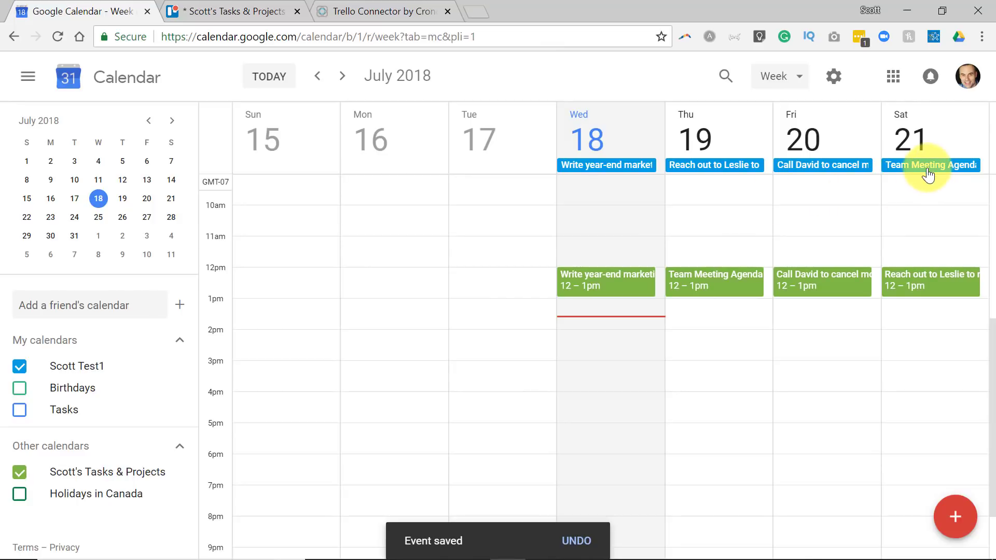
{"action": "mouse_move", "coordinate": [924, 177]}
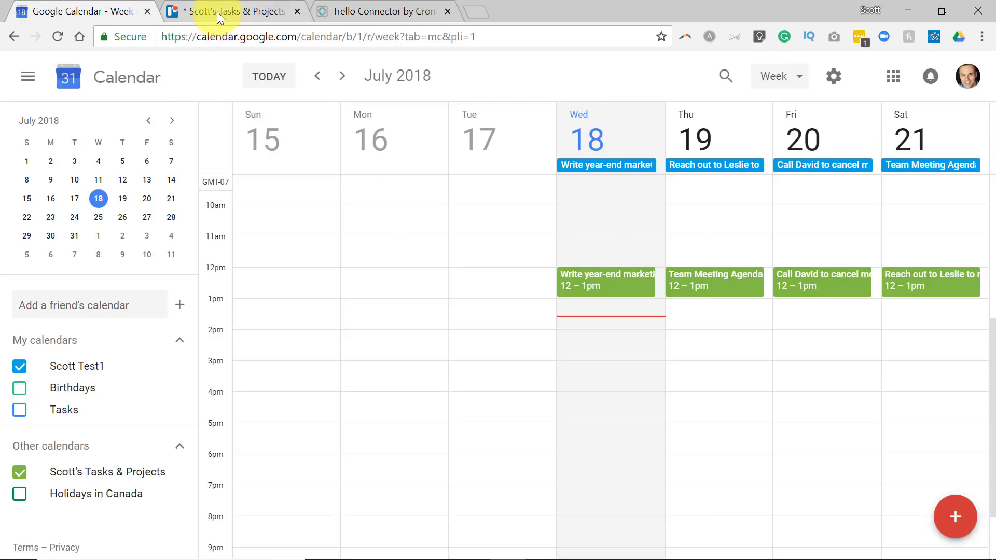
Step: Reload the Trello board so Team Meeting Agenda shows a Jul 20 due date, then compare with the calendar
{"action": "left_click", "coordinate": [229, 11]}
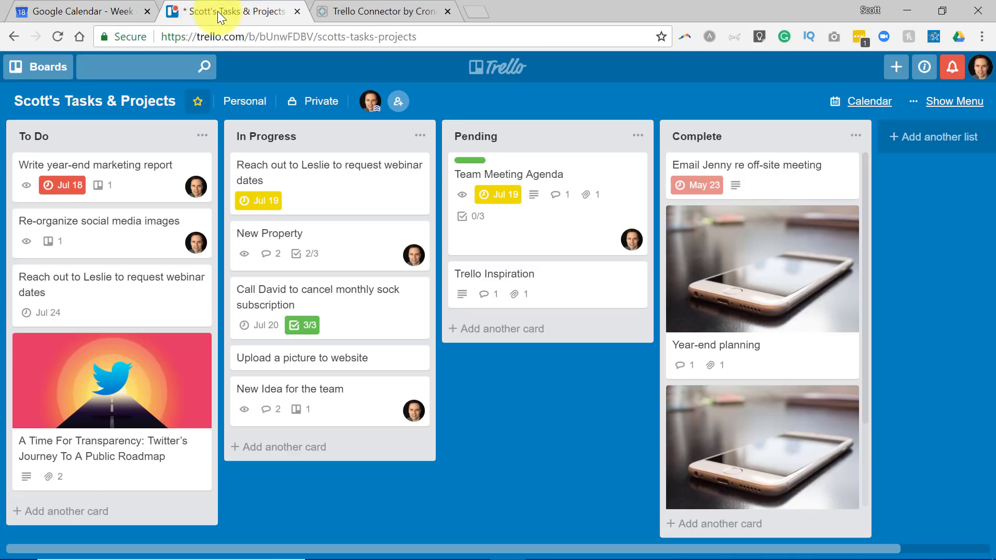
{"action": "mouse_move", "coordinate": [58, 36]}
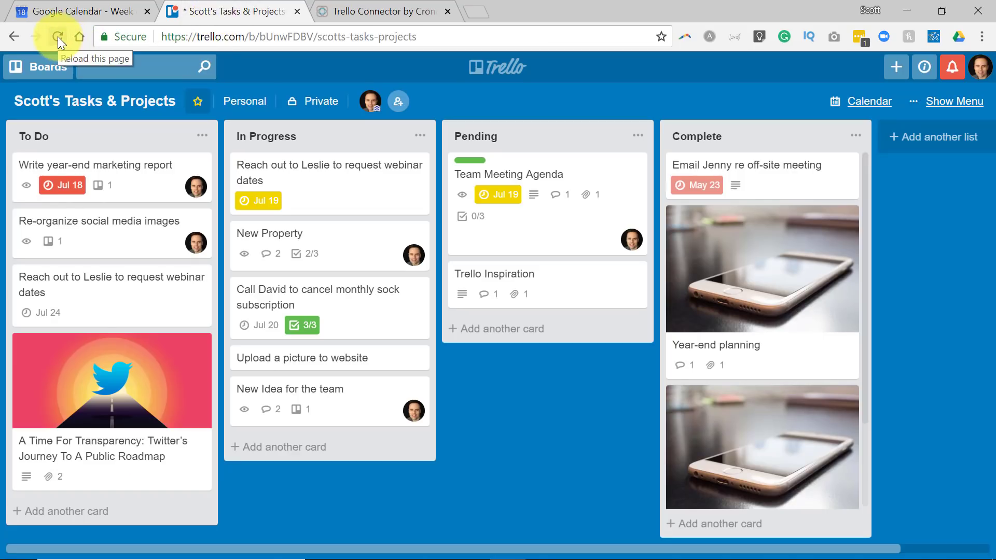
{"action": "left_click", "coordinate": [60, 37]}
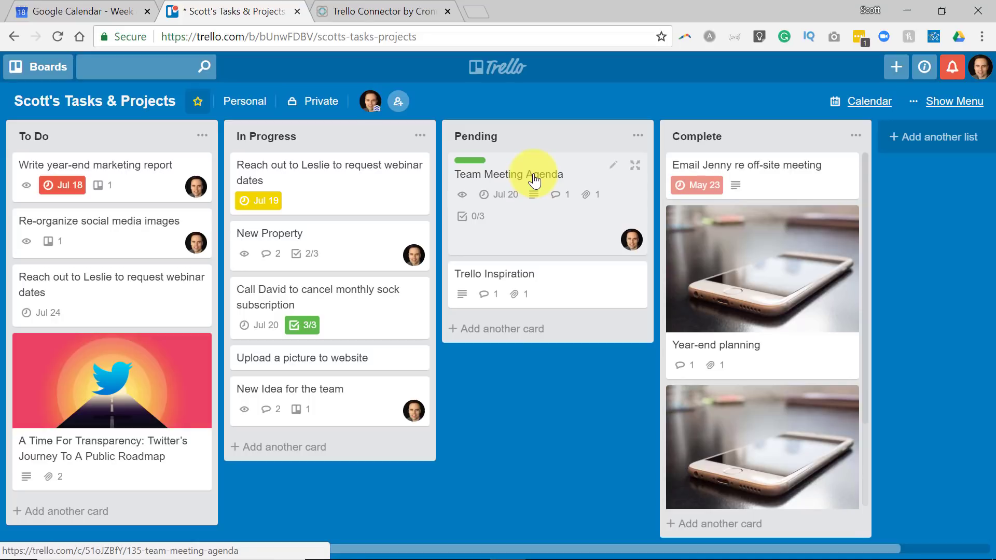
{"action": "mouse_move", "coordinate": [508, 205]}
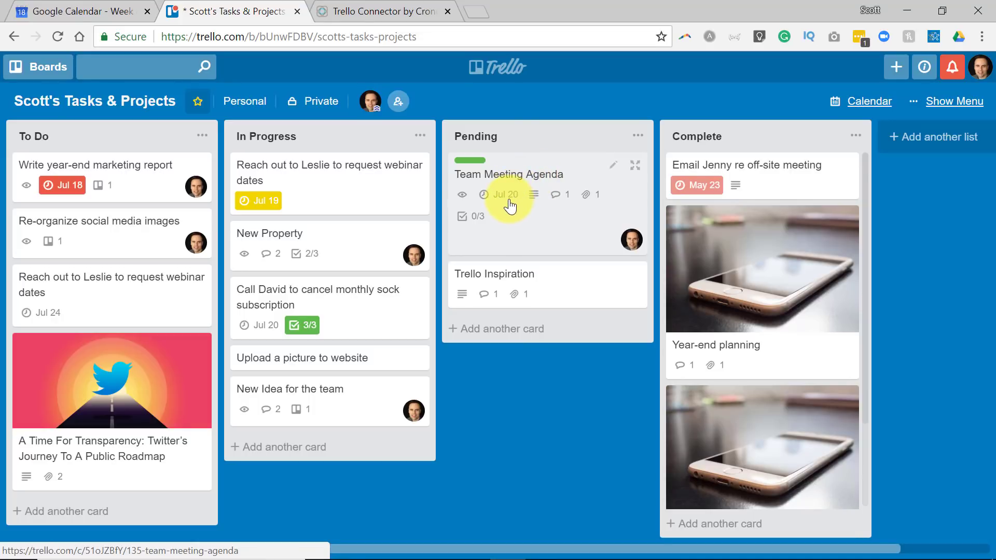
{"action": "mouse_move", "coordinate": [82, 12]}
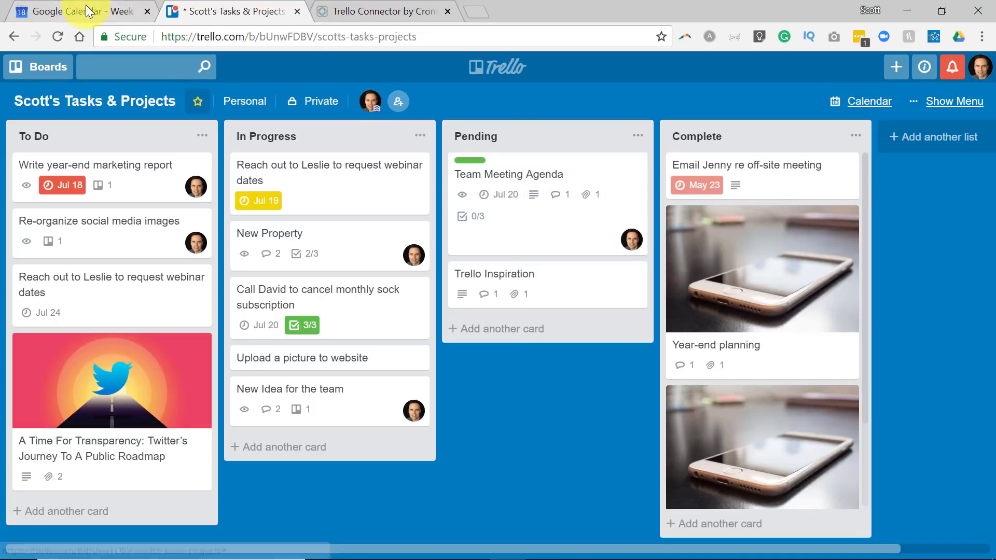
{"action": "left_click", "coordinate": [76, 11]}
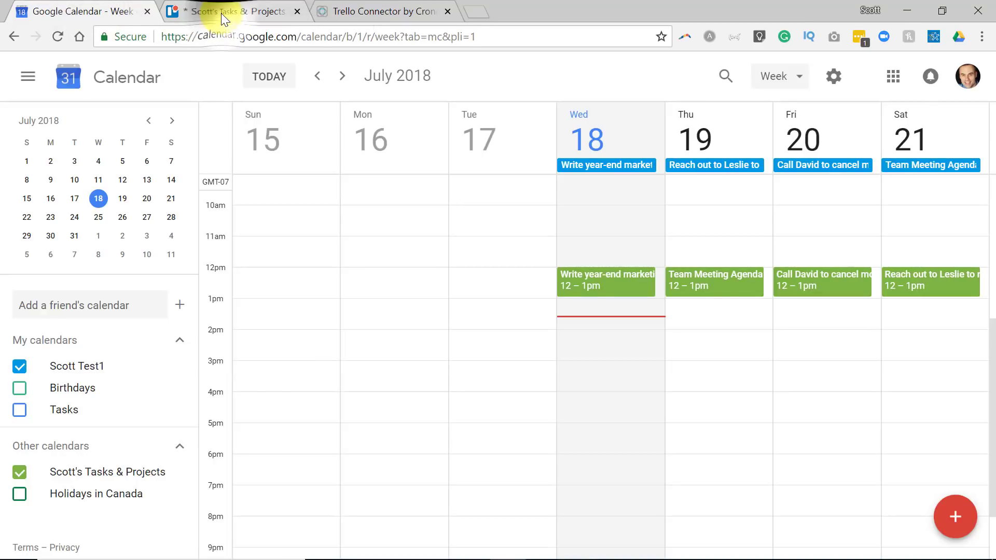
{"action": "left_click", "coordinate": [233, 11]}
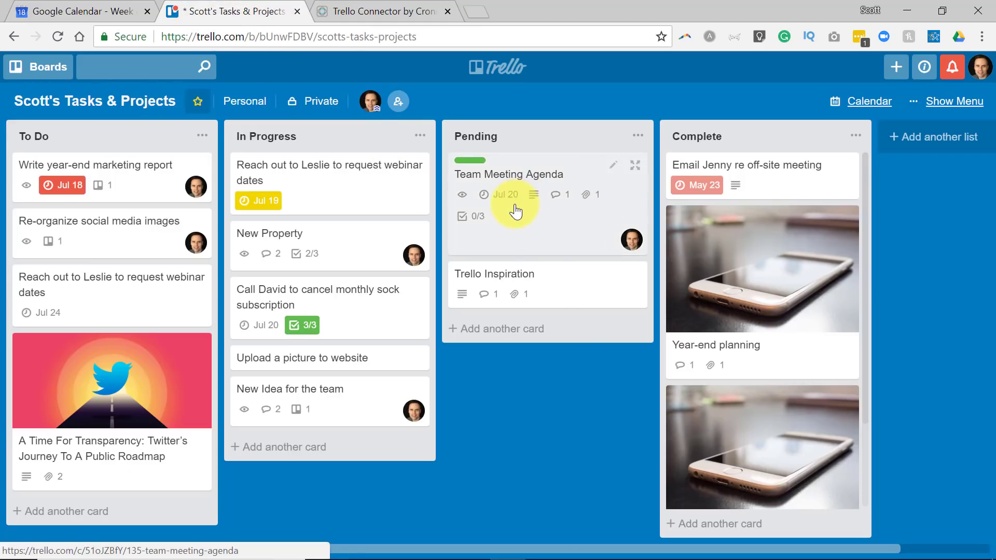
{"action": "mouse_move", "coordinate": [508, 178]}
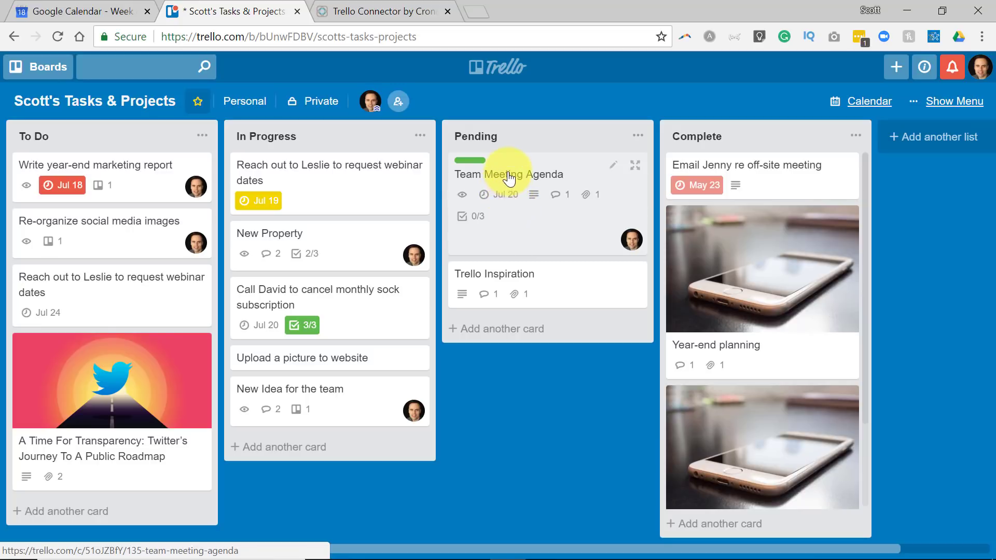
Step: Open the Team Meeting Agenda card to confirm its Jul 20, 5:00 PM due date
{"action": "left_click", "coordinate": [507, 174]}
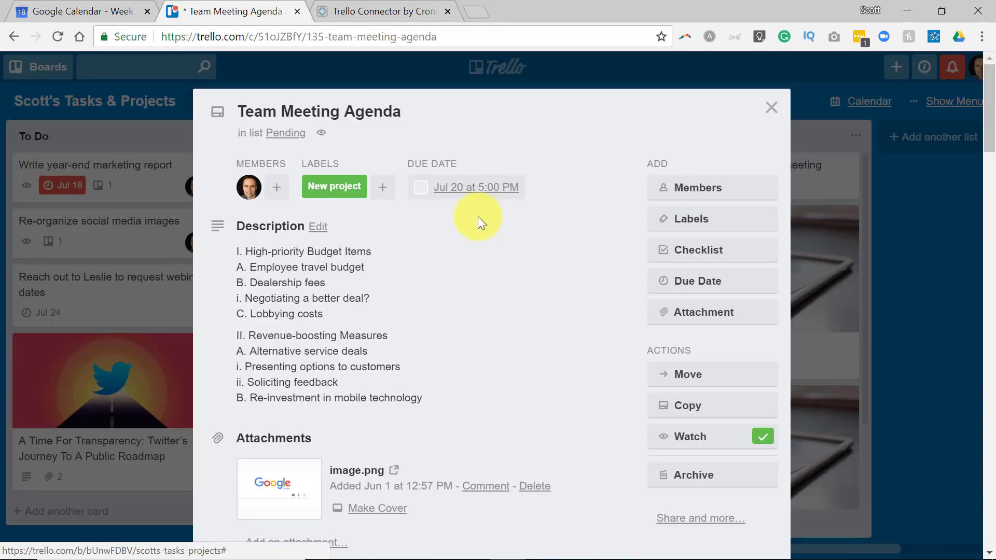
{"action": "mouse_move", "coordinate": [476, 186]}
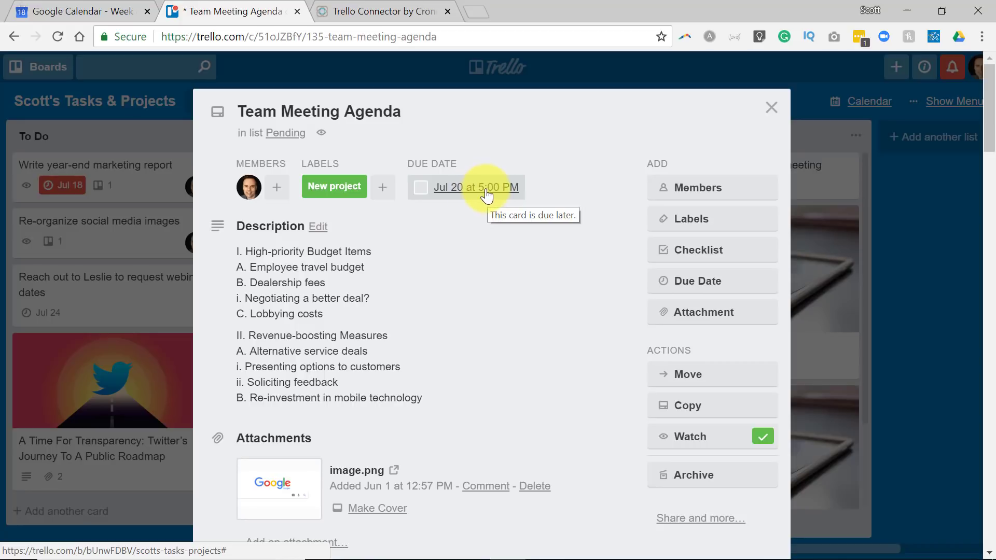
{"action": "mouse_move", "coordinate": [477, 230]}
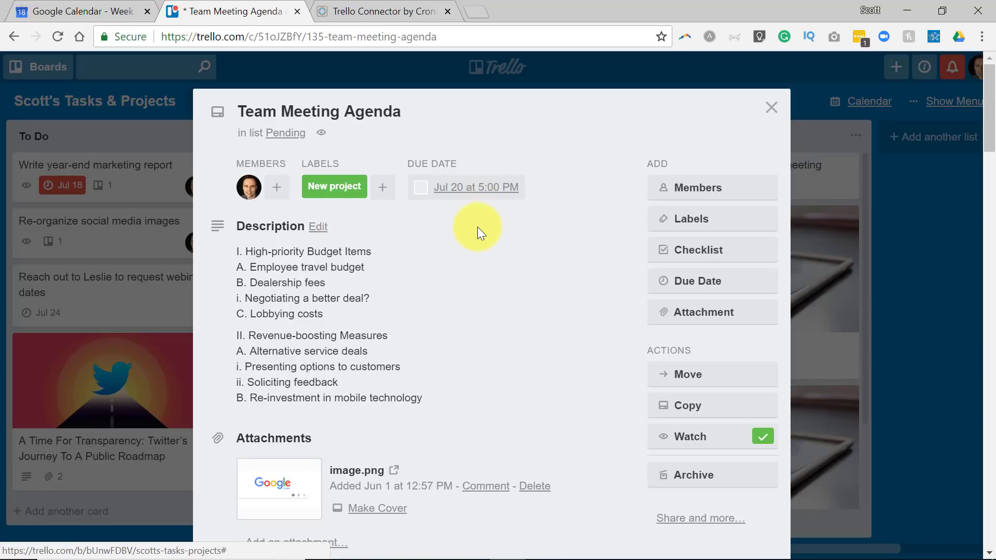
{"action": "mouse_move", "coordinate": [496, 205]}
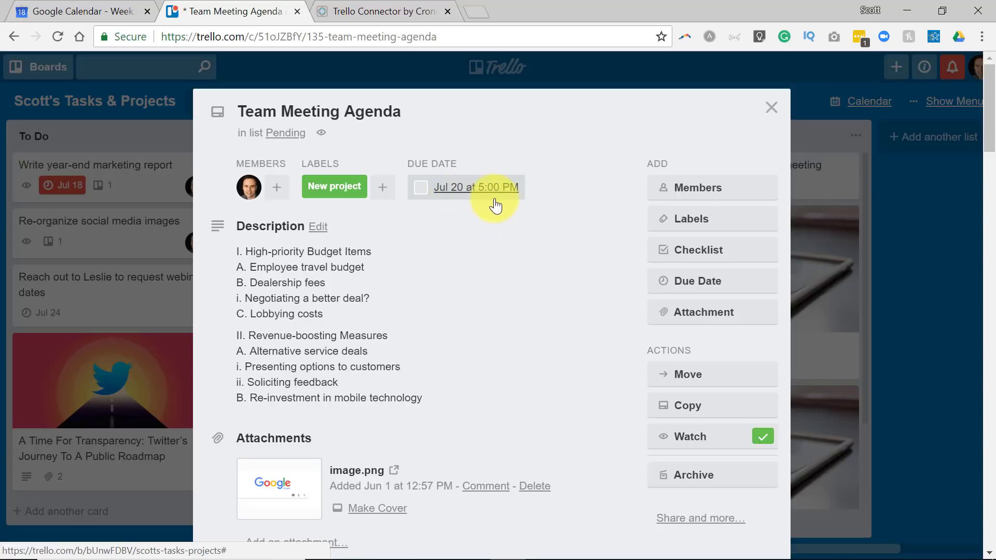
{"action": "mouse_move", "coordinate": [489, 190]}
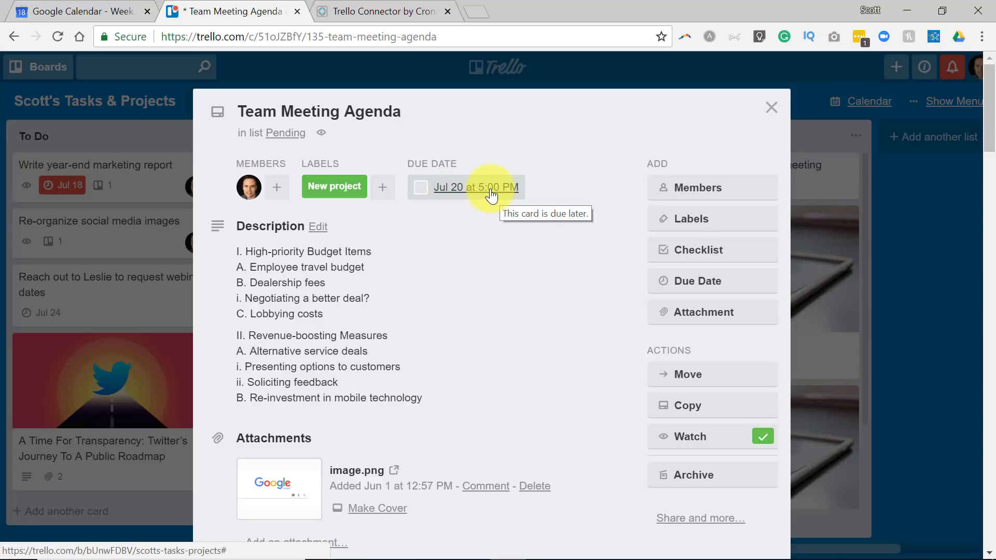
{"action": "mouse_move", "coordinate": [497, 209]}
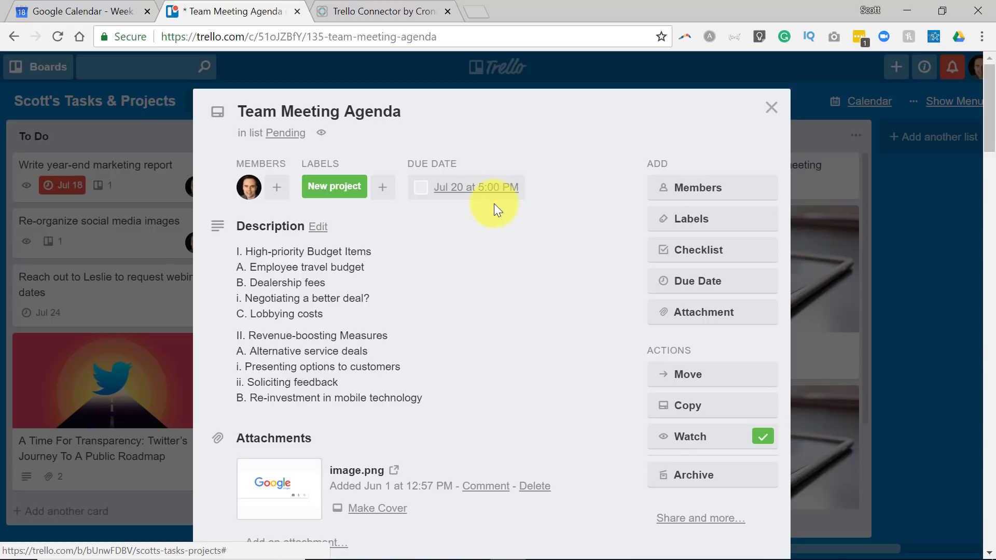
{"action": "mouse_move", "coordinate": [501, 194]}
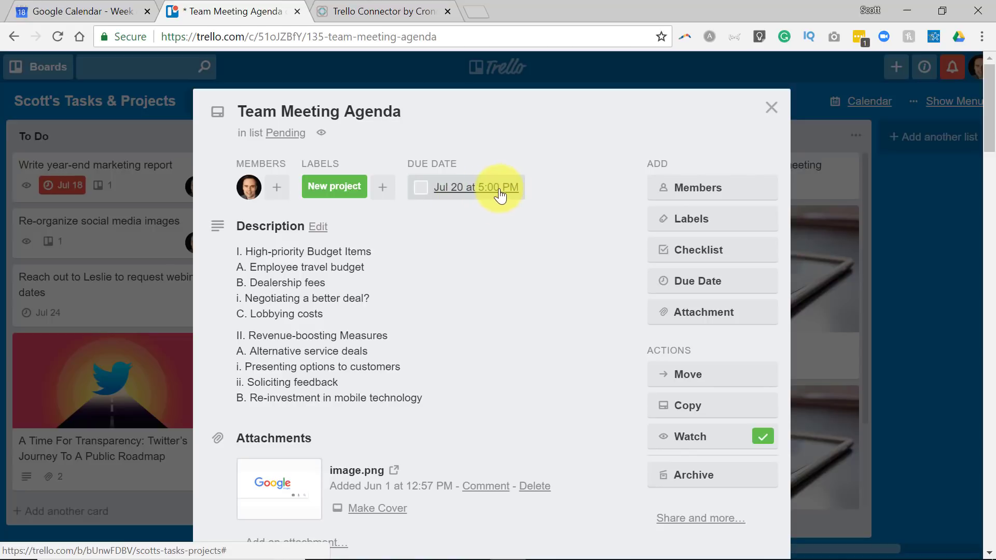
{"action": "mouse_move", "coordinate": [476, 186]}
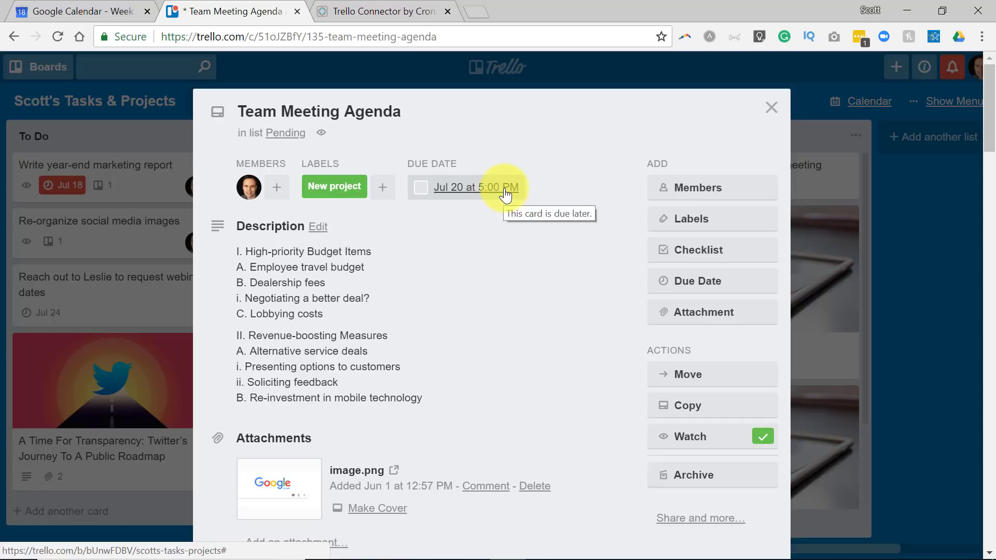
{"action": "mouse_move", "coordinate": [102, 12]}
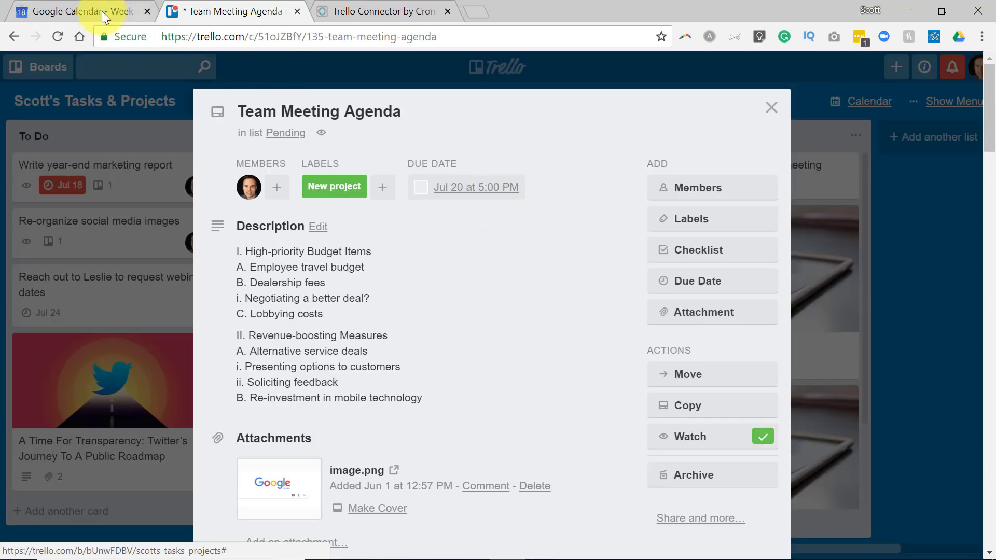
{"action": "left_click", "coordinate": [76, 11]}
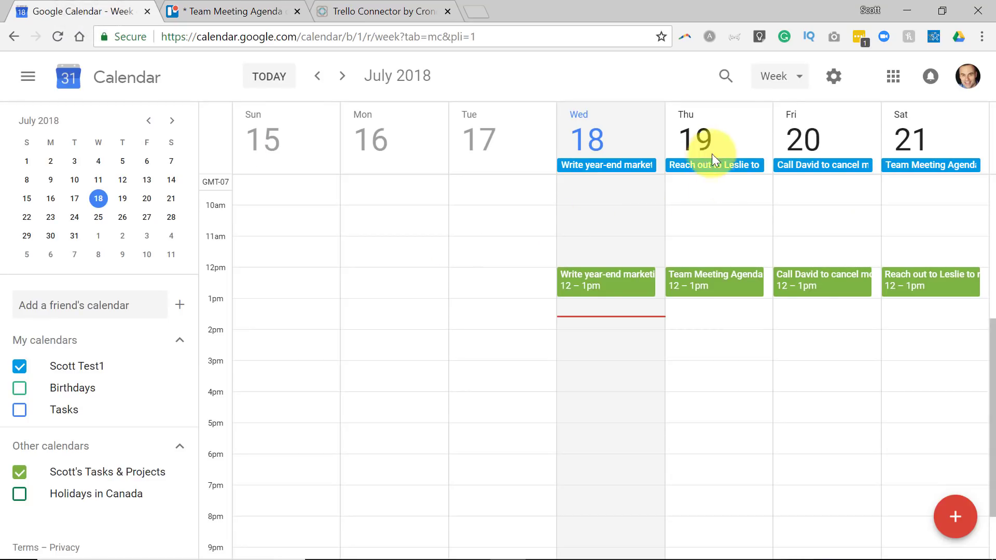
{"action": "mouse_move", "coordinate": [912, 159]}
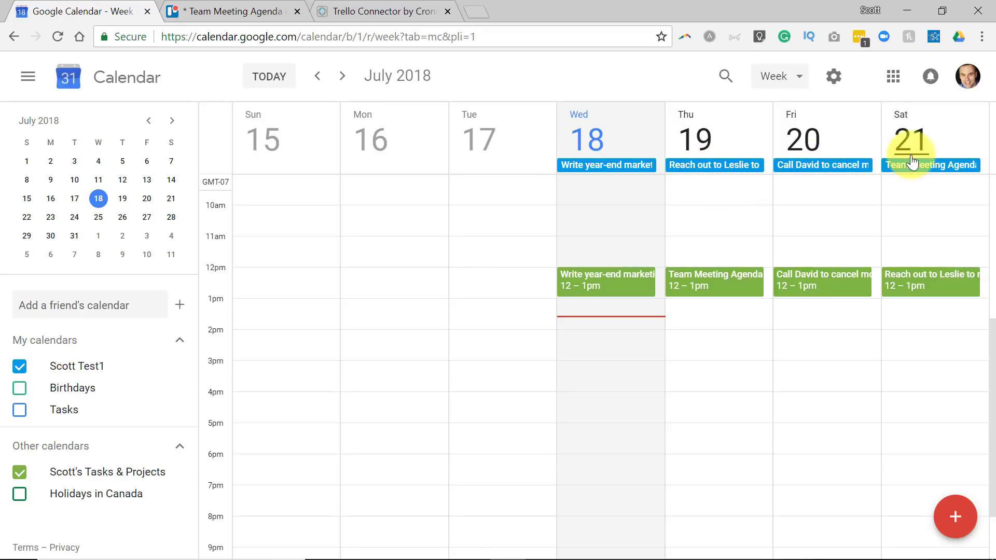
{"action": "left_click", "coordinate": [228, 12]}
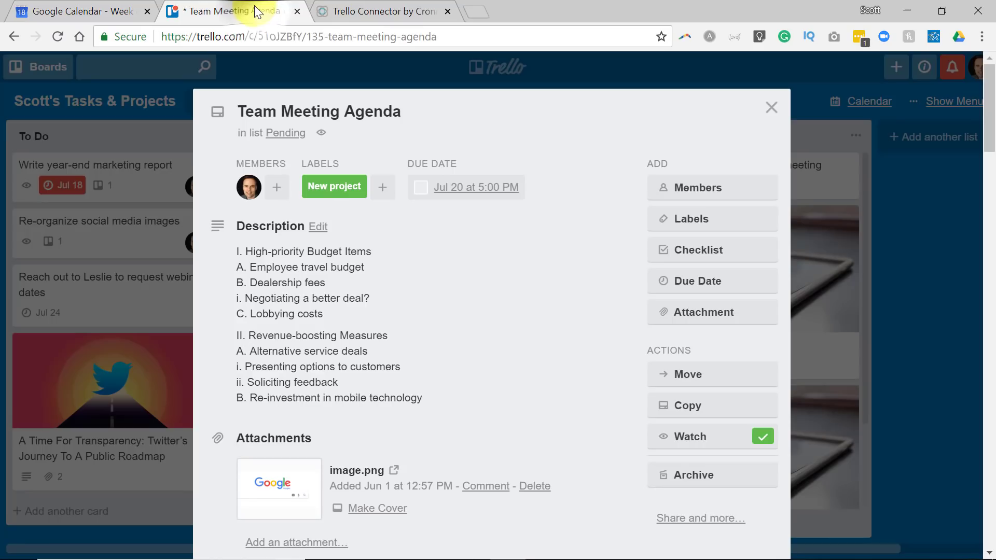
{"action": "mouse_move", "coordinate": [524, 224]}
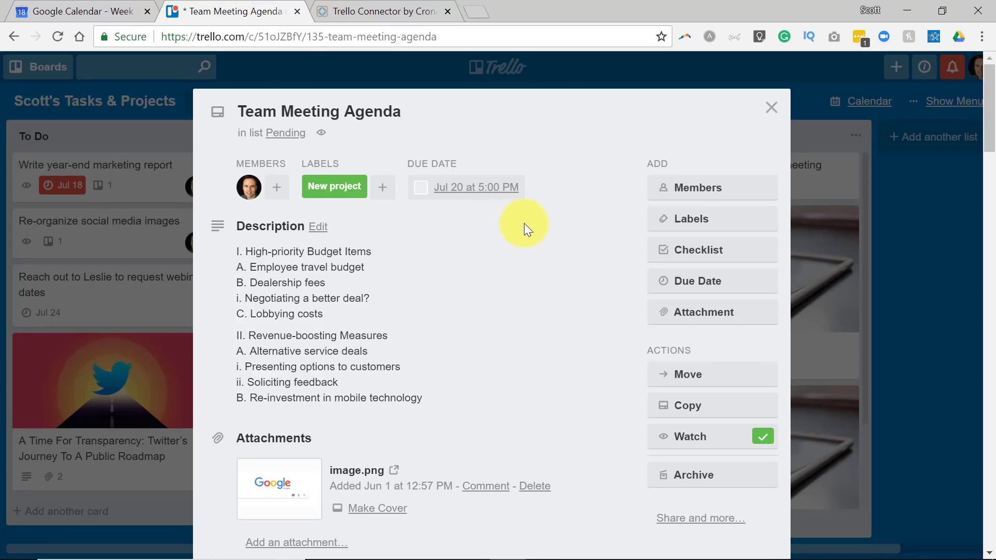
{"action": "mouse_move", "coordinate": [476, 187]}
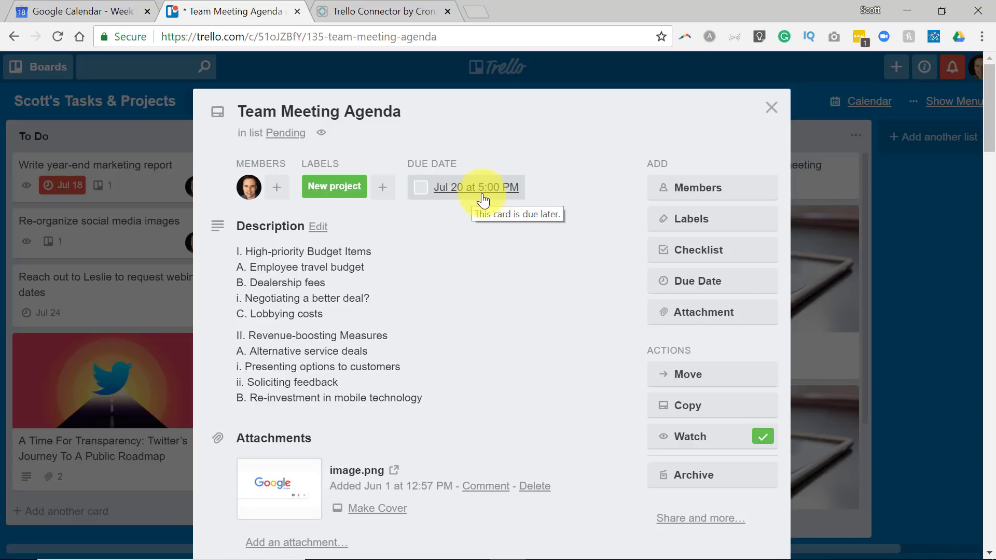
{"action": "mouse_move", "coordinate": [476, 192]}
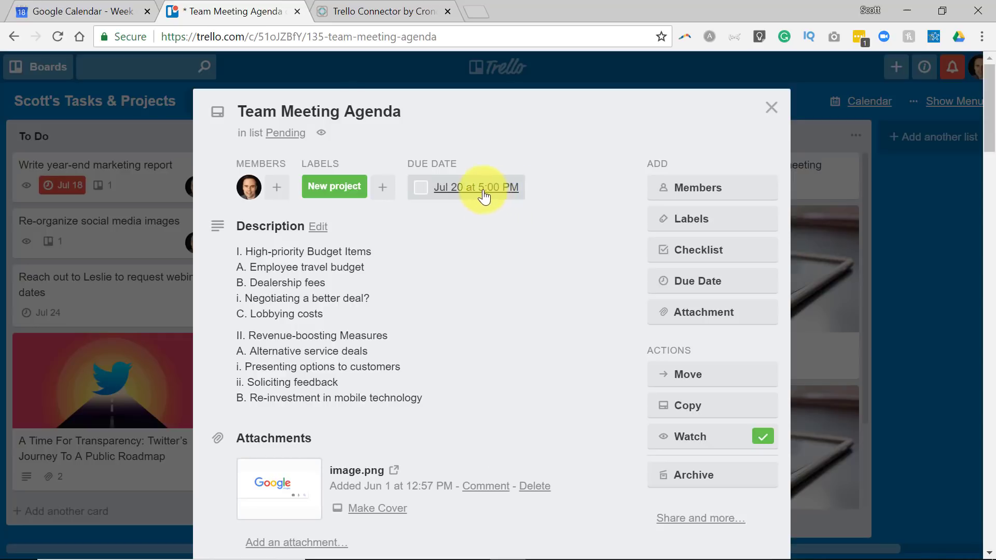
{"action": "left_click", "coordinate": [77, 12]}
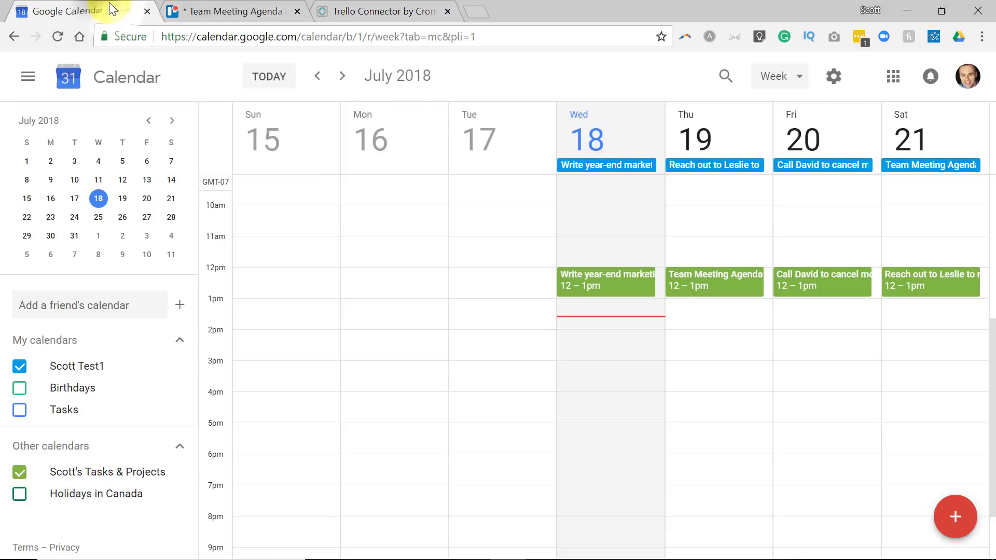
{"action": "mouse_move", "coordinate": [706, 229]}
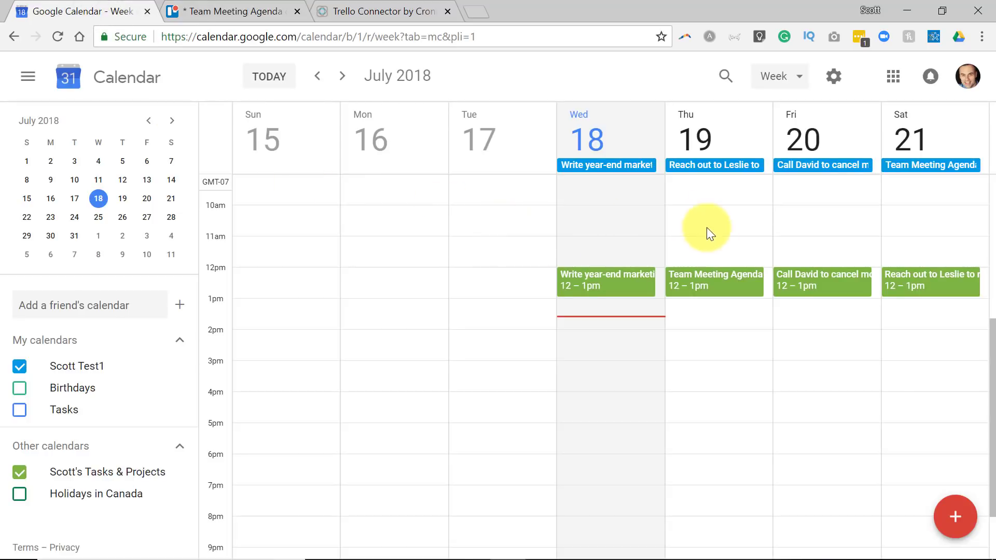
{"action": "mouse_move", "coordinate": [285, 17]}
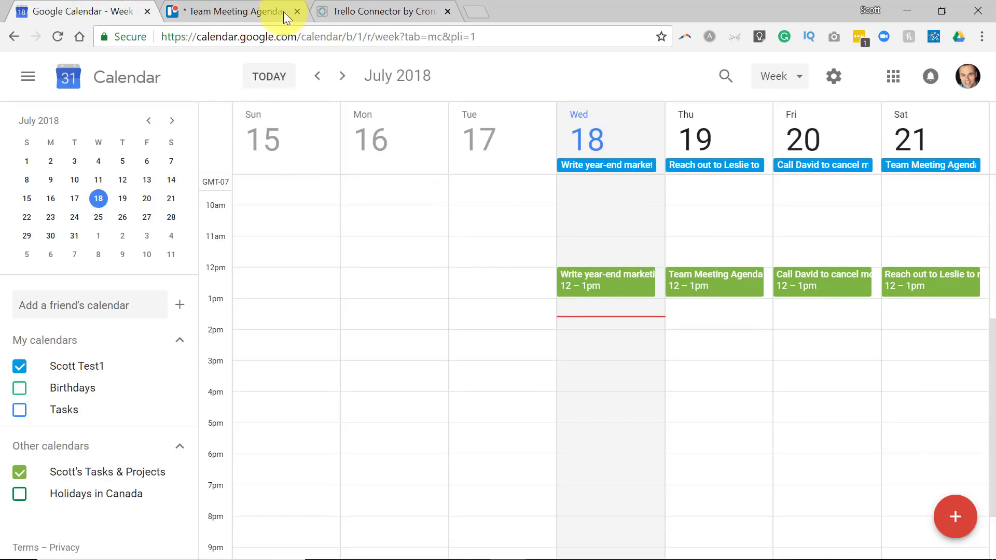
{"action": "left_click", "coordinate": [229, 12]}
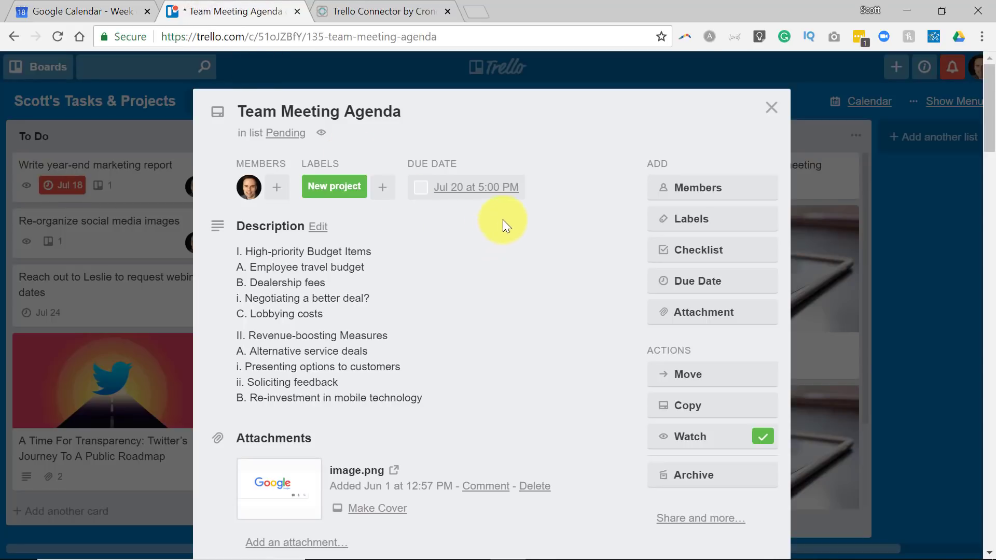
{"action": "mouse_move", "coordinate": [475, 202]}
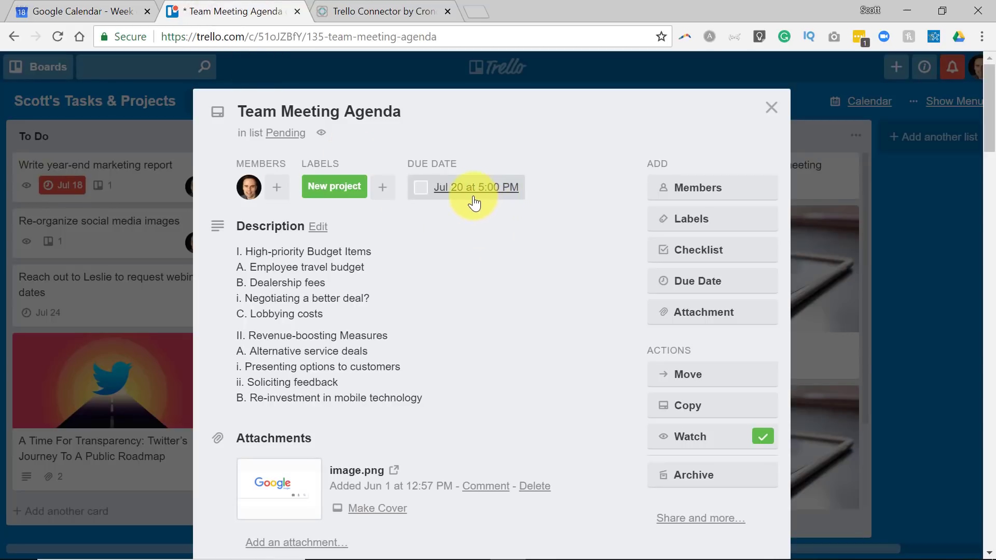
{"action": "mouse_move", "coordinate": [534, 192]}
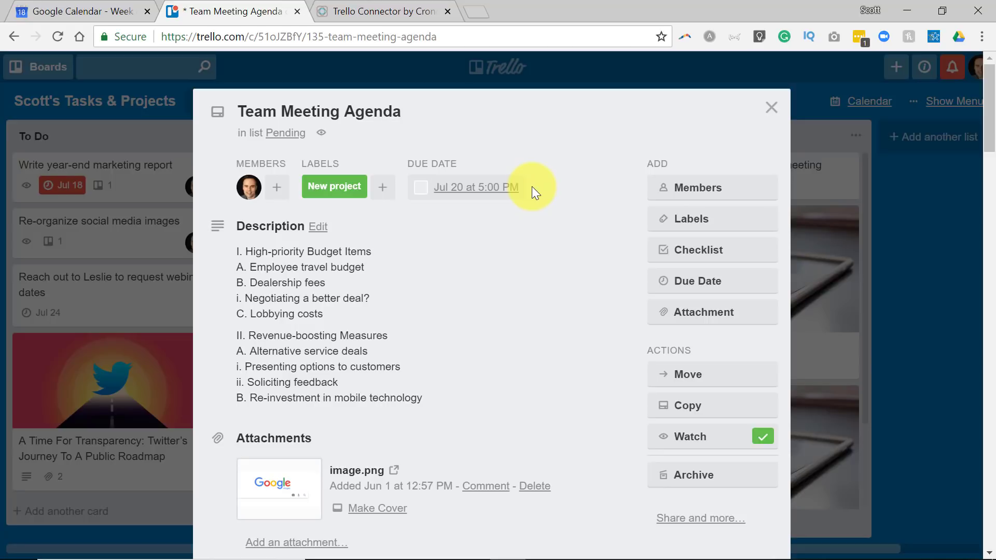
{"action": "mouse_move", "coordinate": [541, 166]}
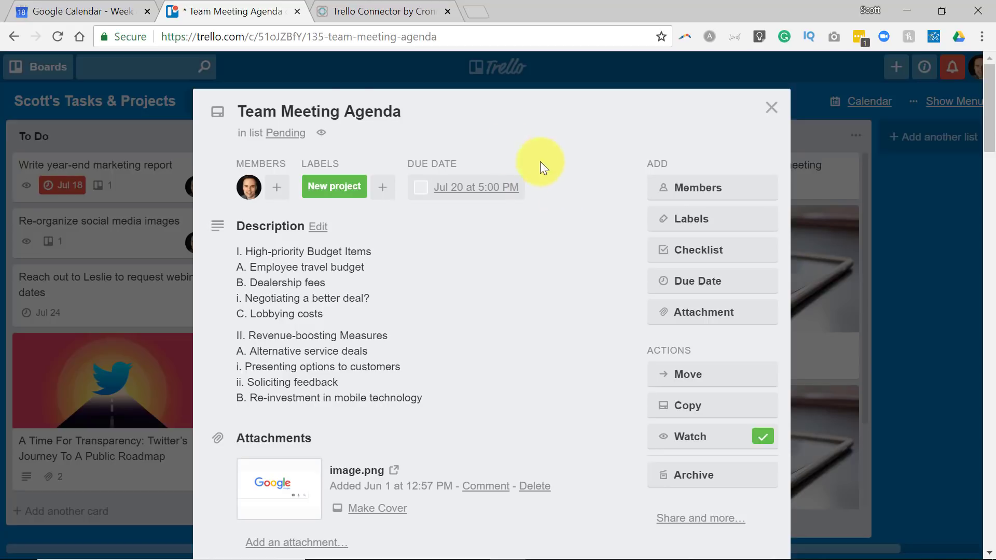
{"action": "mouse_move", "coordinate": [570, 198]}
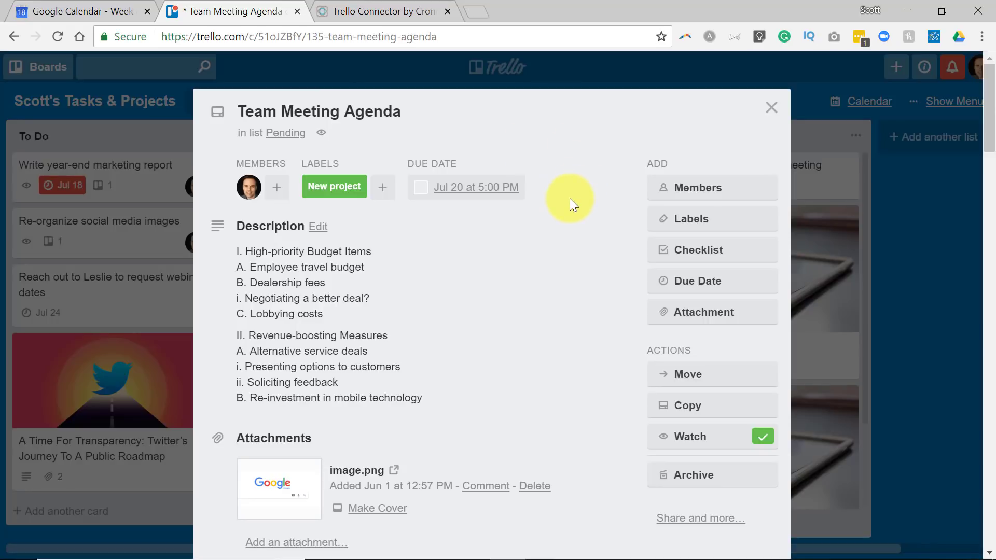
{"action": "mouse_move", "coordinate": [576, 190]}
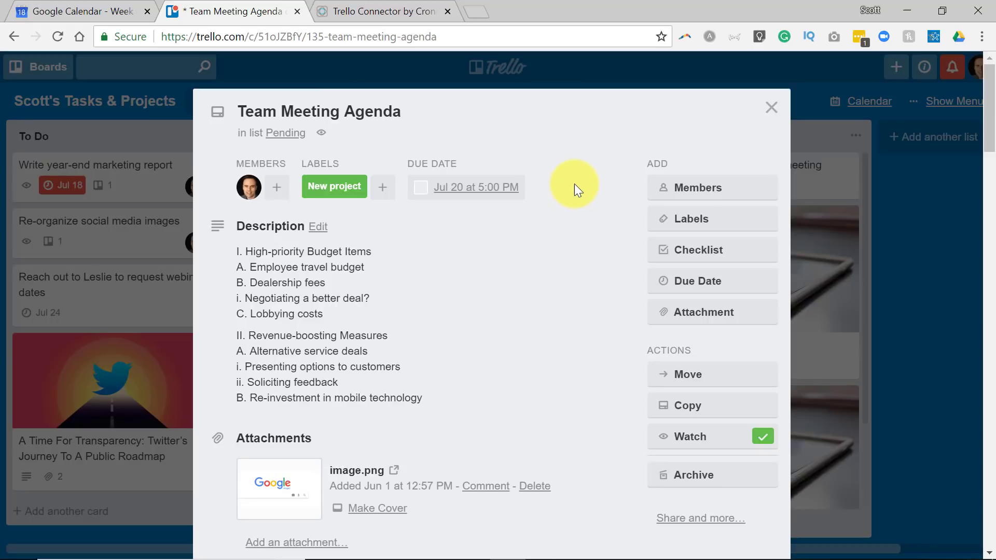
{"action": "mouse_move", "coordinate": [327, 104]}
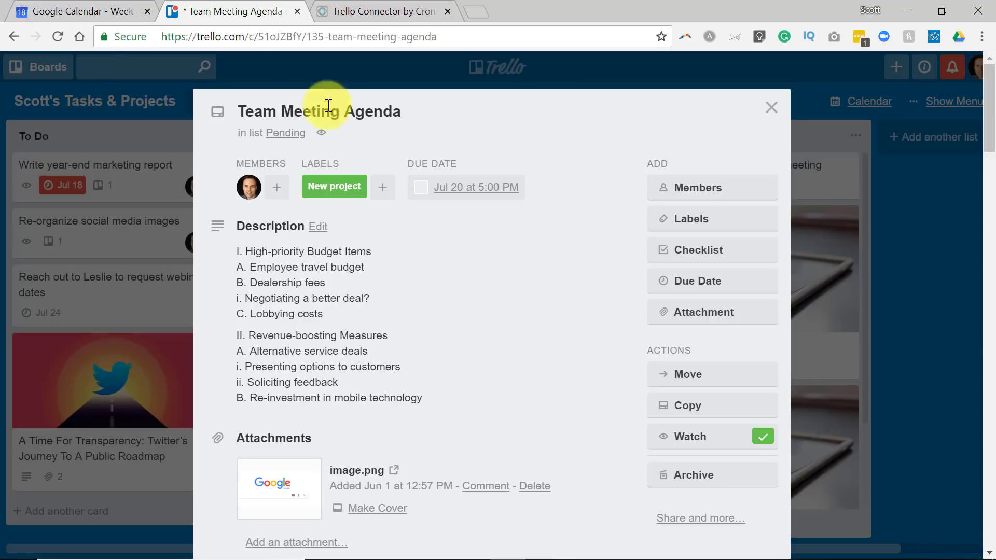
{"action": "left_click", "coordinate": [76, 11]}
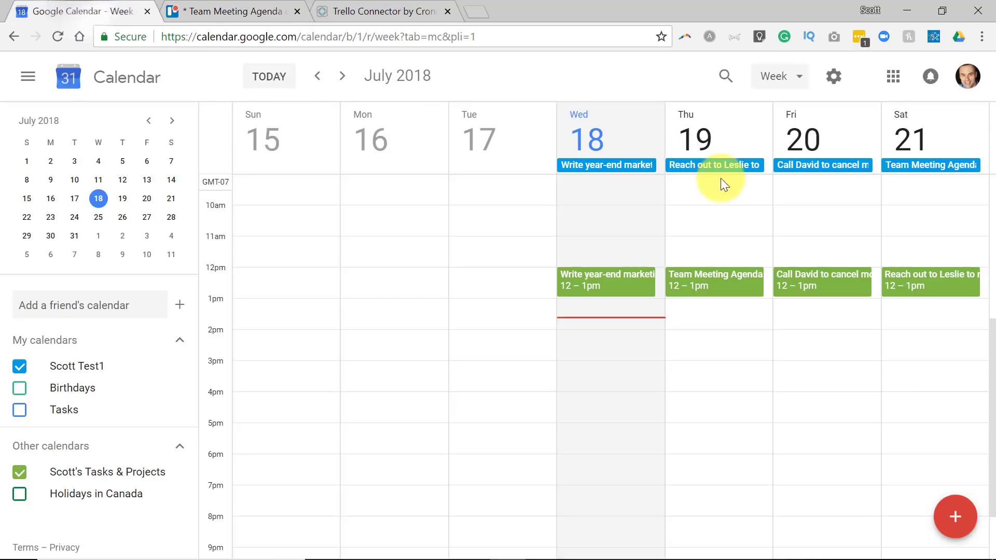
{"action": "mouse_move", "coordinate": [766, 254]}
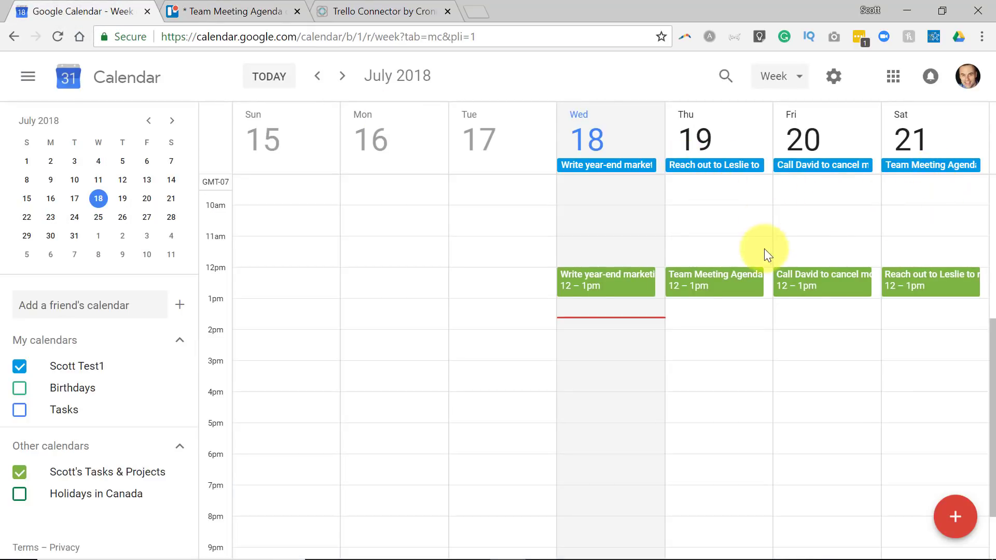
{"action": "mouse_move", "coordinate": [755, 219]}
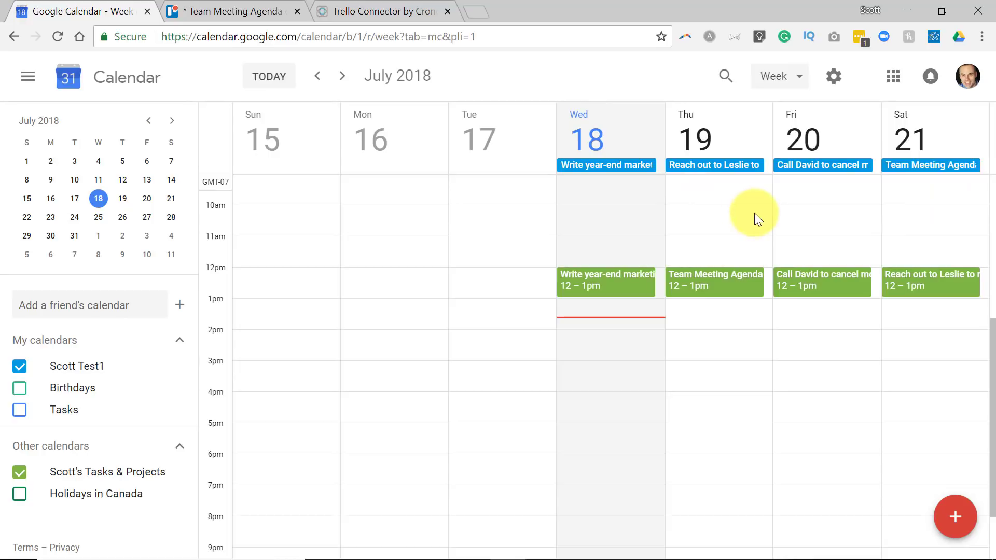
{"action": "left_click", "coordinate": [229, 12]}
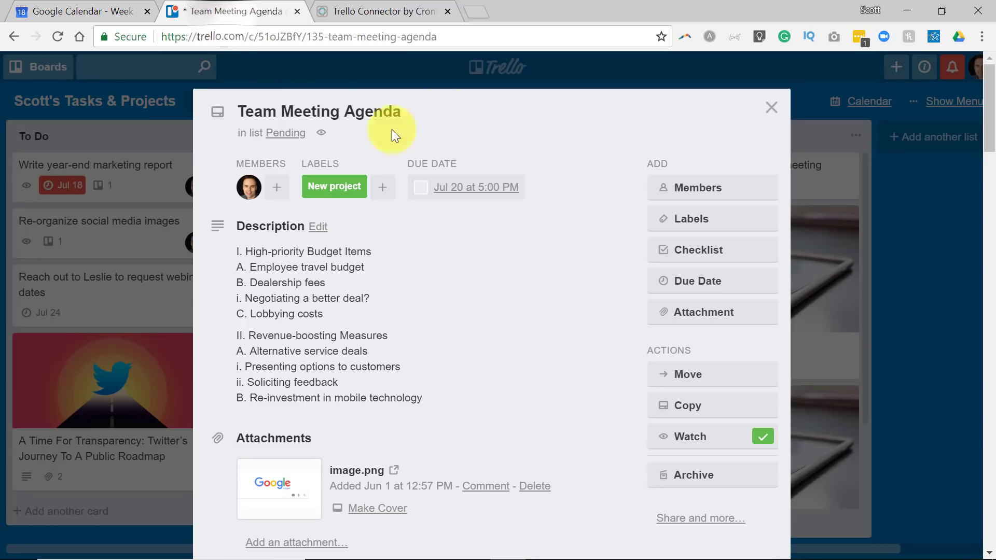
{"action": "left_click", "coordinate": [771, 107]}
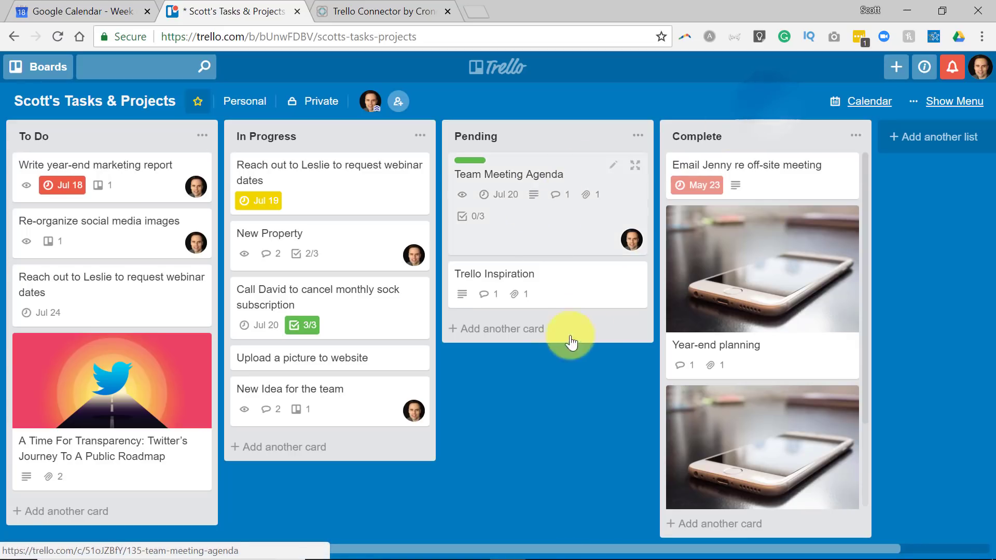
{"action": "mouse_move", "coordinate": [89, 11]}
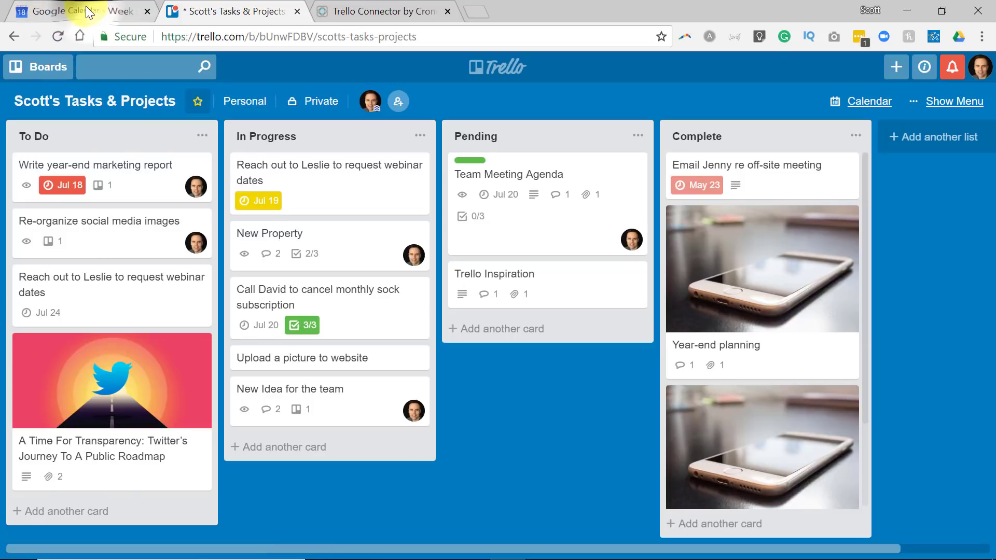
Step: Check Team Meeting Agenda's July 19 calendar event against Trello due dates, ending on the board
{"action": "left_click", "coordinate": [77, 11]}
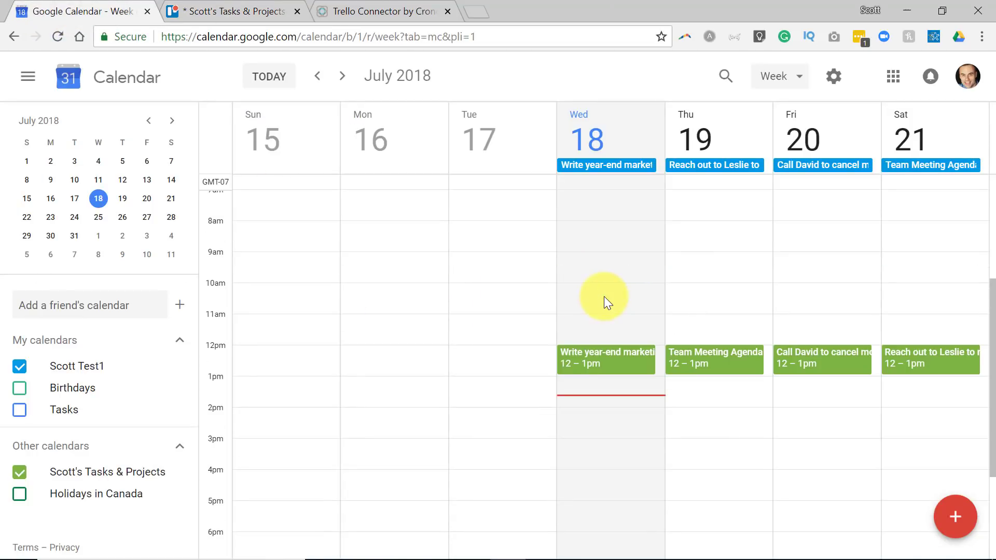
{"action": "mouse_move", "coordinate": [707, 370]}
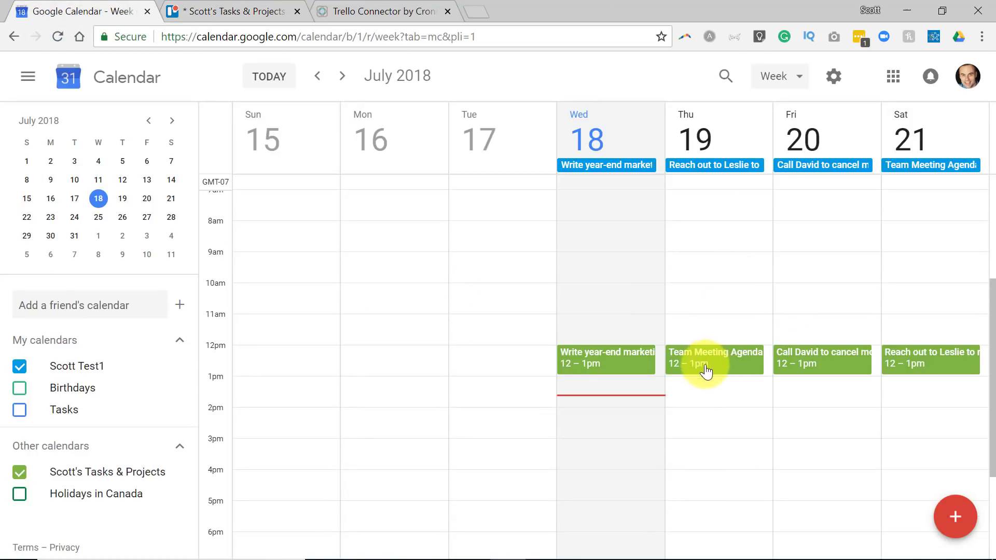
{"action": "mouse_move", "coordinate": [943, 172]}
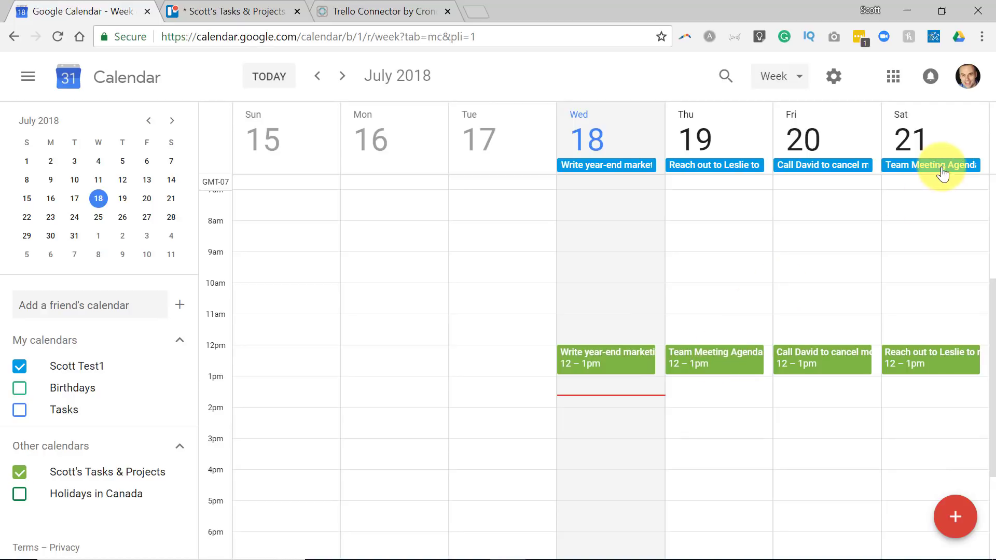
{"action": "mouse_move", "coordinate": [713, 359]}
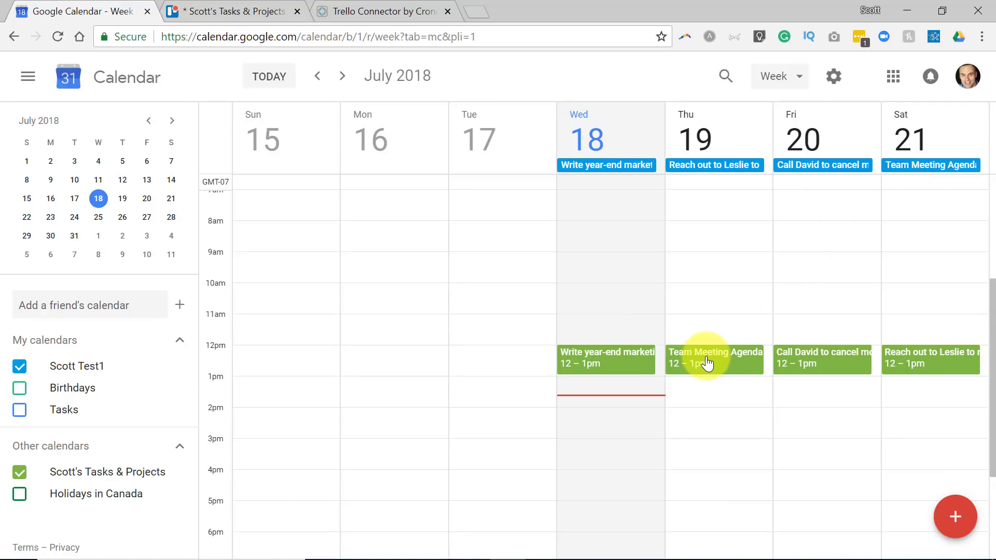
{"action": "mouse_move", "coordinate": [722, 249]}
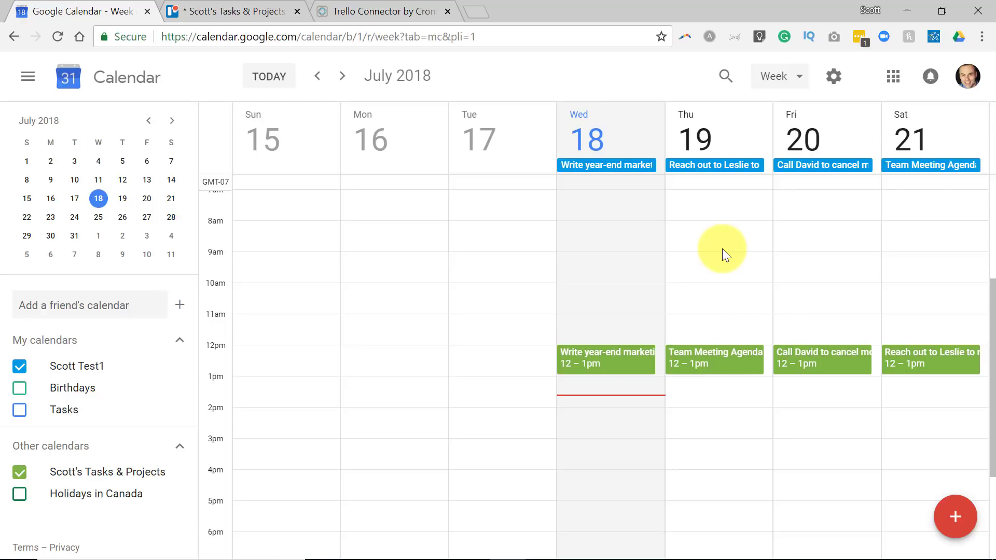
{"action": "mouse_move", "coordinate": [904, 358]}
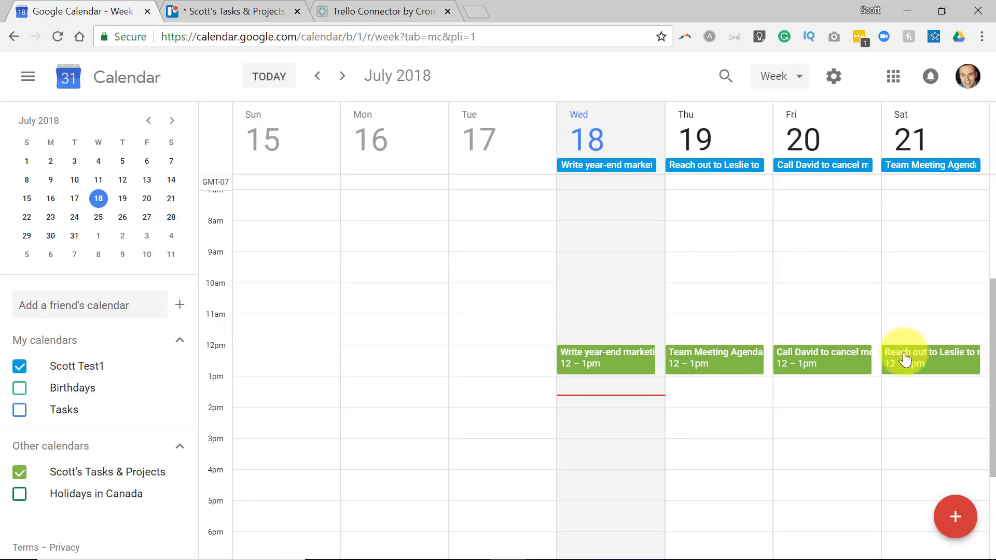
{"action": "mouse_move", "coordinate": [925, 360]}
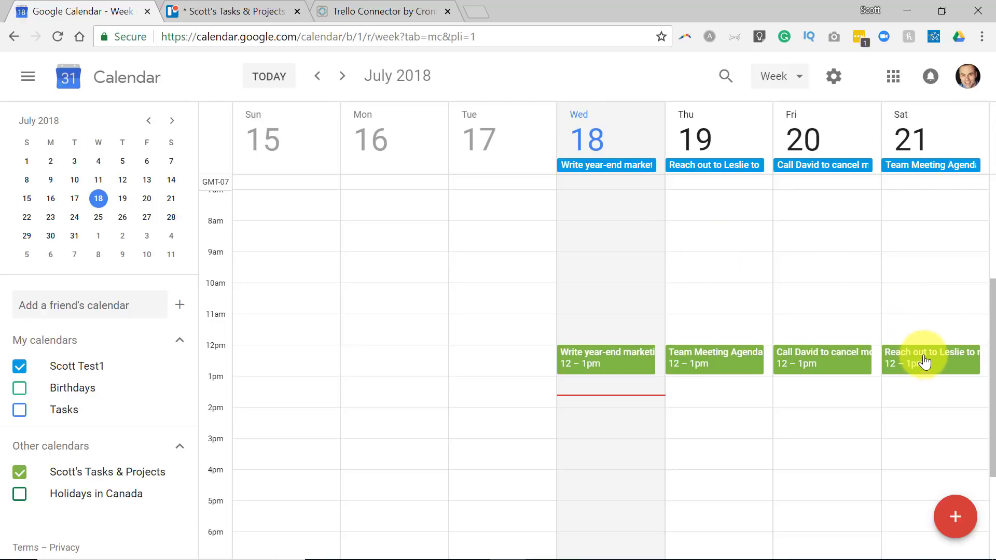
{"action": "mouse_move", "coordinate": [219, 11]}
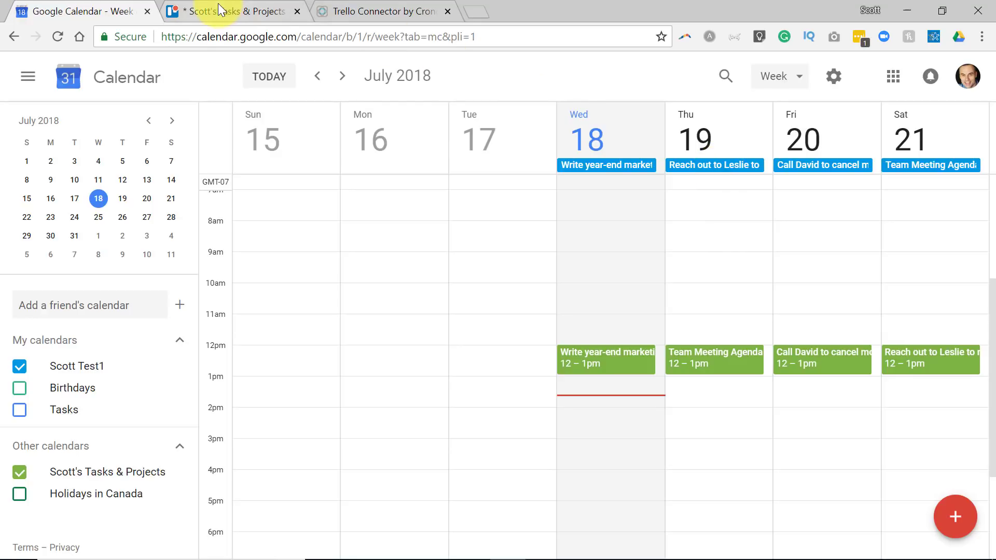
{"action": "left_click", "coordinate": [228, 12]}
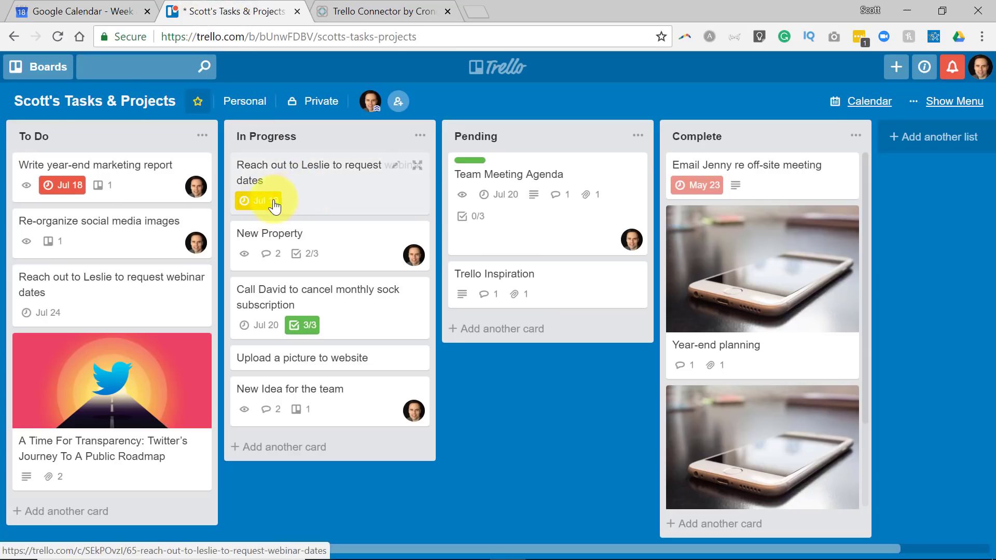
{"action": "left_click", "coordinate": [76, 11]}
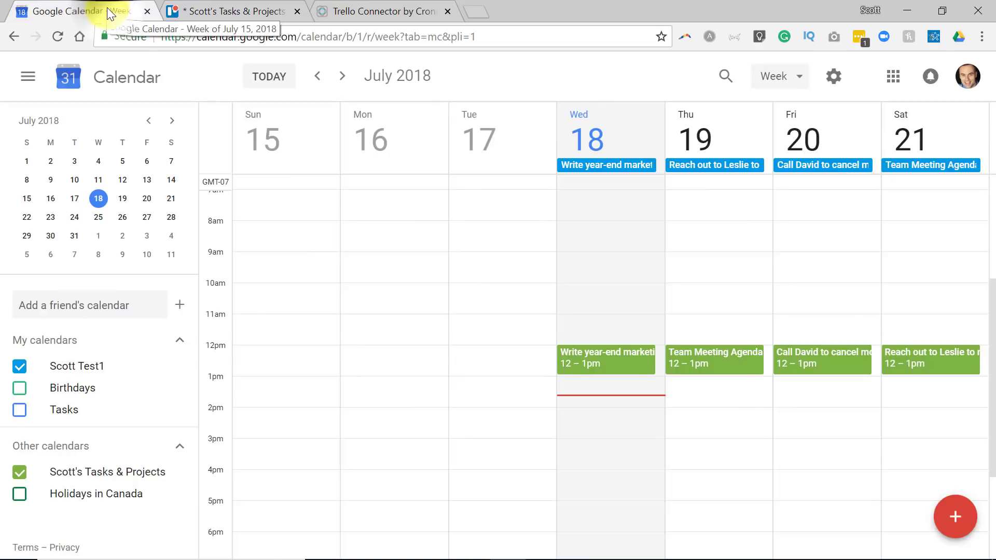
{"action": "mouse_move", "coordinate": [956, 399]}
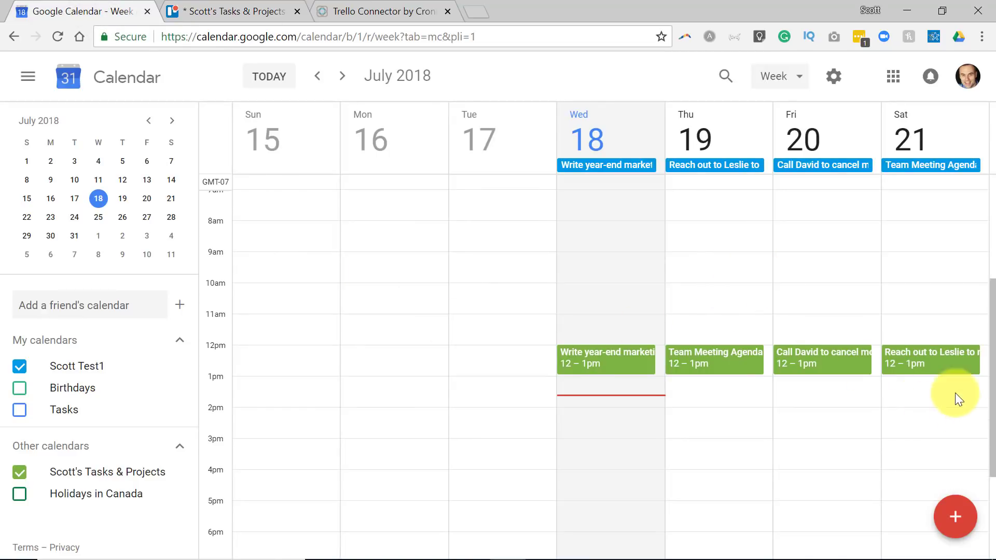
{"action": "mouse_move", "coordinate": [930, 363]}
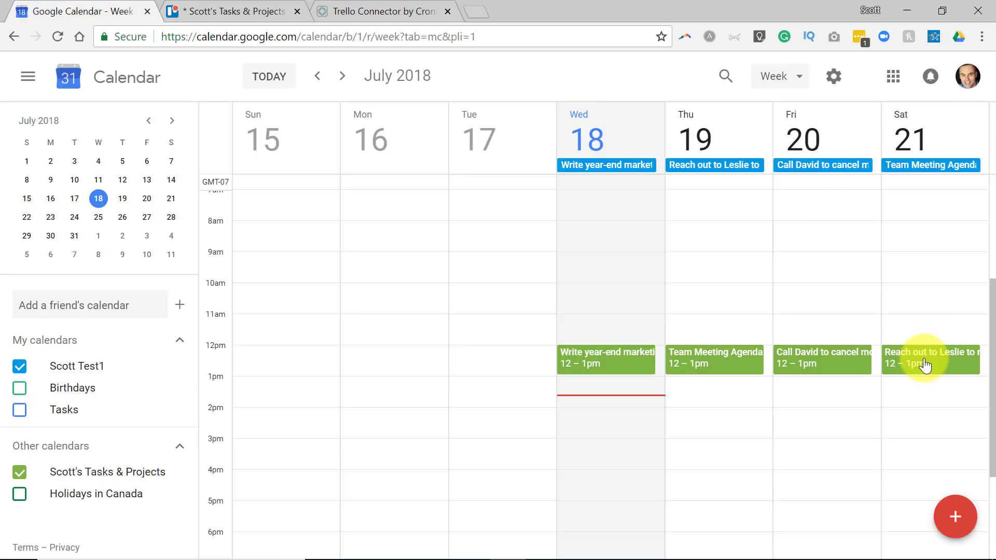
{"action": "mouse_move", "coordinate": [478, 243]}
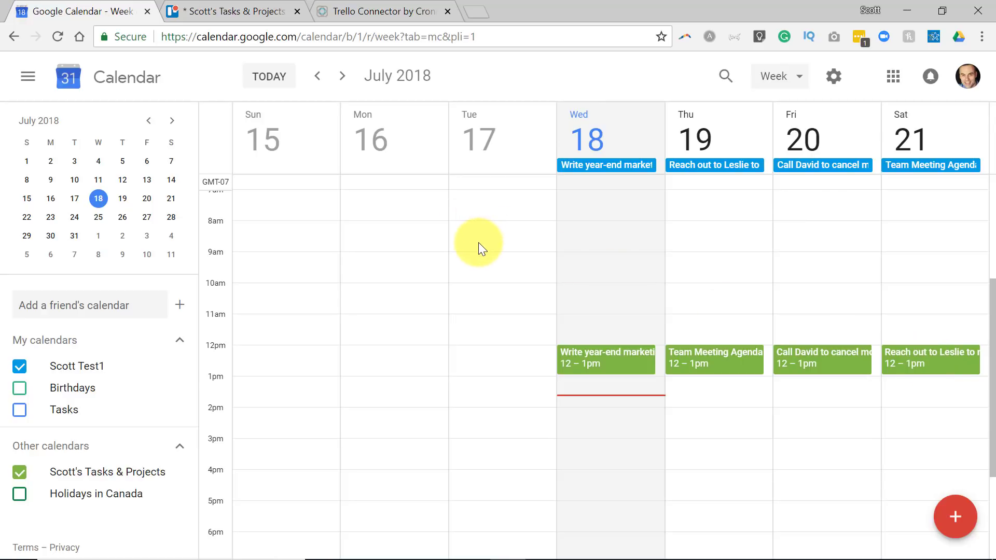
{"action": "mouse_move", "coordinate": [381, 19]}
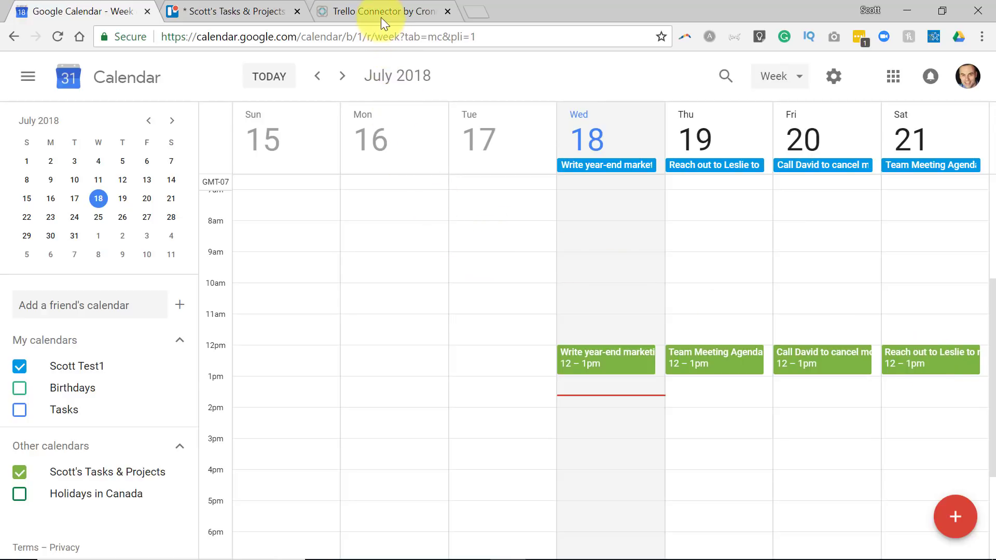
{"action": "mouse_move", "coordinate": [235, 12]}
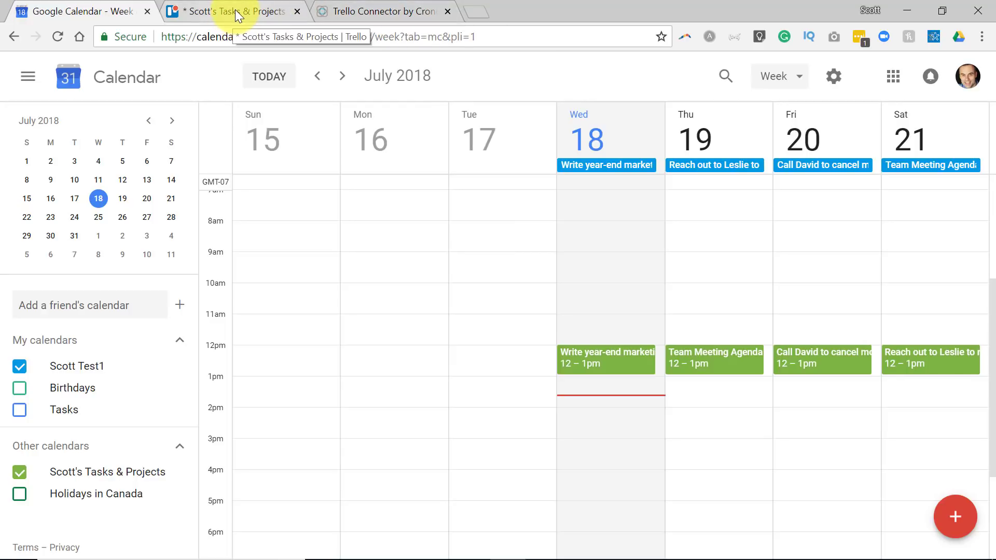
{"action": "left_click", "coordinate": [225, 11]}
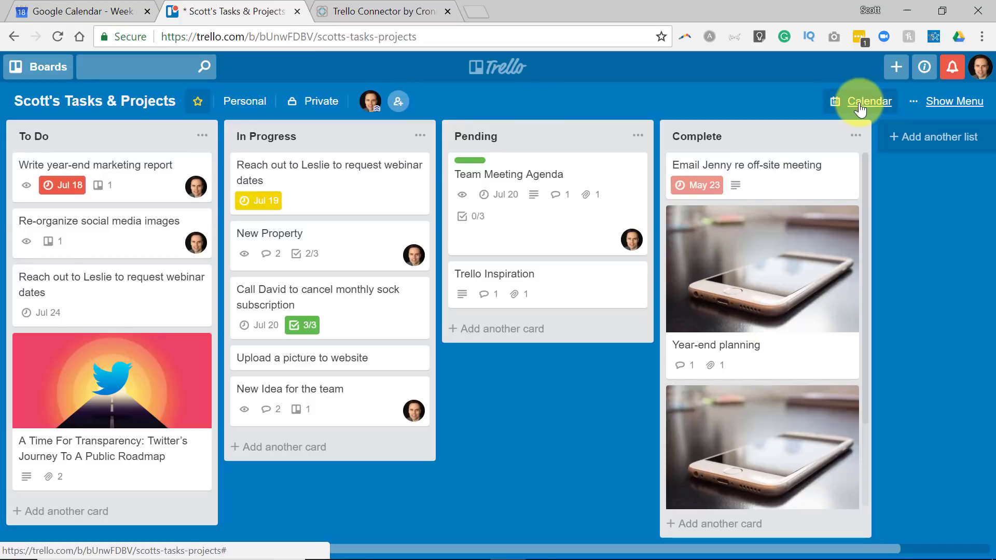
{"action": "mouse_move", "coordinate": [954, 101]}
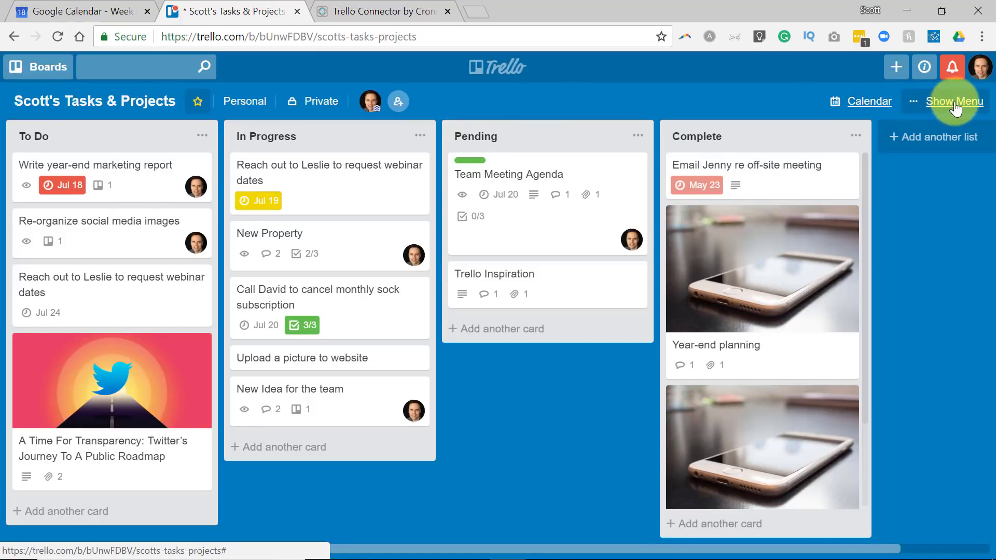
{"action": "left_click", "coordinate": [954, 101]}
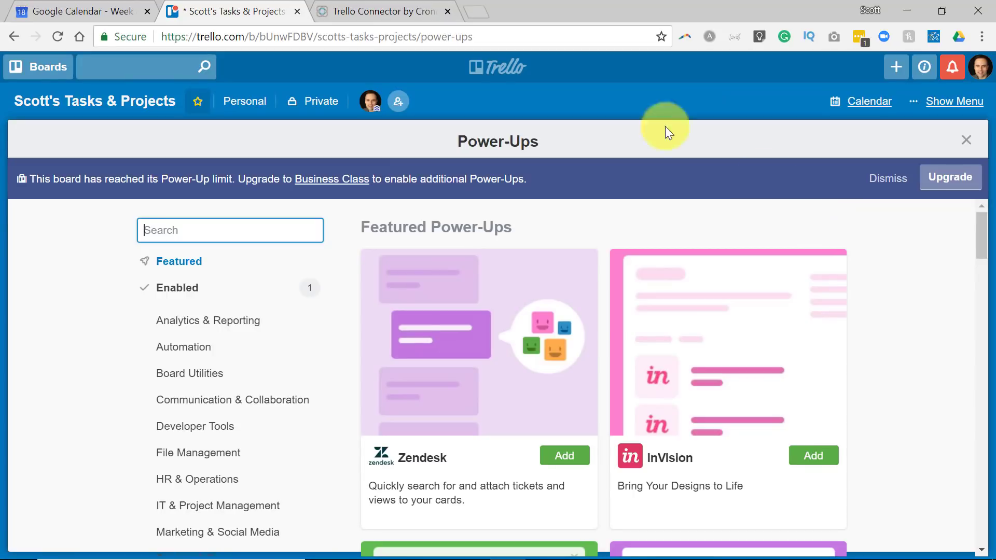
{"action": "left_click", "coordinate": [381, 11]}
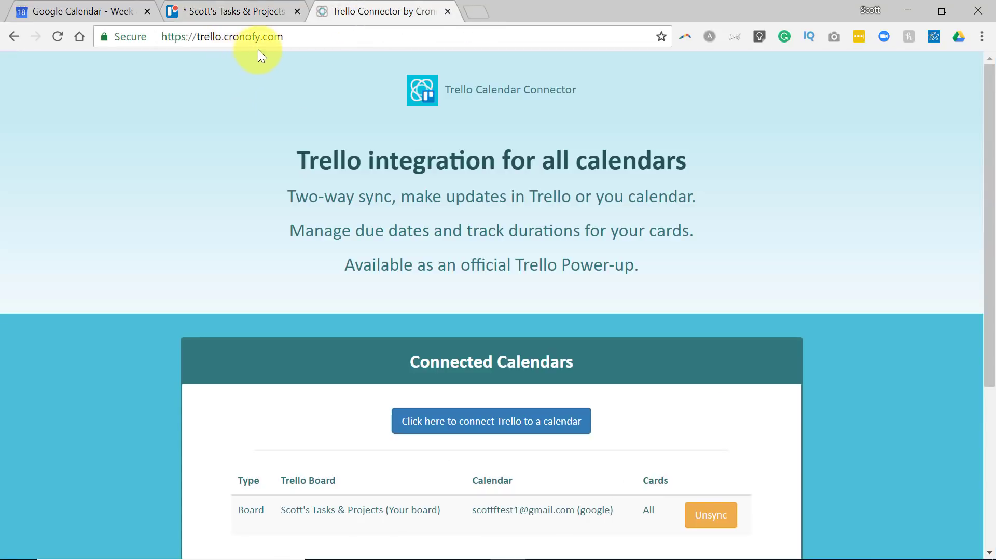
{"action": "mouse_move", "coordinate": [852, 243]}
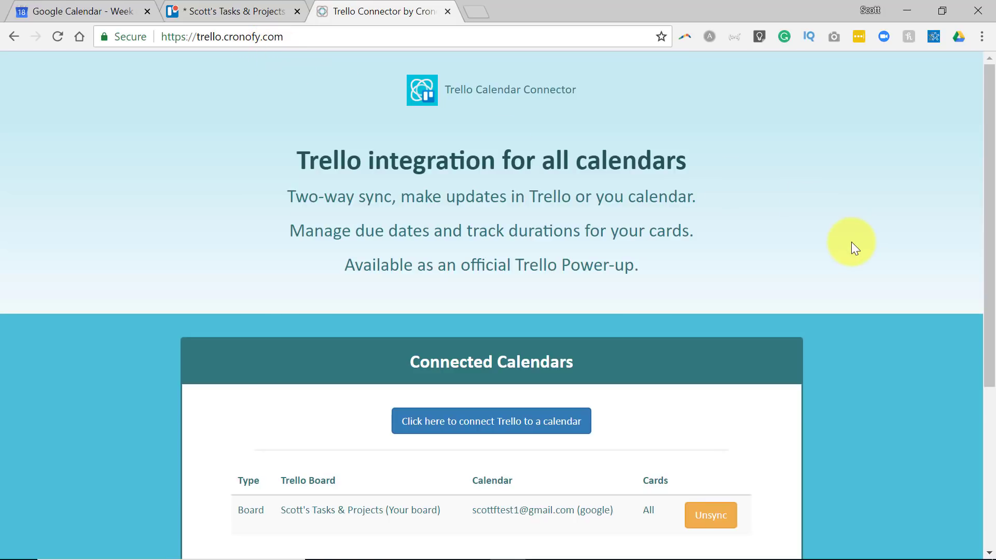
{"action": "left_click", "coordinate": [233, 12]}
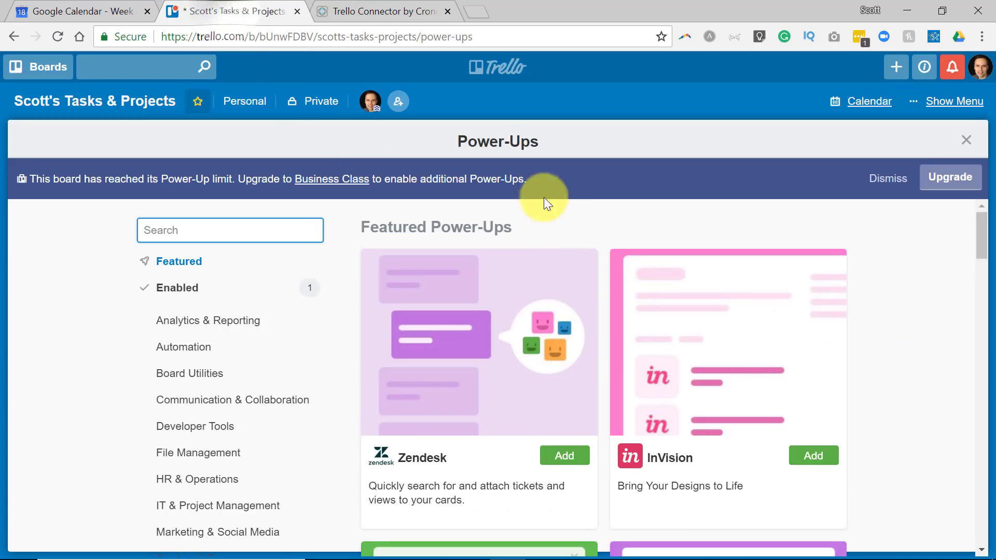
{"action": "left_click", "coordinate": [966, 141]}
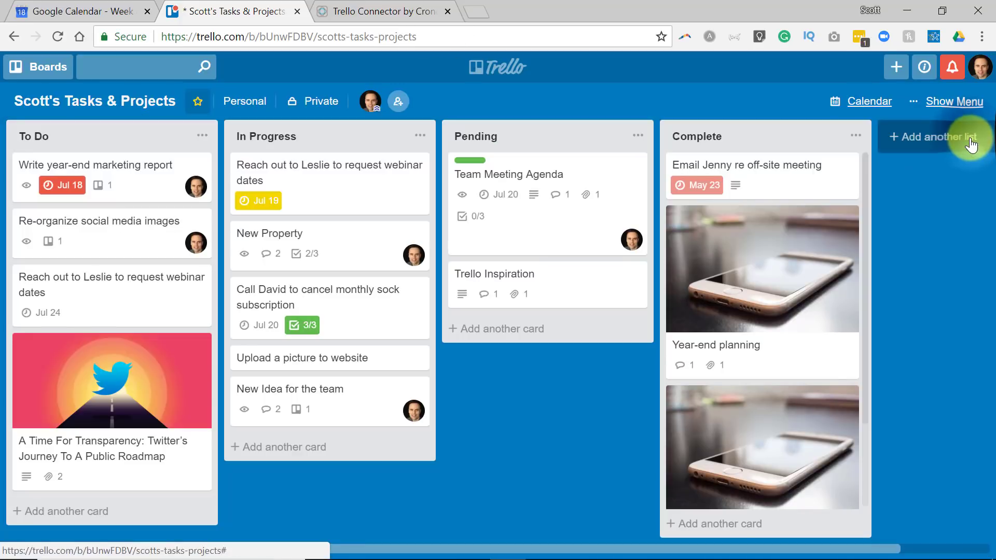
{"action": "mouse_move", "coordinate": [882, 258]}
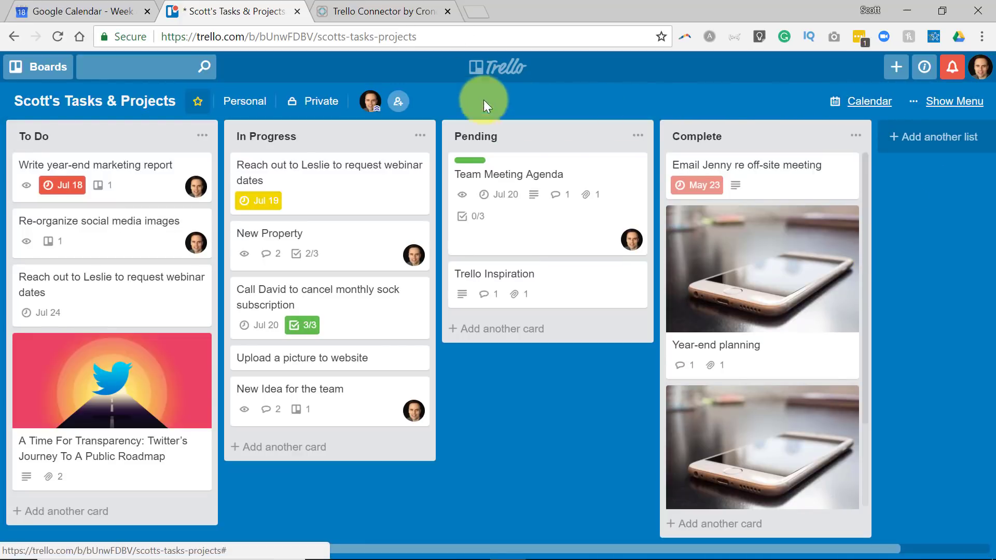
Step: In the Cronofy connector, start connecting Trello to a calendar to bring up a New Synced Board
{"action": "left_click", "coordinate": [381, 11]}
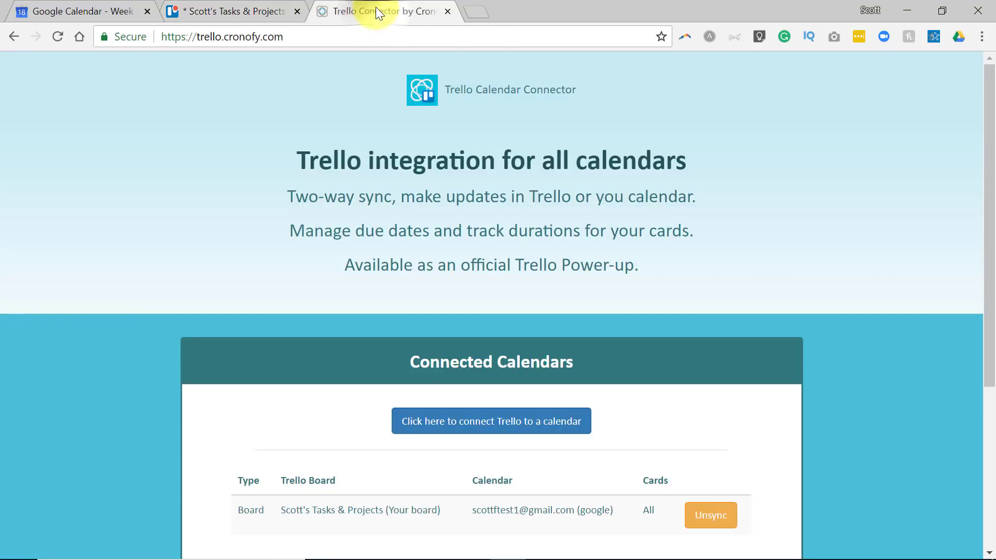
{"action": "scroll", "scroll_direction": "down", "scroll_amount": 3}
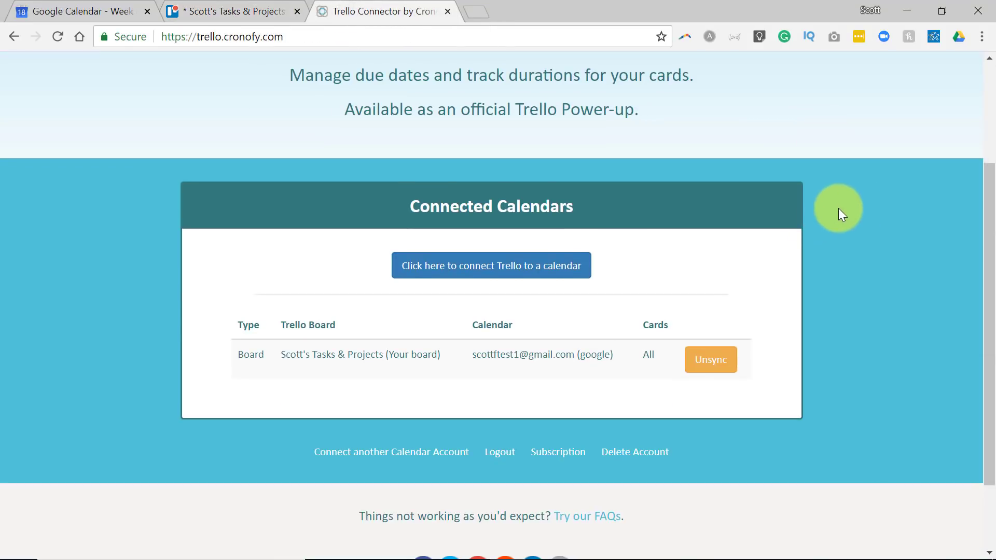
{"action": "left_click", "coordinate": [490, 265]}
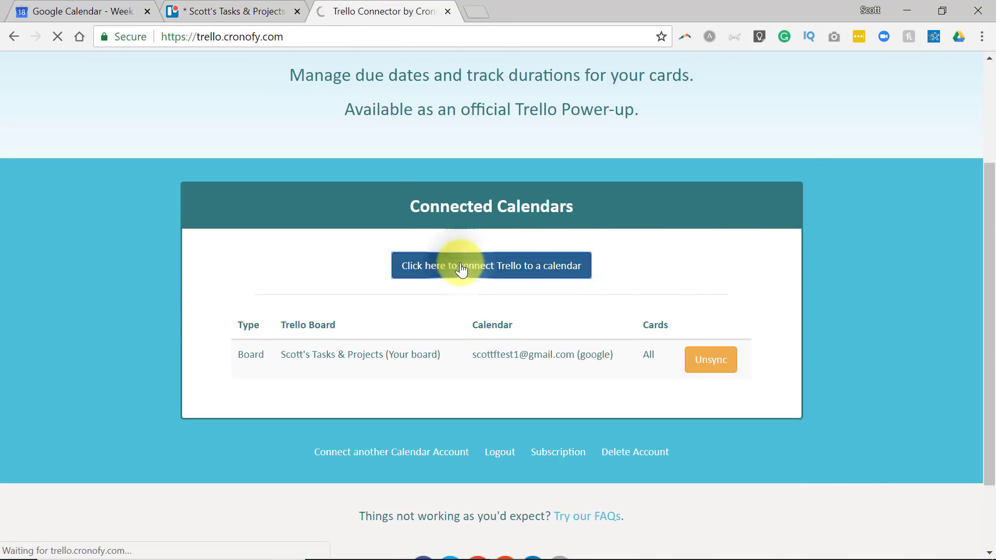
{"action": "left_click", "coordinate": [490, 266]}
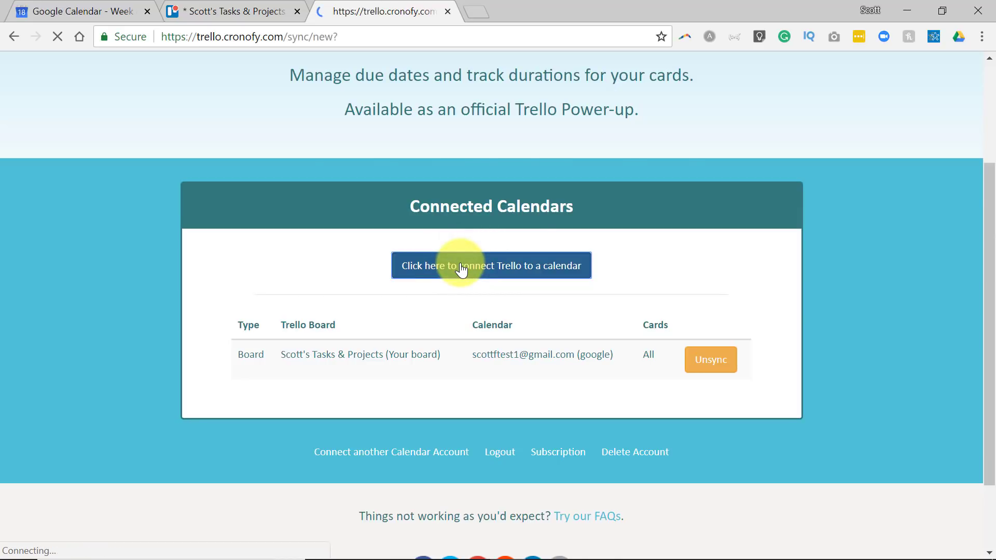
{"action": "left_click", "coordinate": [490, 266]}
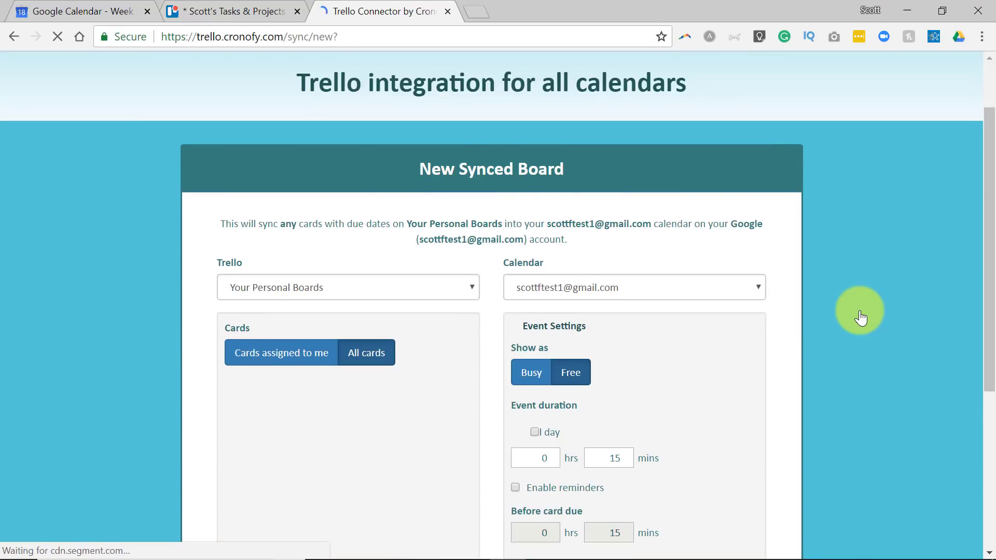
Step: Set the new board to sync All cards as Free 15-minute events with reminders off
{"action": "scroll", "scroll_direction": "down", "scroll_amount": 3}
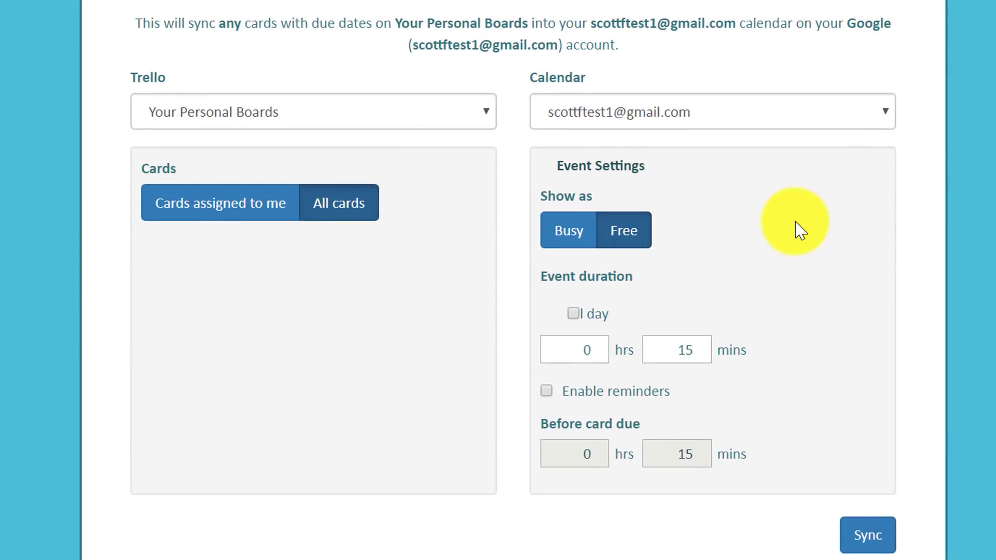
{"action": "mouse_move", "coordinate": [438, 244]}
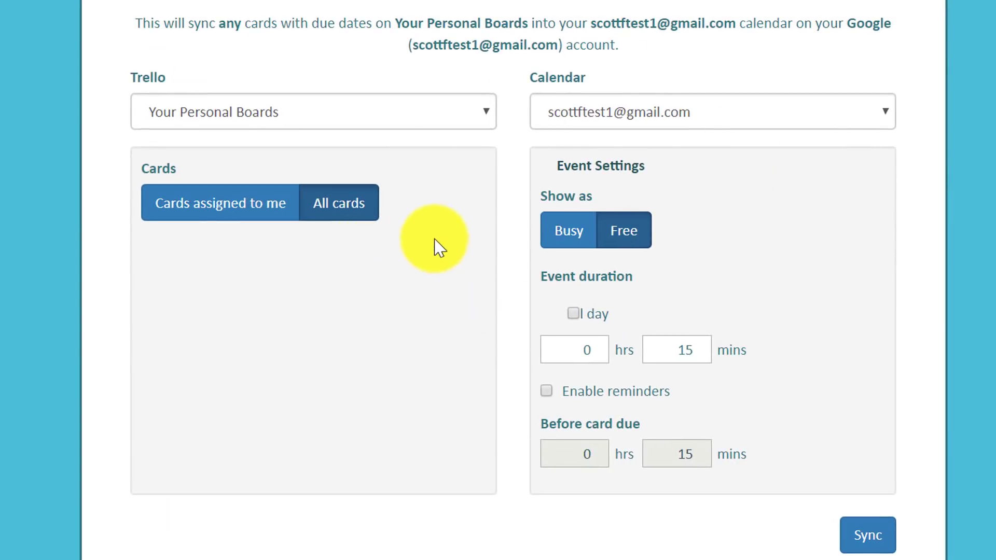
{"action": "left_click", "coordinate": [311, 112]}
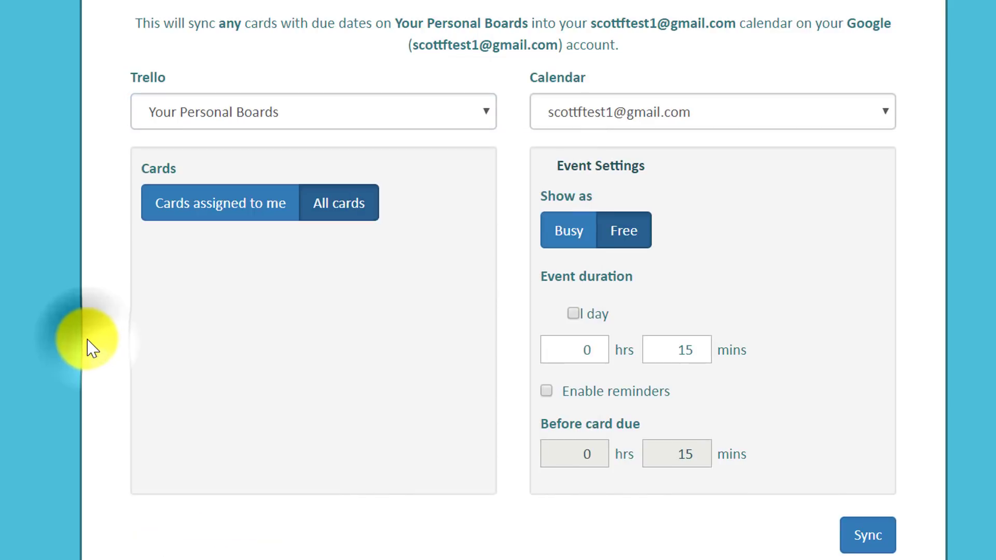
{"action": "mouse_move", "coordinate": [249, 259]}
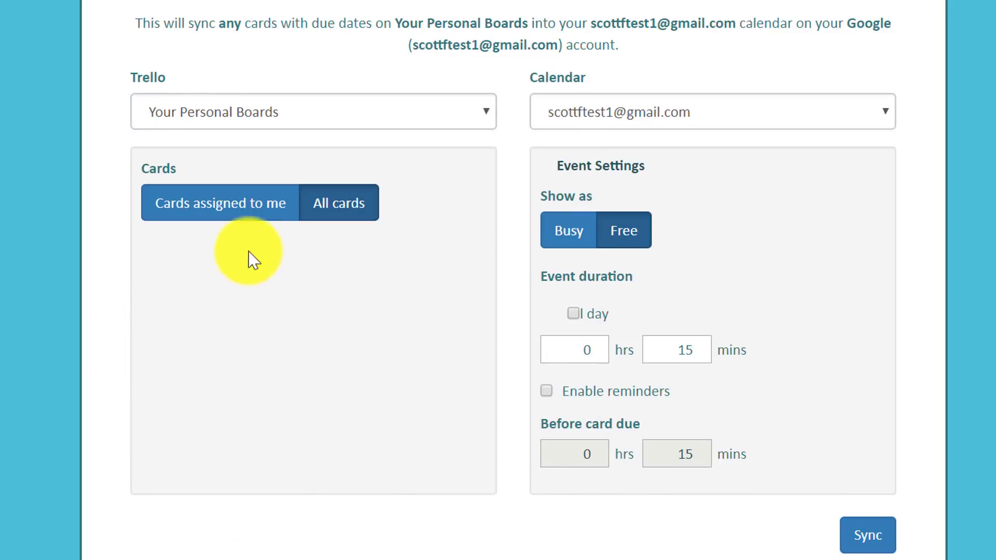
{"action": "mouse_move", "coordinate": [219, 203]}
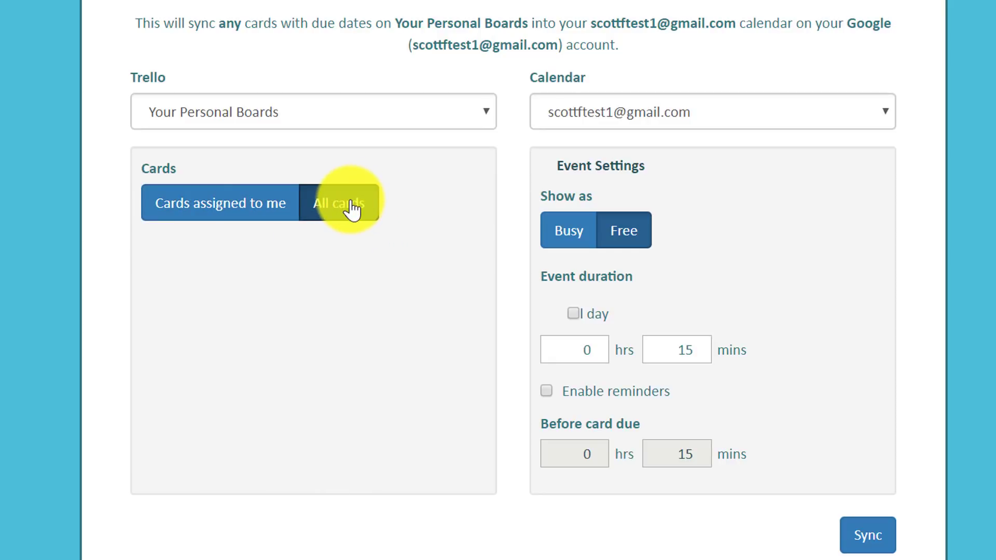
{"action": "mouse_move", "coordinate": [396, 311]}
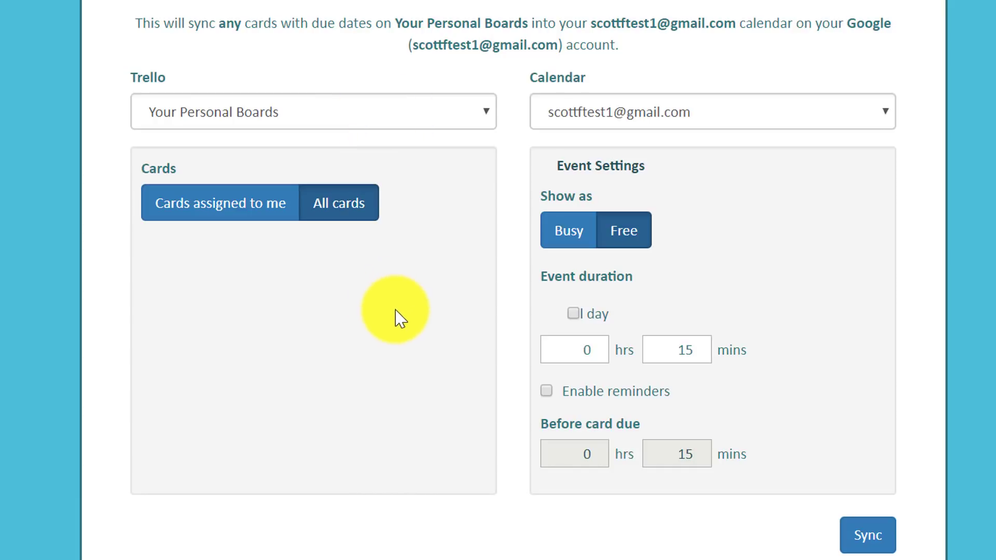
{"action": "mouse_move", "coordinate": [721, 130]}
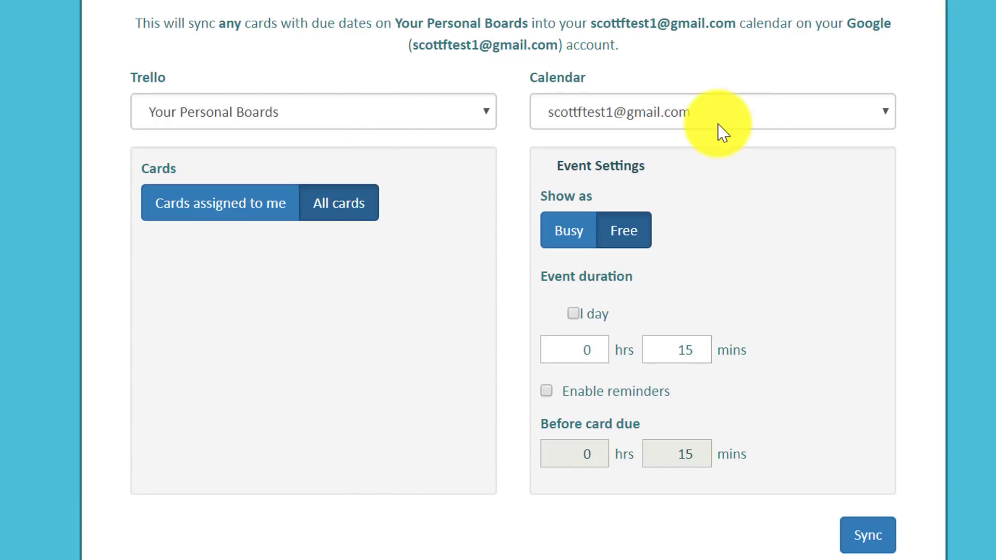
{"action": "mouse_move", "coordinate": [743, 244]}
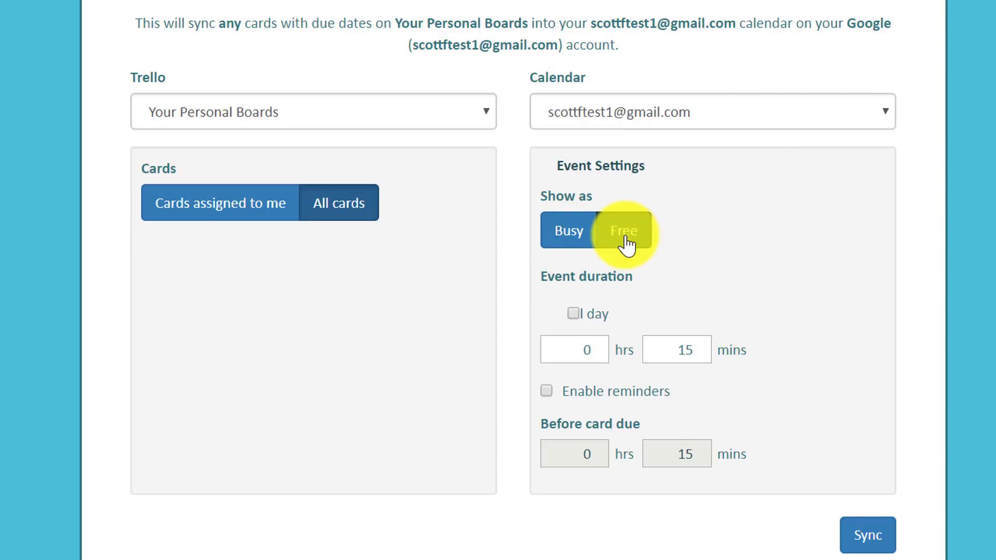
{"action": "mouse_move", "coordinate": [596, 317]}
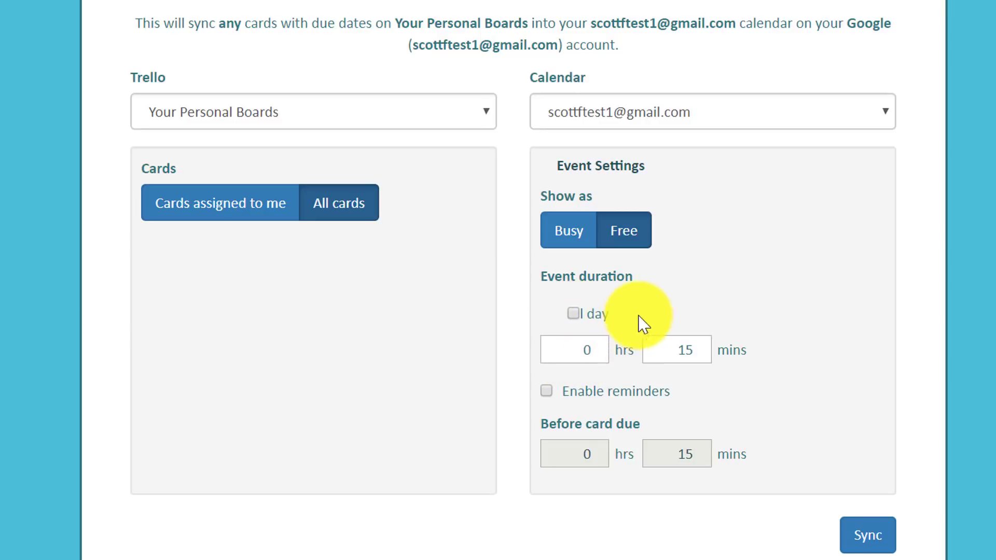
{"action": "left_click", "coordinate": [676, 349]}
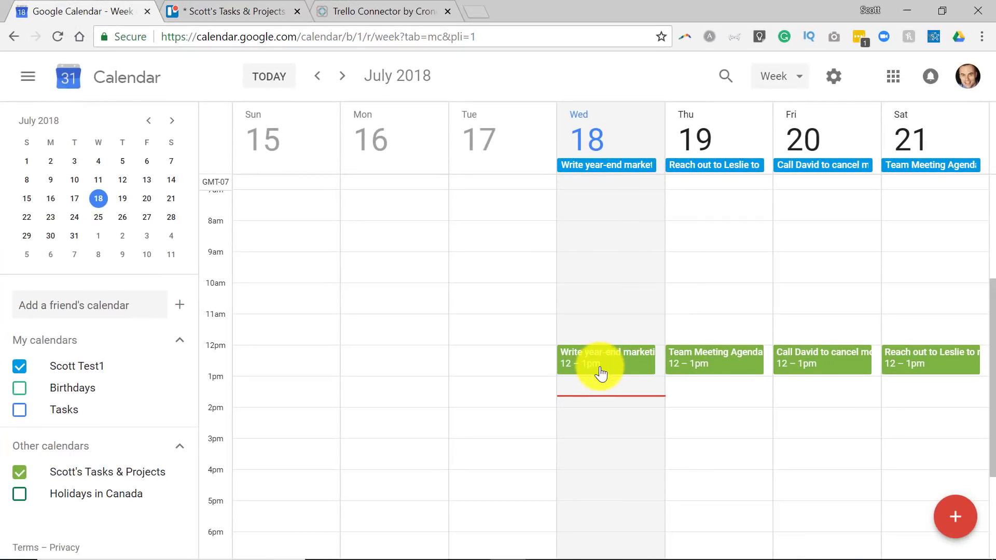
{"action": "mouse_move", "coordinate": [772, 386]}
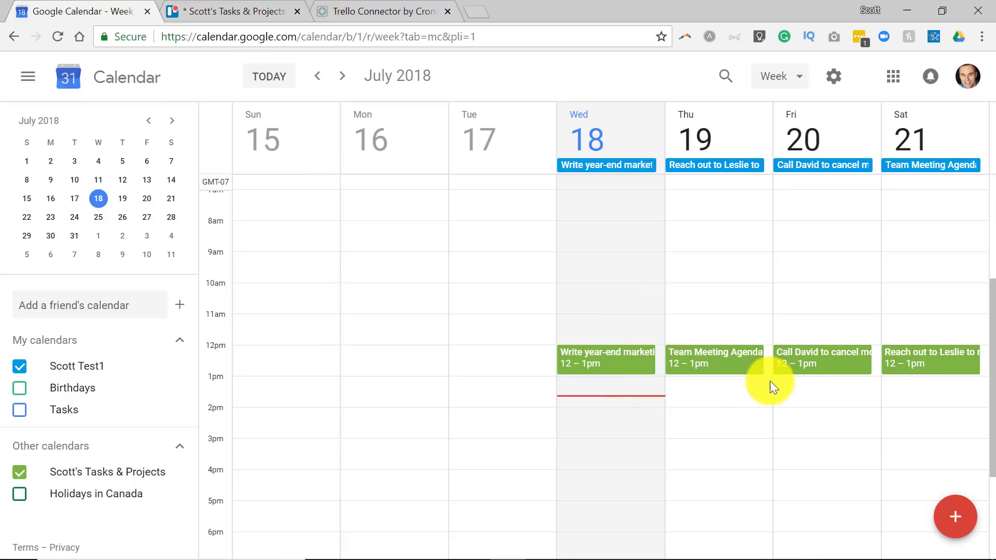
{"action": "mouse_move", "coordinate": [870, 385]}
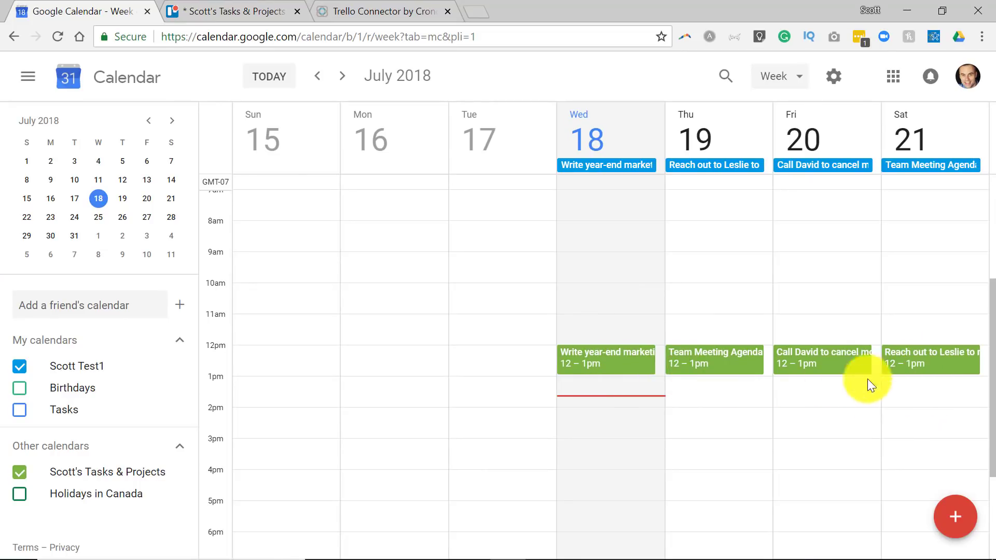
{"action": "mouse_move", "coordinate": [606, 359]}
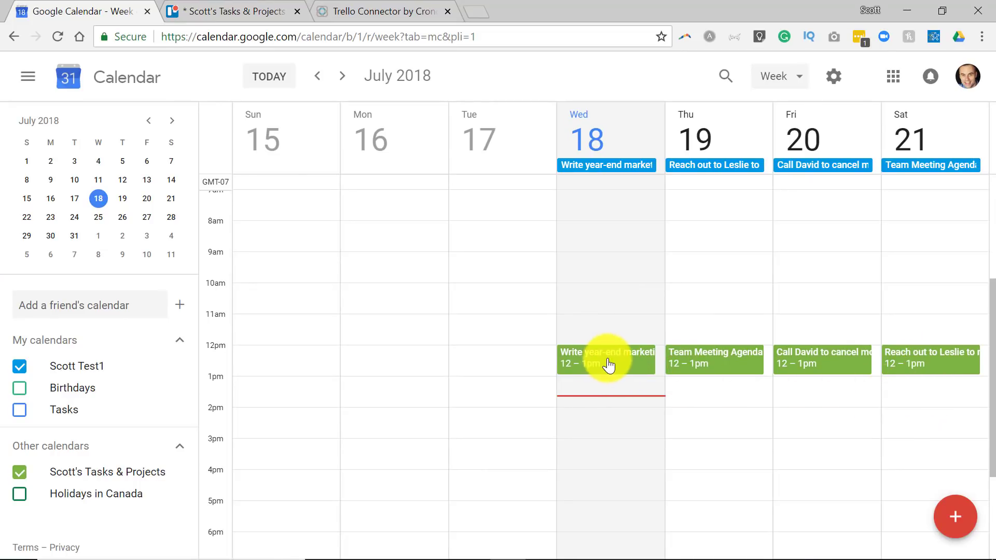
{"action": "mouse_move", "coordinate": [612, 368]}
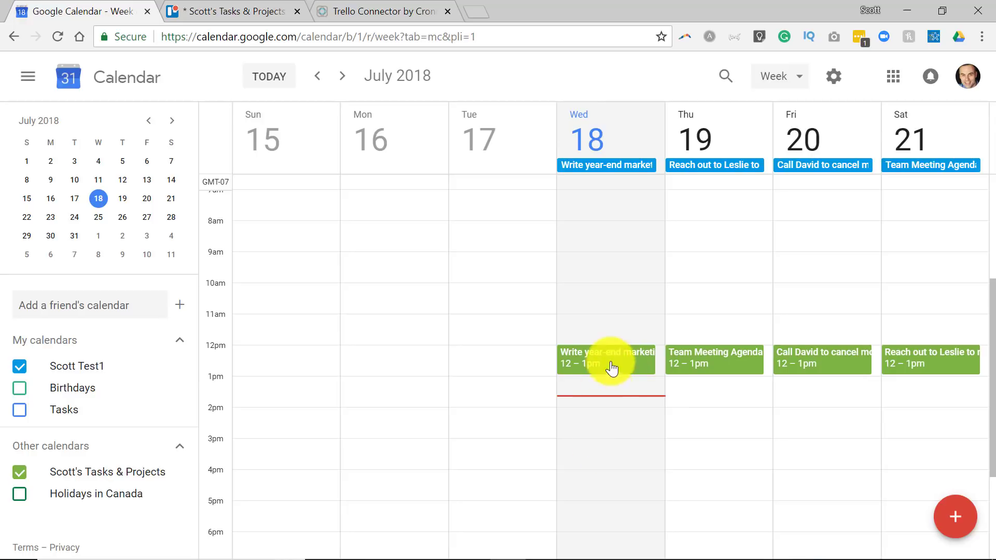
{"action": "mouse_move", "coordinate": [602, 333]}
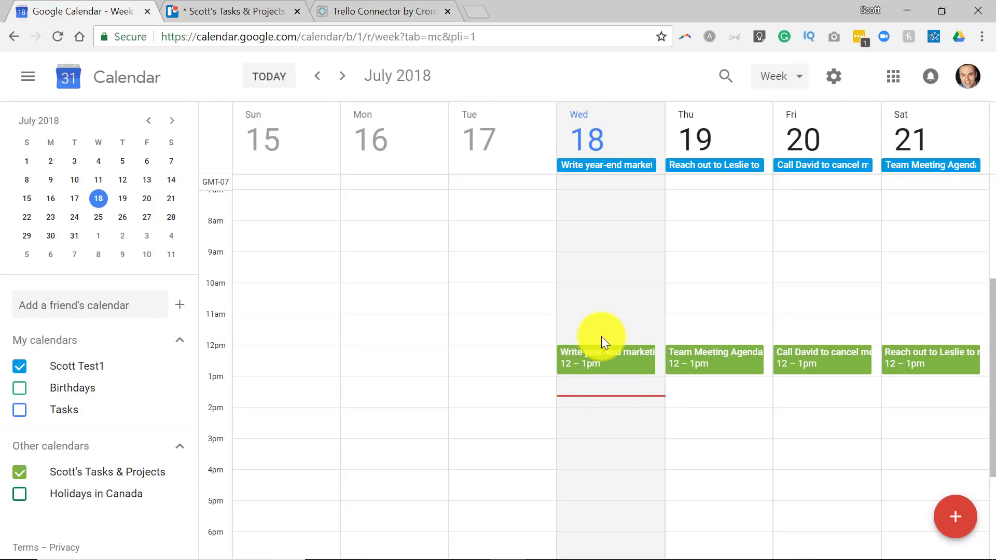
Step: Return to Cronofy's New Synced Board form after reviewing the week's green events
{"action": "left_click", "coordinate": [381, 12]}
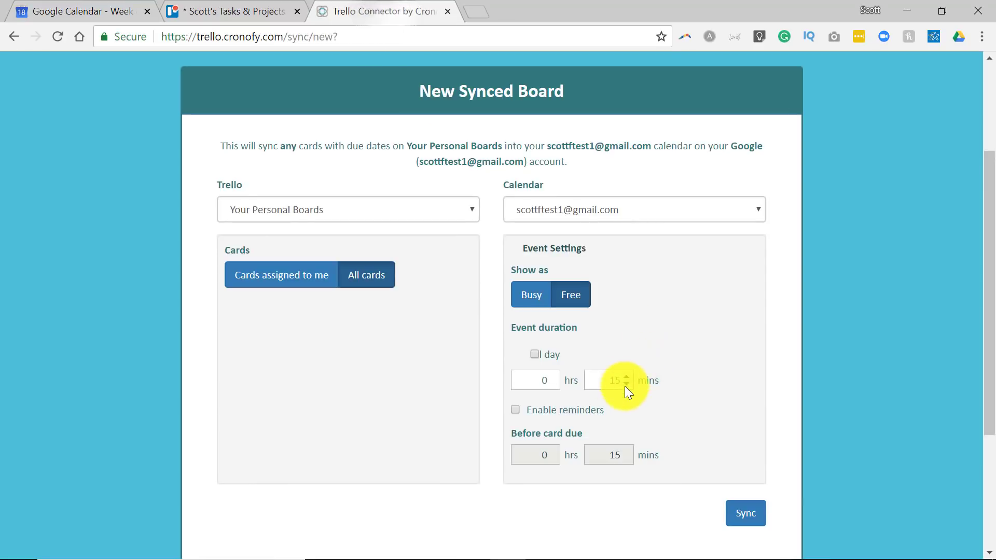
{"action": "mouse_move", "coordinate": [626, 371]}
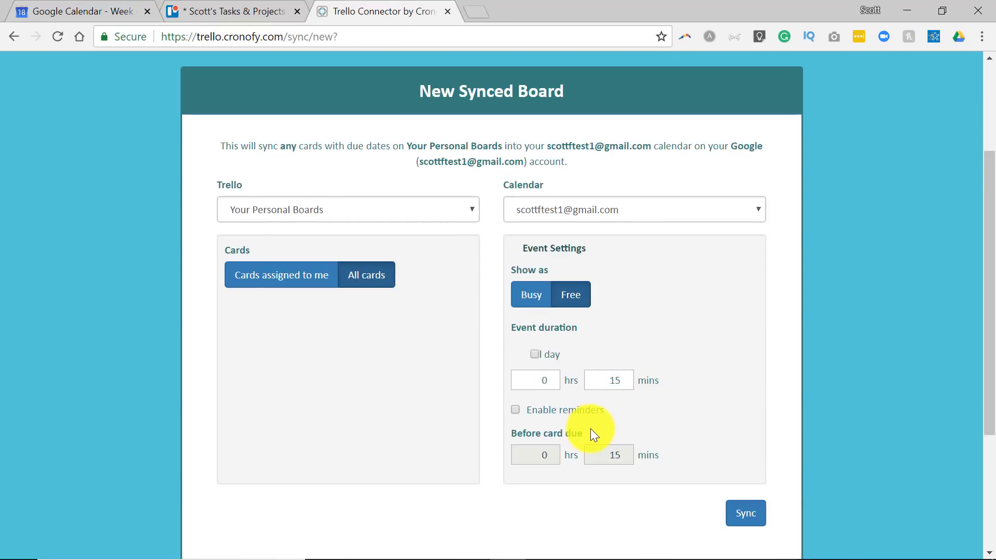
{"action": "mouse_move", "coordinate": [346, 139]}
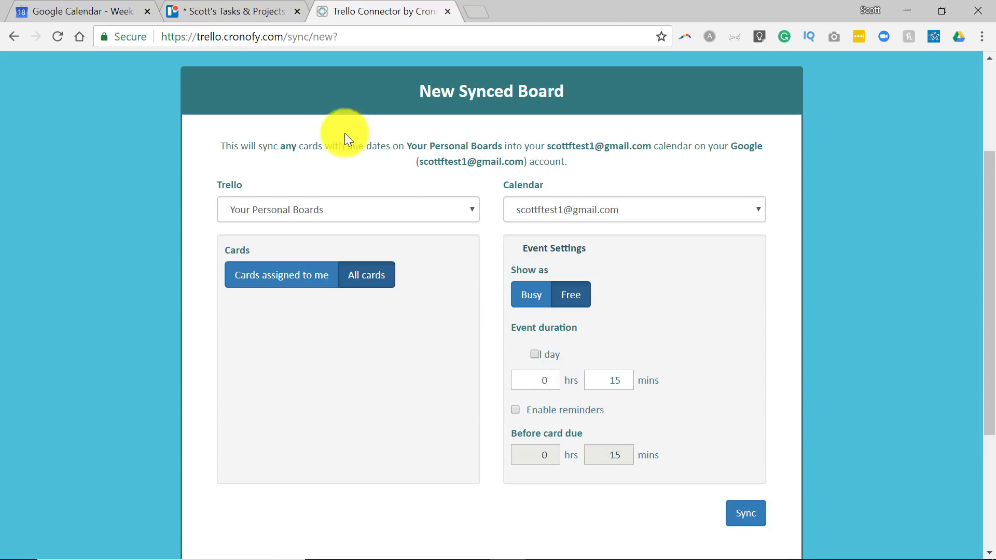
Step: Go back to the Google Calendar week after reviewing duration and reminder options
{"action": "left_click", "coordinate": [76, 11]}
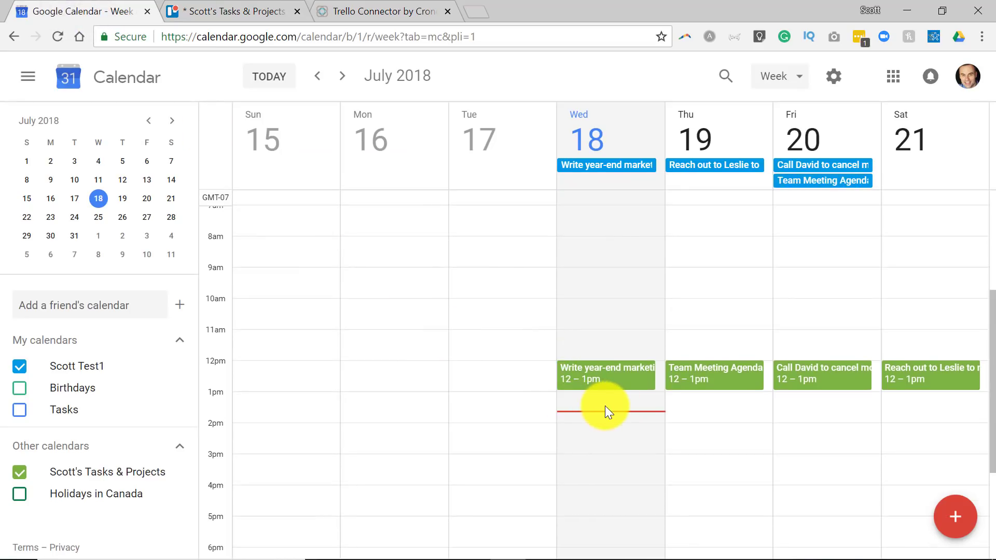
{"action": "mouse_move", "coordinate": [606, 374]}
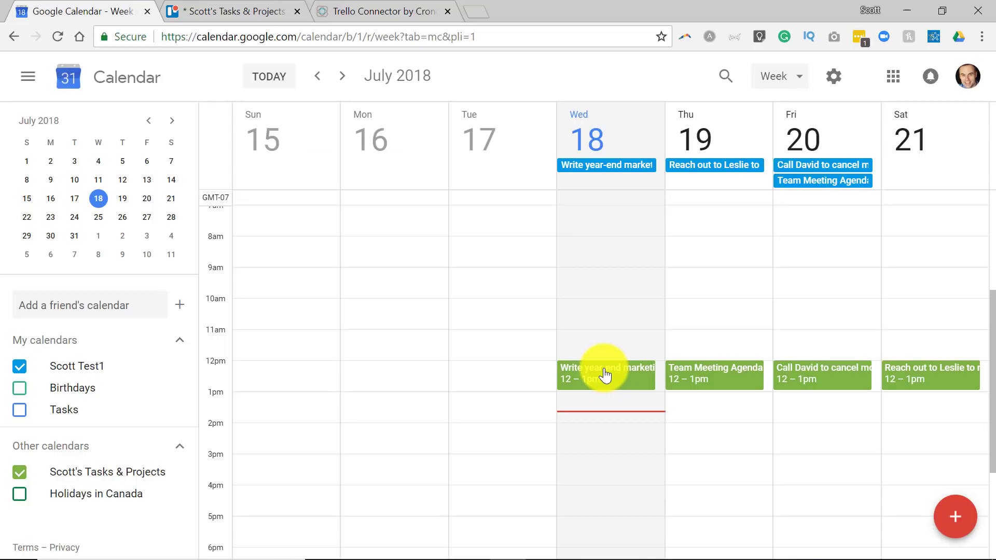
Step: Inspect both Write year-end marketing report events, including the day-before 11pm reminder, then return to Cronofy
{"action": "left_click", "coordinate": [605, 374]}
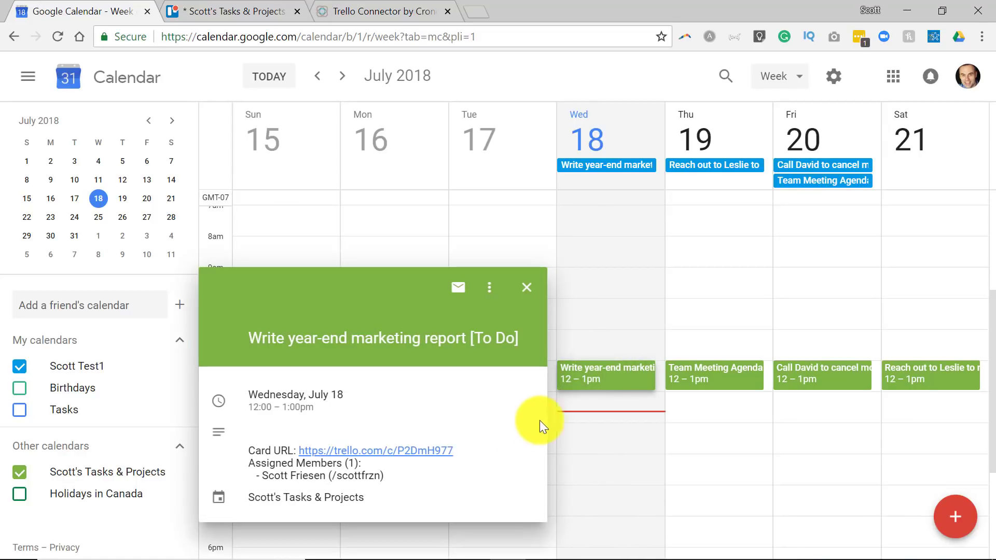
{"action": "mouse_move", "coordinate": [495, 463]}
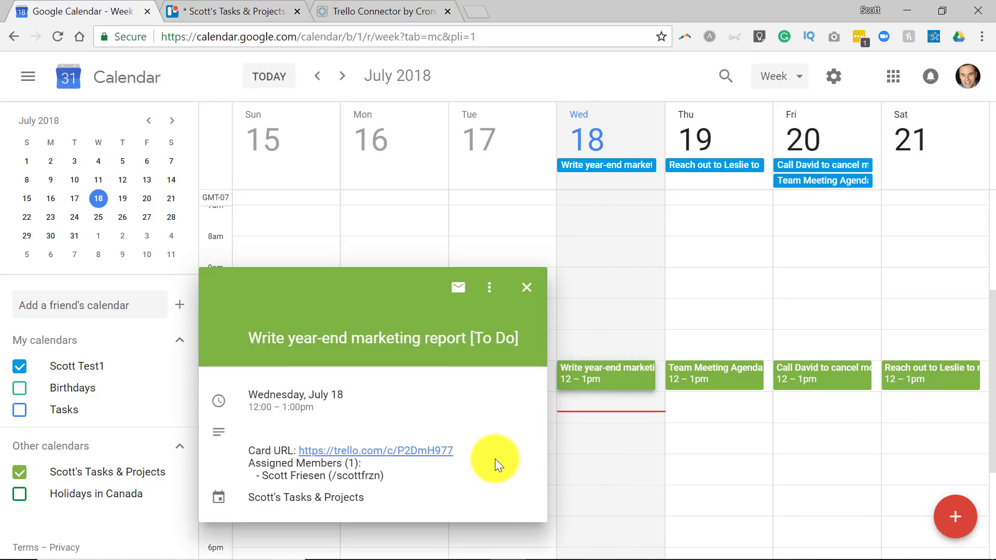
{"action": "mouse_move", "coordinate": [525, 288]}
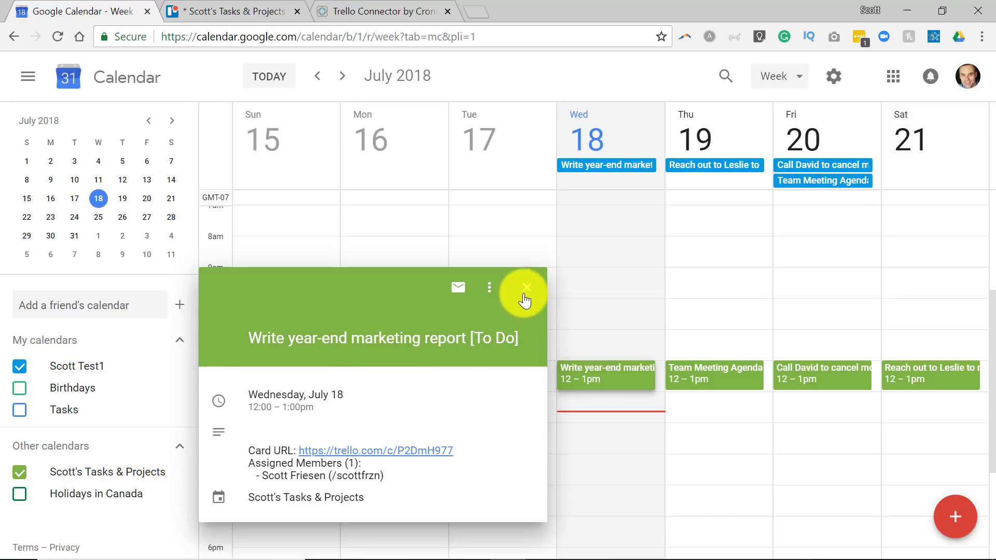
{"action": "left_click", "coordinate": [525, 288]}
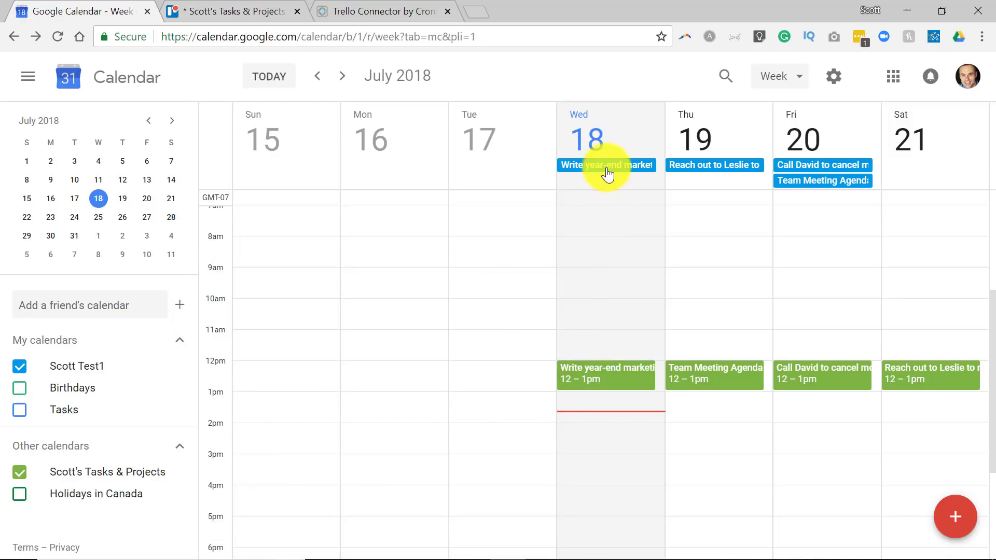
{"action": "left_click", "coordinate": [606, 165]}
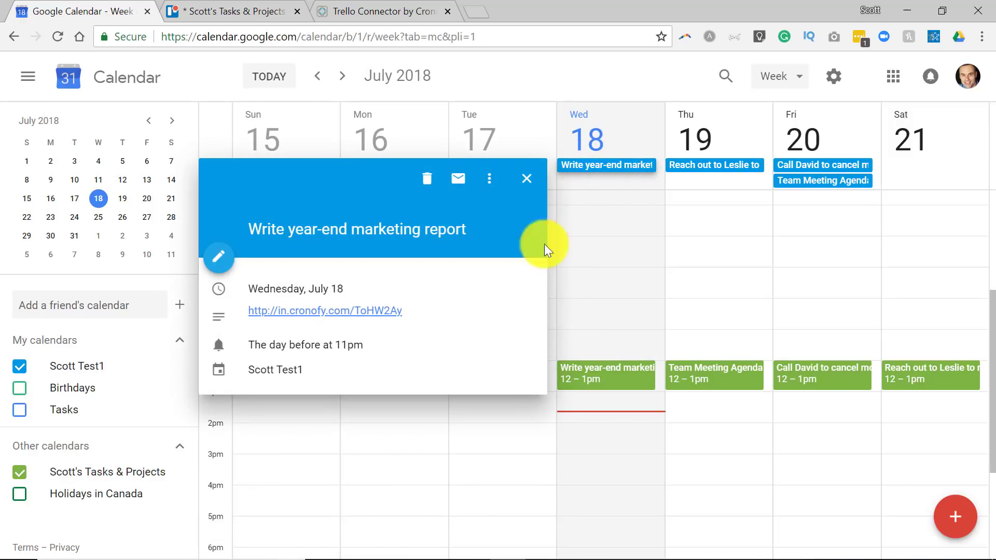
{"action": "mouse_move", "coordinate": [330, 347]}
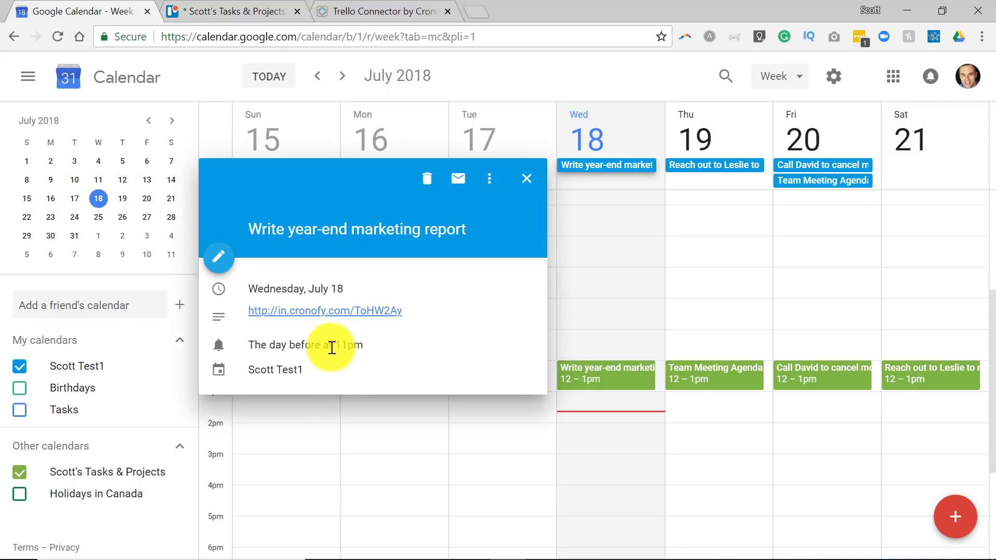
{"action": "mouse_move", "coordinate": [376, 356]}
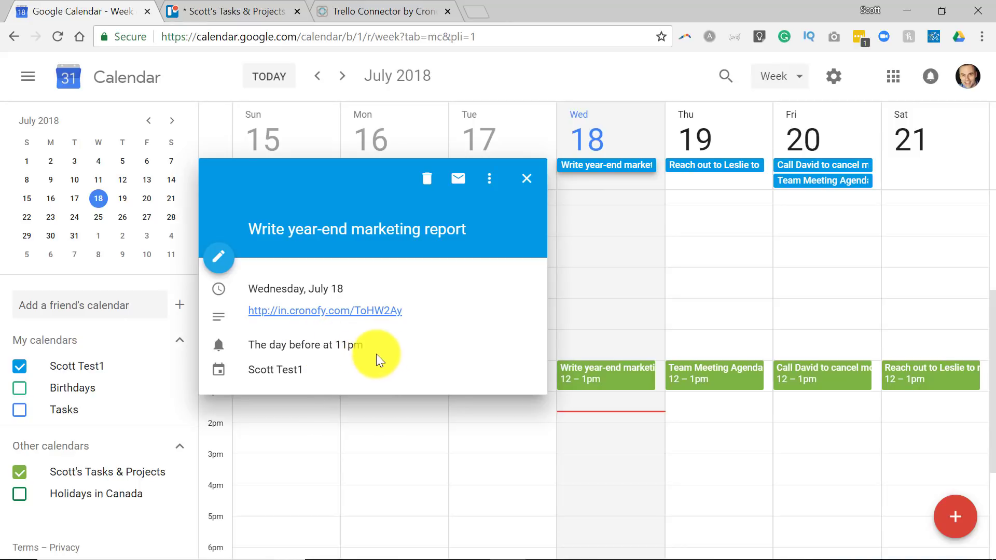
{"action": "mouse_move", "coordinate": [385, 356]}
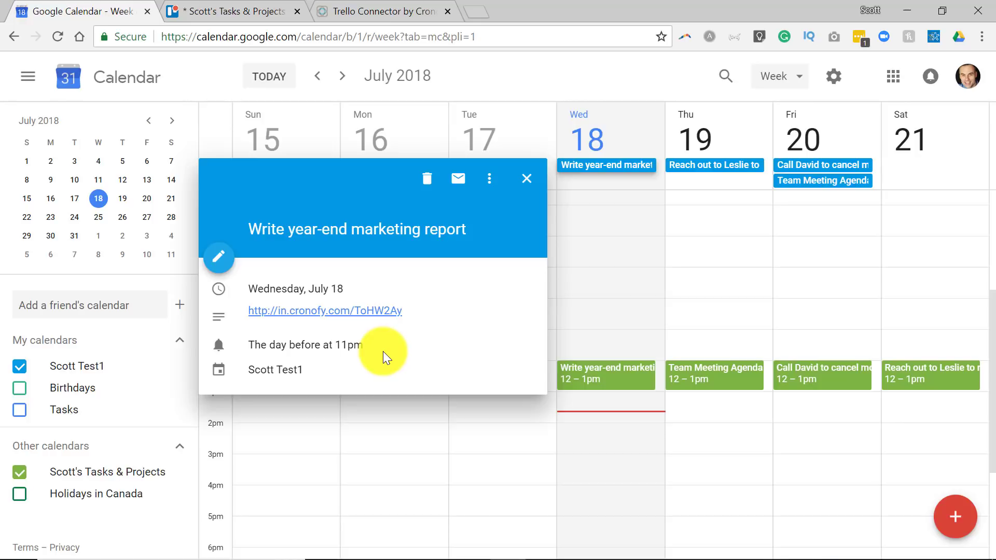
{"action": "left_click", "coordinate": [381, 12]}
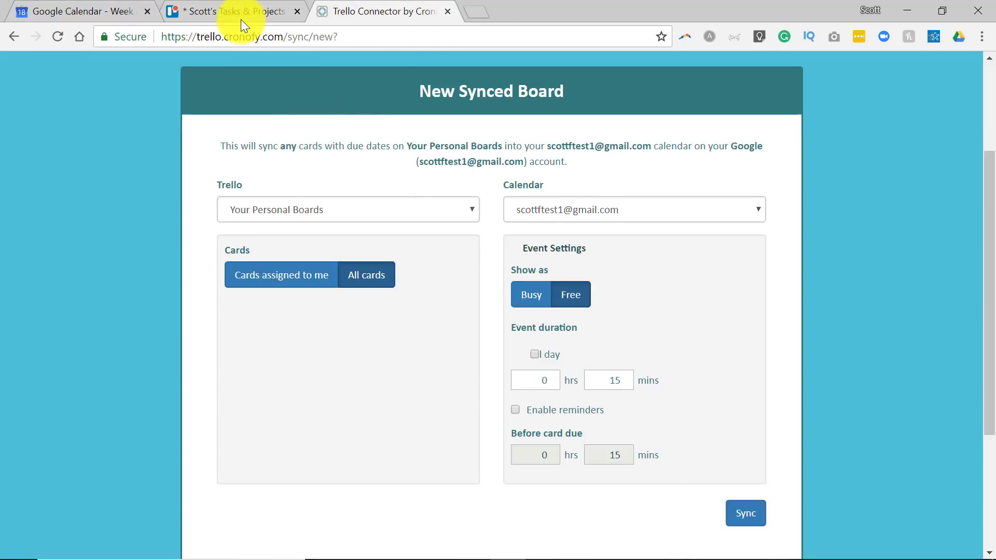
Step: Show the Scott's Tasks & Projects Trello board with its card due dates
{"action": "left_click", "coordinate": [229, 11]}
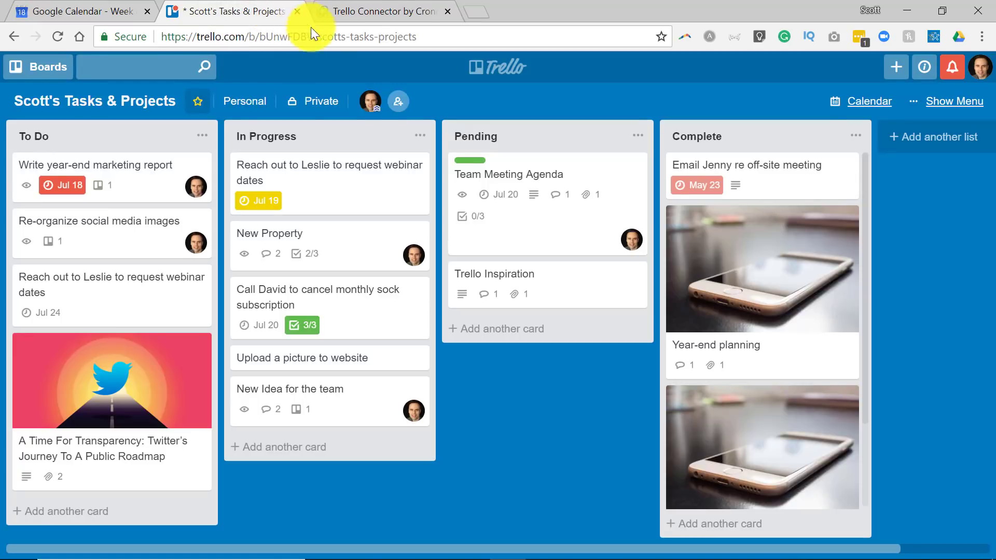
{"action": "mouse_move", "coordinate": [550, 92]}
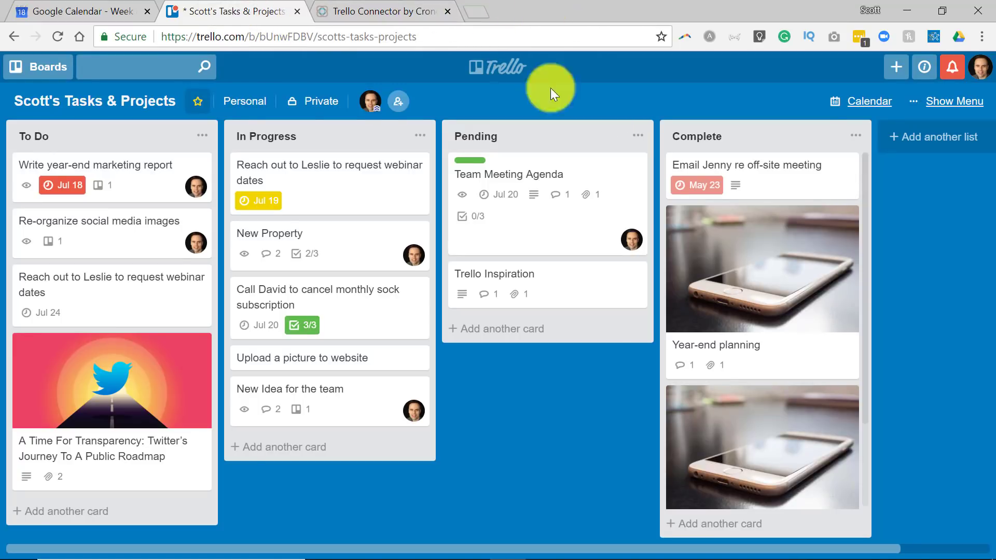